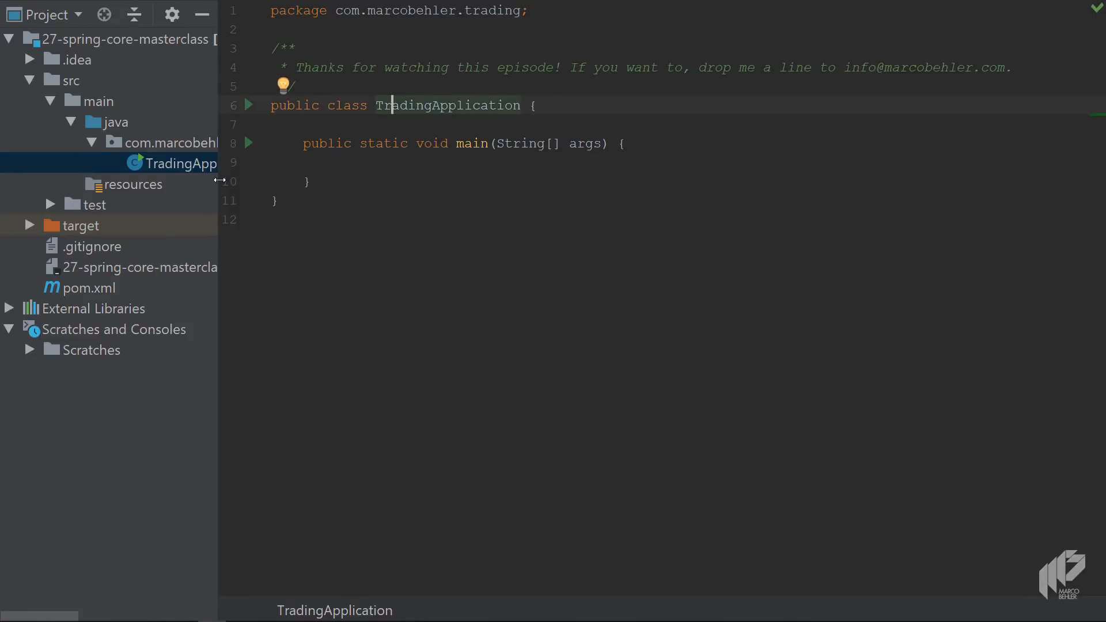
Step: Widen the Project tool window and place the caret above main in TradingApplication
{"action": "left_click_drag", "start_coordinate": [218, 181], "coordinate": [302, 181]}
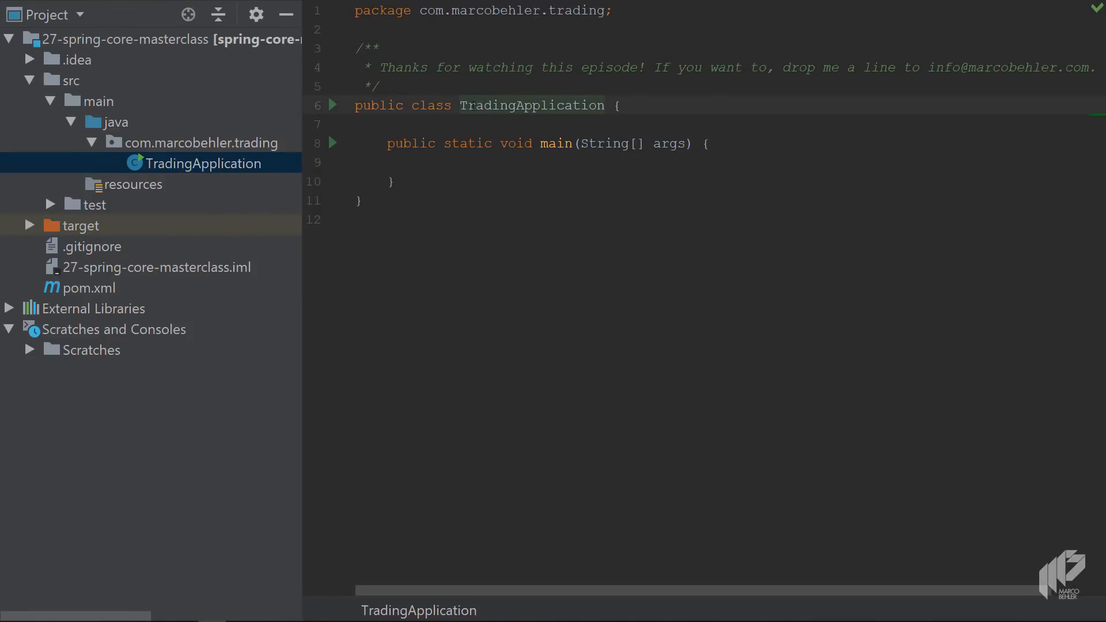
{"action": "left_click", "coordinate": [483, 105]}
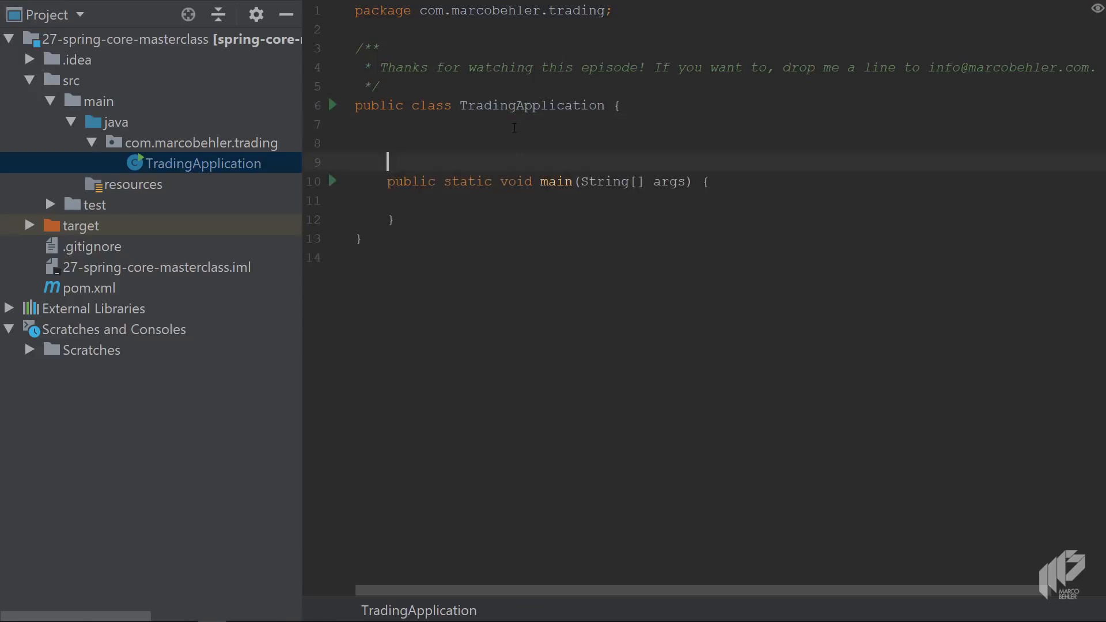
Step: Declare a nested public static class User, dismissing the accidental F6 Move dialog unchanged
{"action": "type", "text": "public static class User {"}
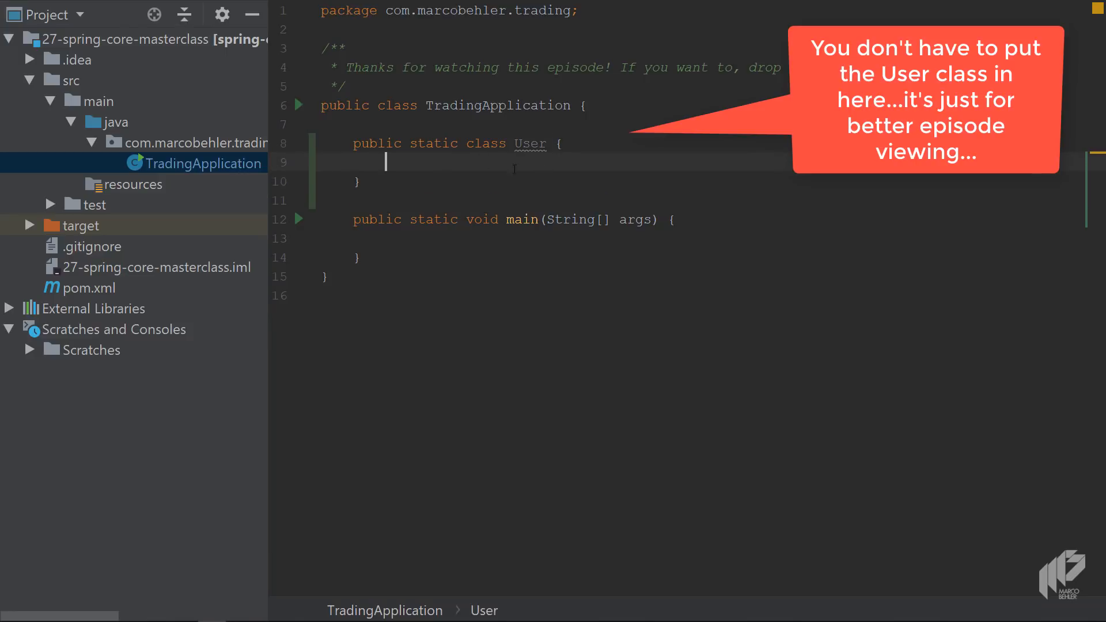
{"action": "key", "text": "F6"}
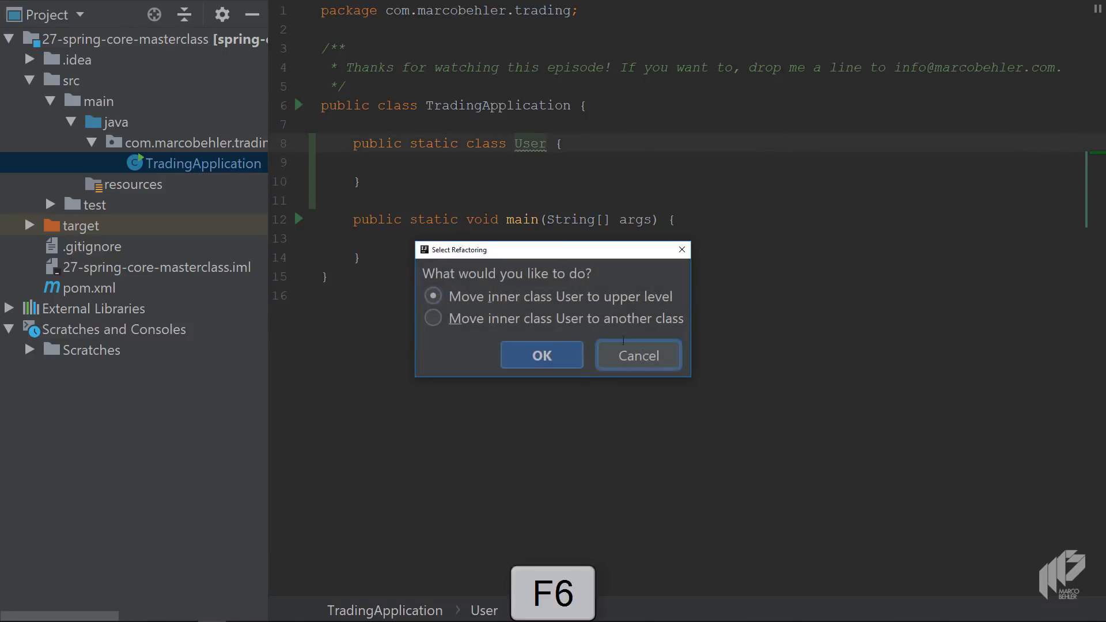
{"action": "left_click", "coordinate": [637, 355]}
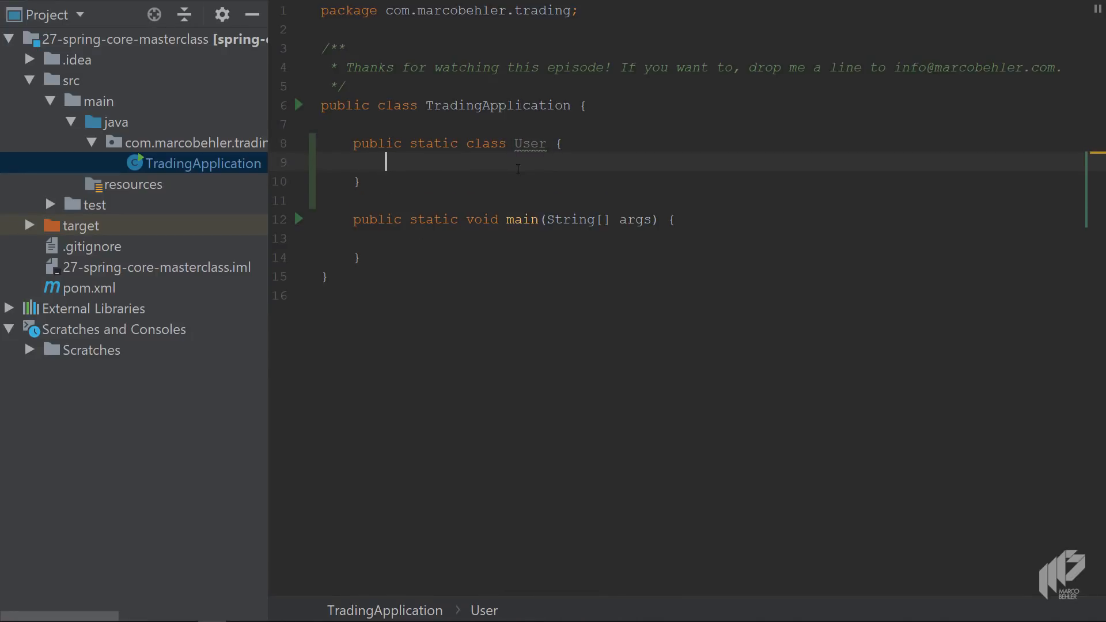
Step: Add private final String name and email fields to User and start constructor generation
{"action": "type", "text": "private final S"}
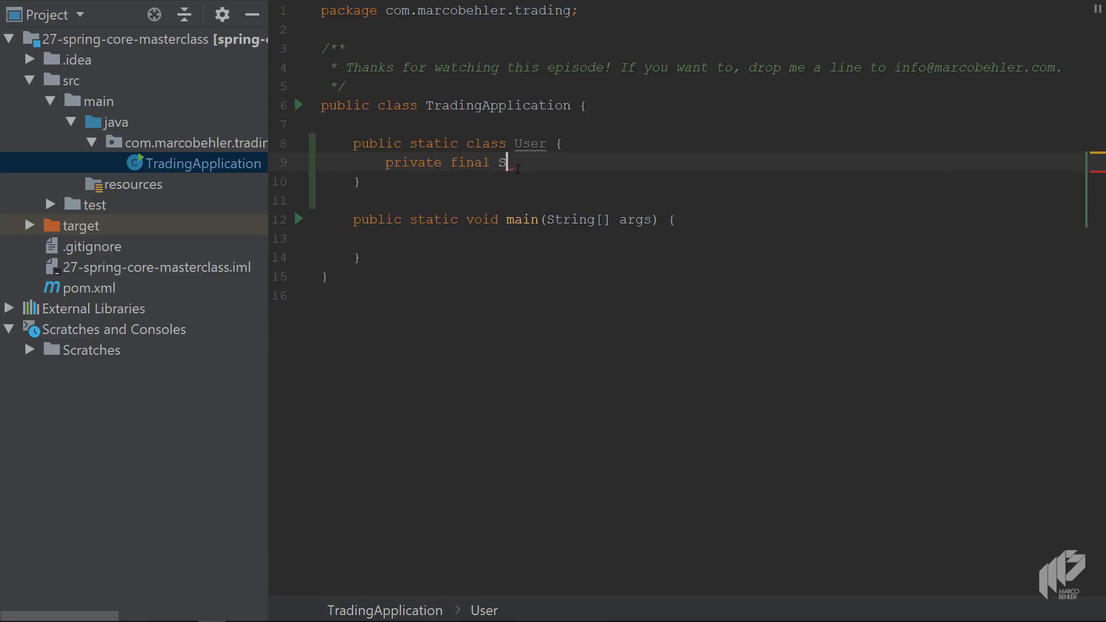
{"action": "type", "text": "tring name;"}
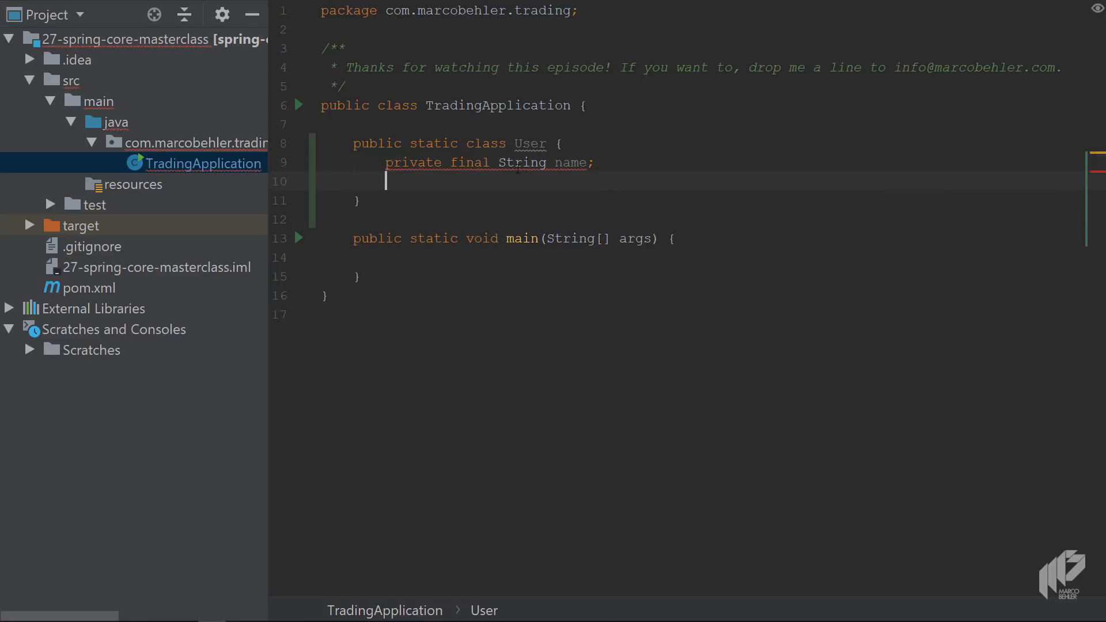
{"action": "type", "text": "private final"}
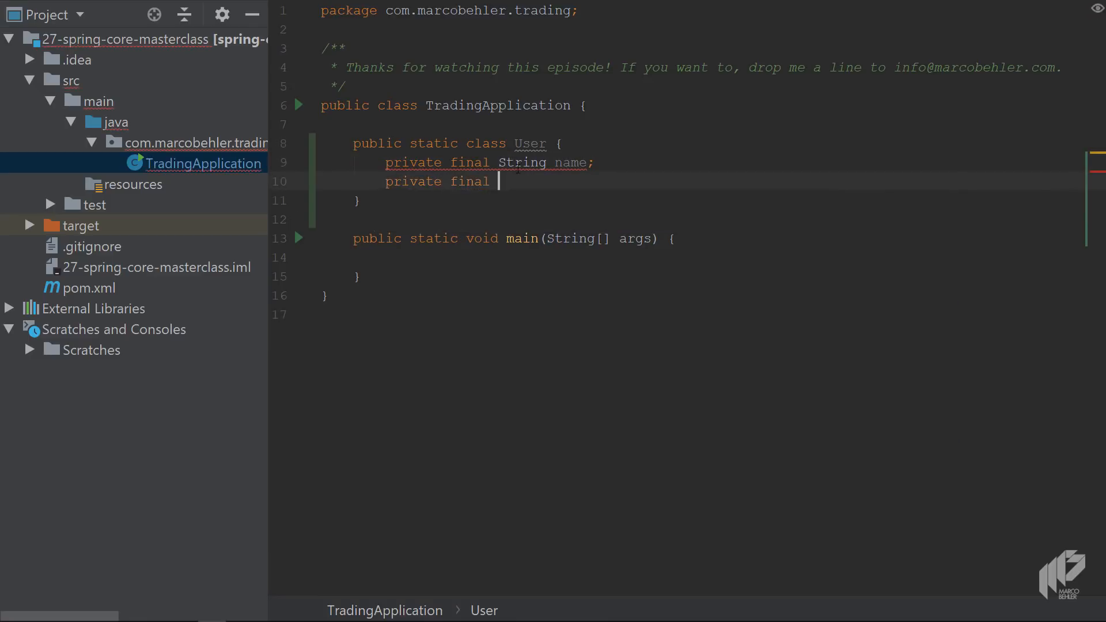
{"action": "type", "text": "String email"}
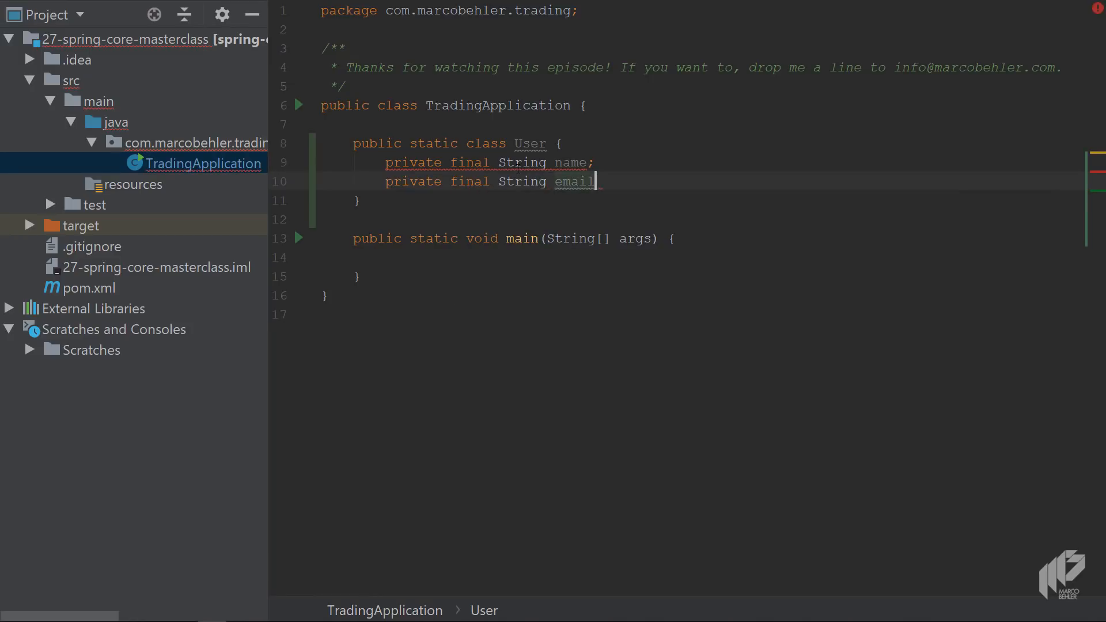
{"action": "key", "text": "Alt+Return"}
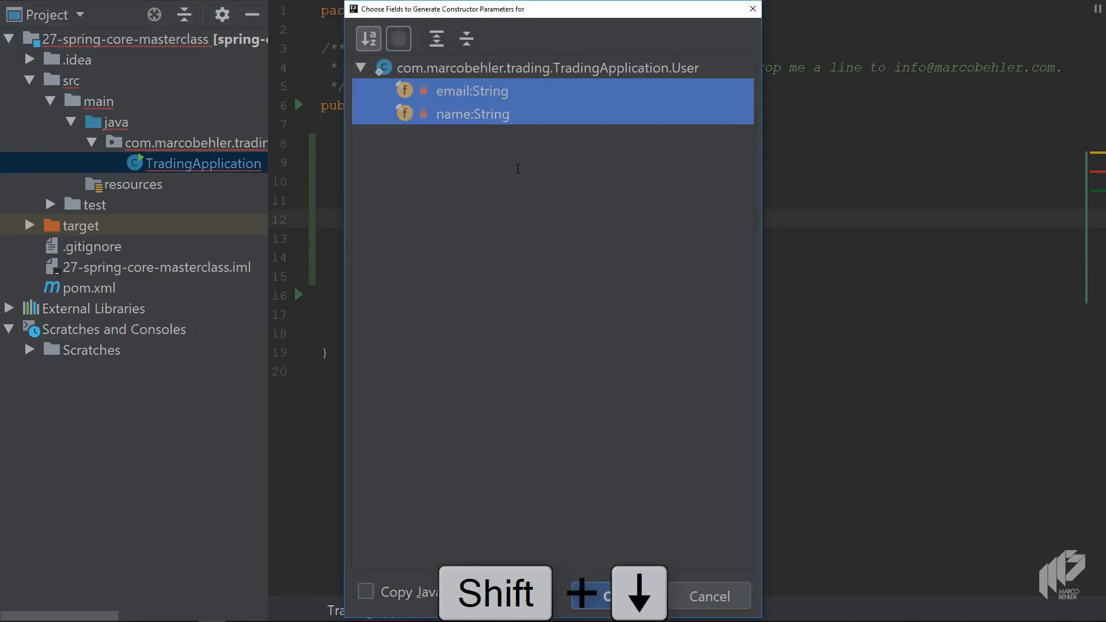
Step: Generate a User constructor taking name and email, plus getName and getEmail getters
{"action": "left_click", "coordinate": [603, 595]}
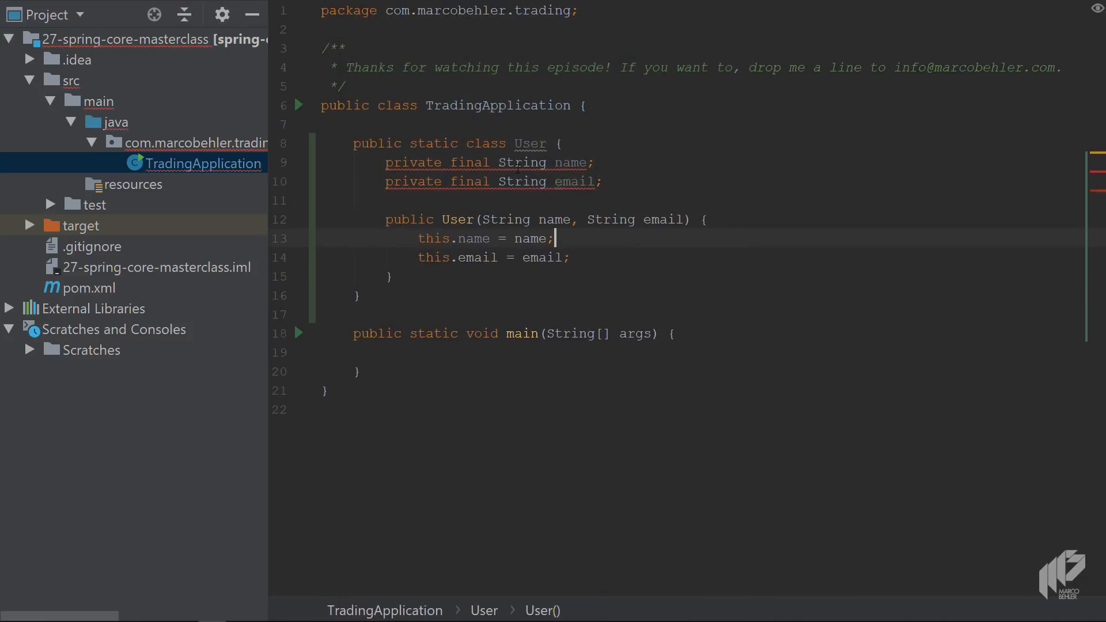
{"action": "key", "text": "Alt+Insert"}
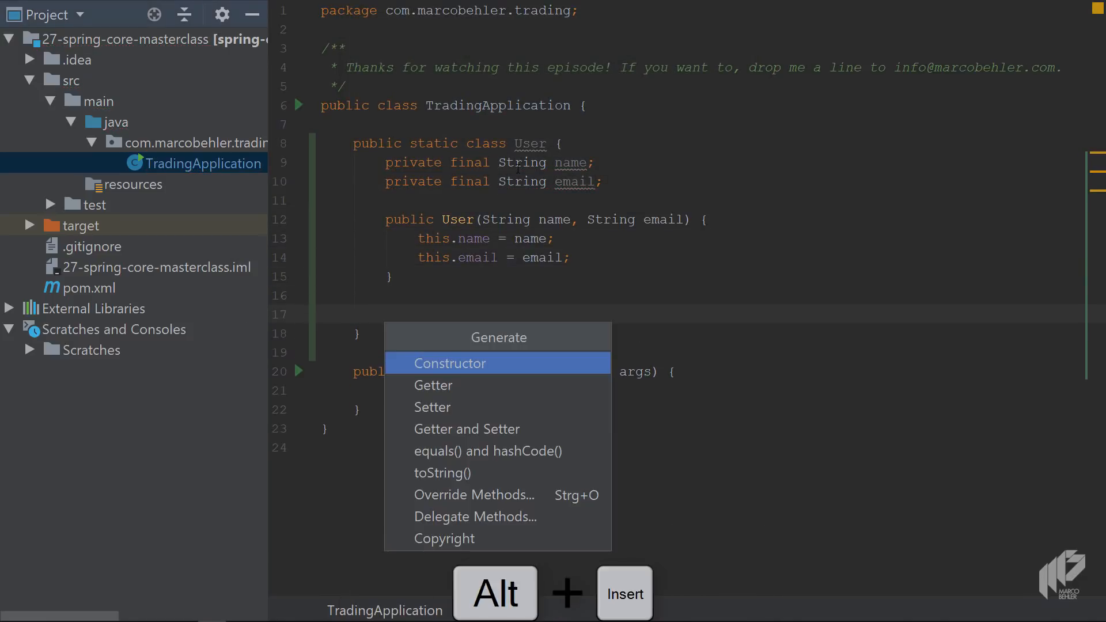
{"action": "left_click", "coordinate": [433, 385]}
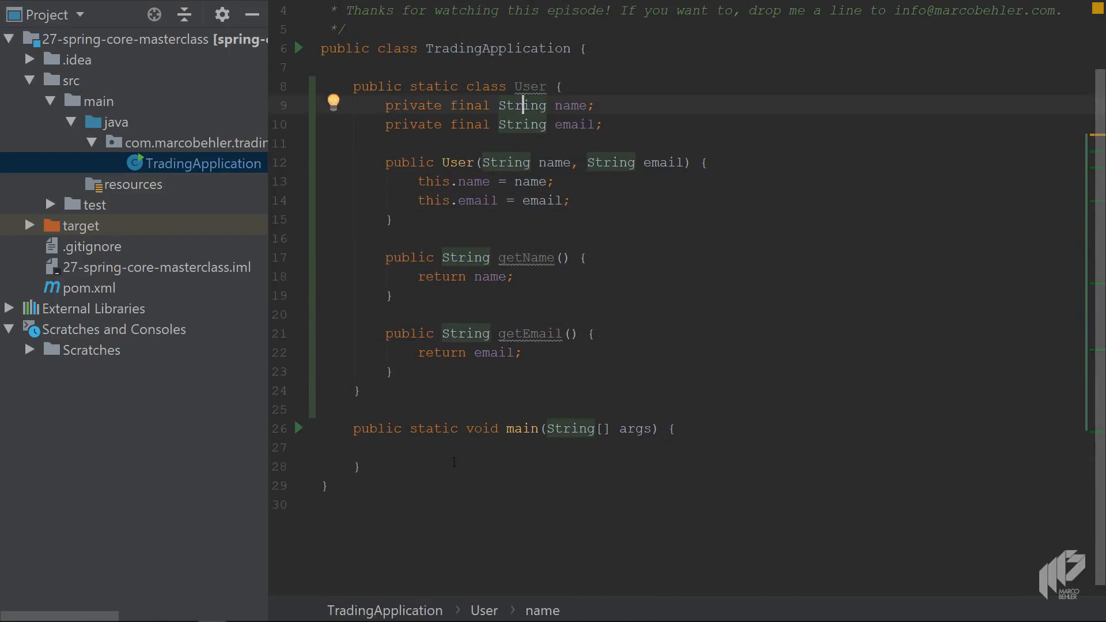
Step: In main create a User named Hans with an email and print user.getEmail() via soutv
{"action": "type", "text": "new User(\"Hans"}
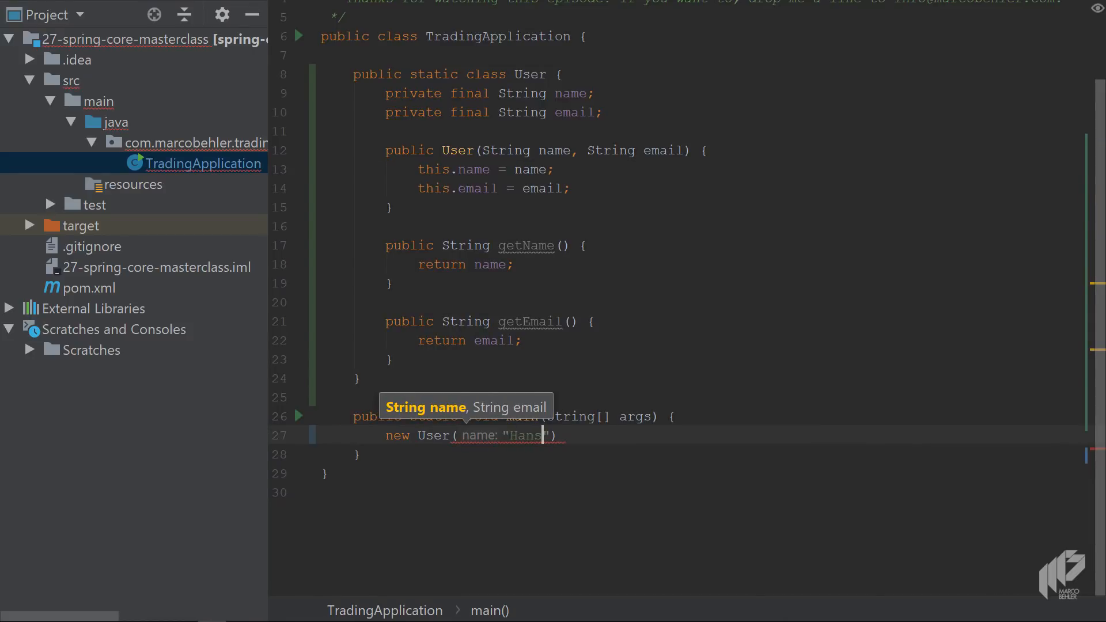
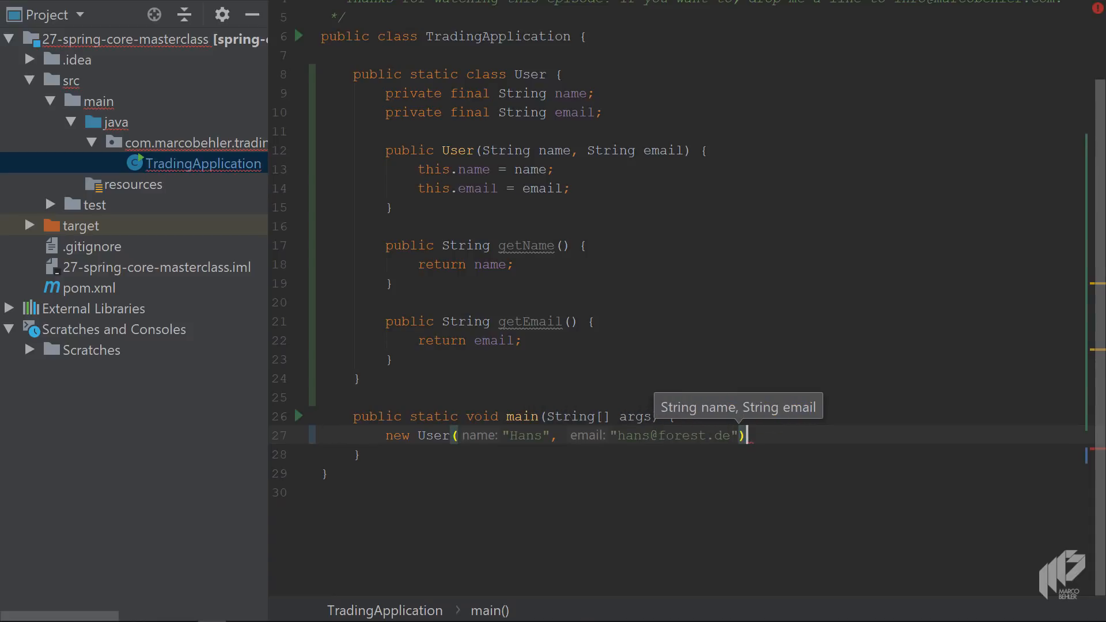
{"action": "type", "text": ";"}
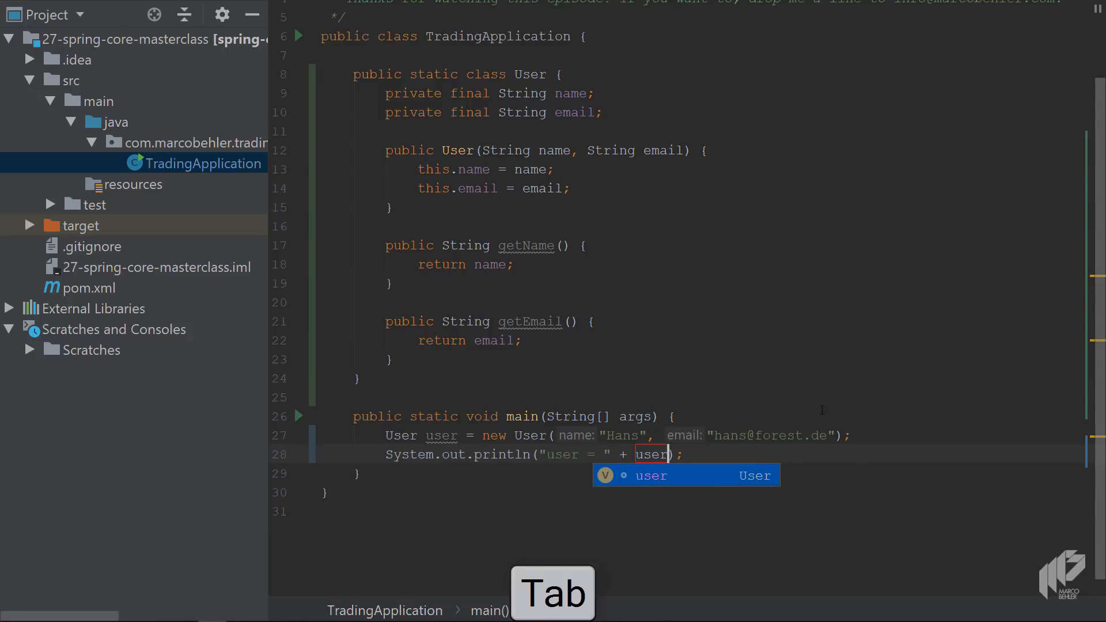
{"action": "key", "text": "Tab"}
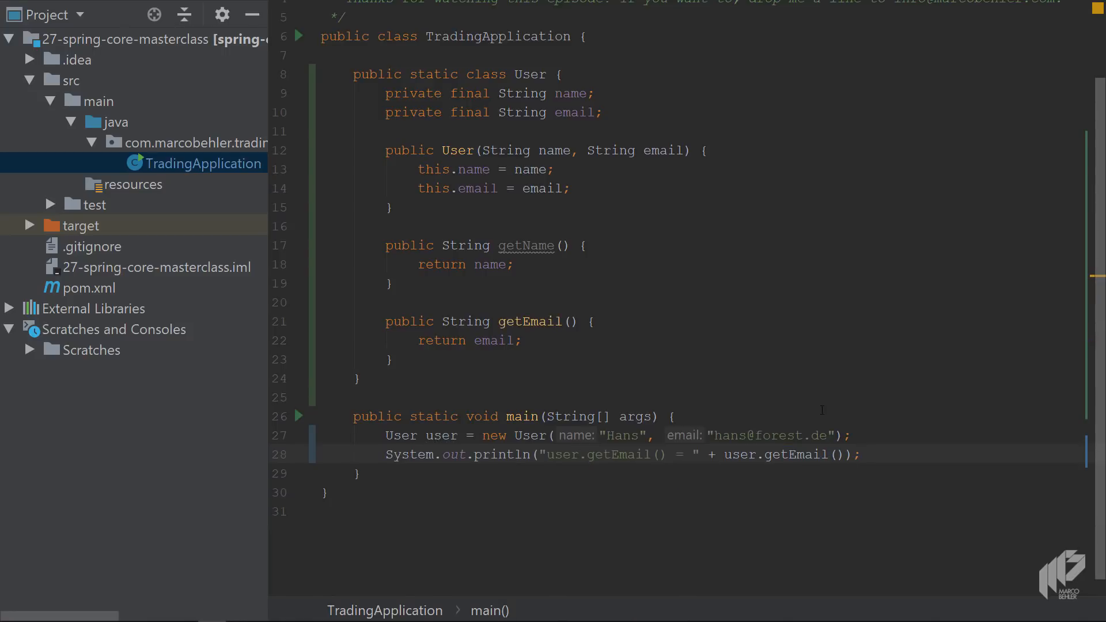
Step: Run TradingApplication.main with Ctrl+Shift+F10
{"action": "key", "text": "ctrl+shift+f10"}
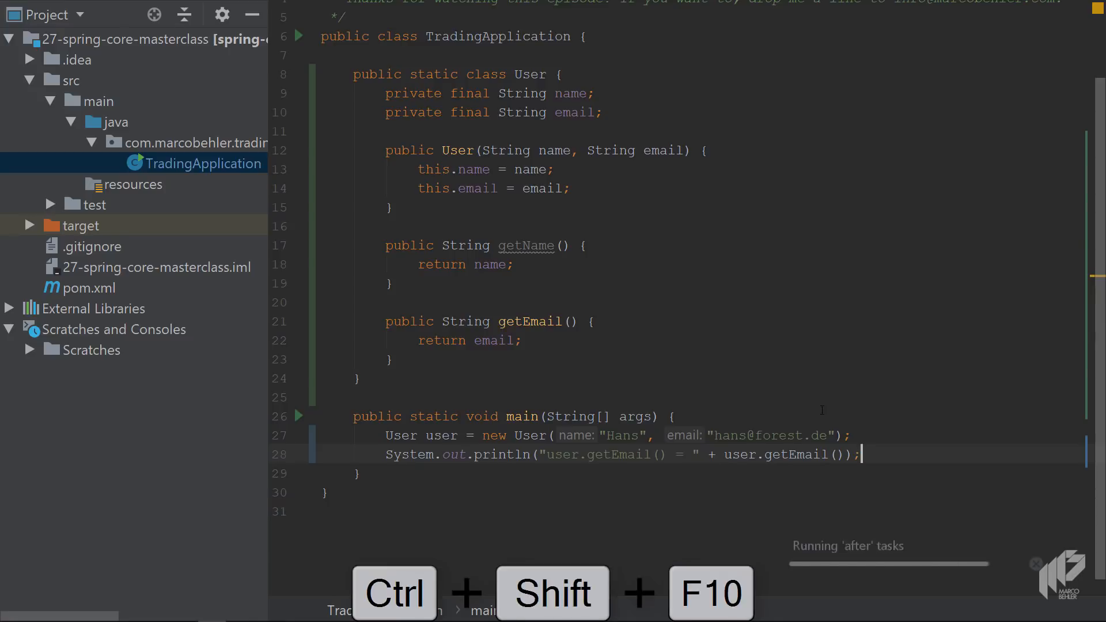
{"action": "key", "text": "ctrl+shift+f10"}
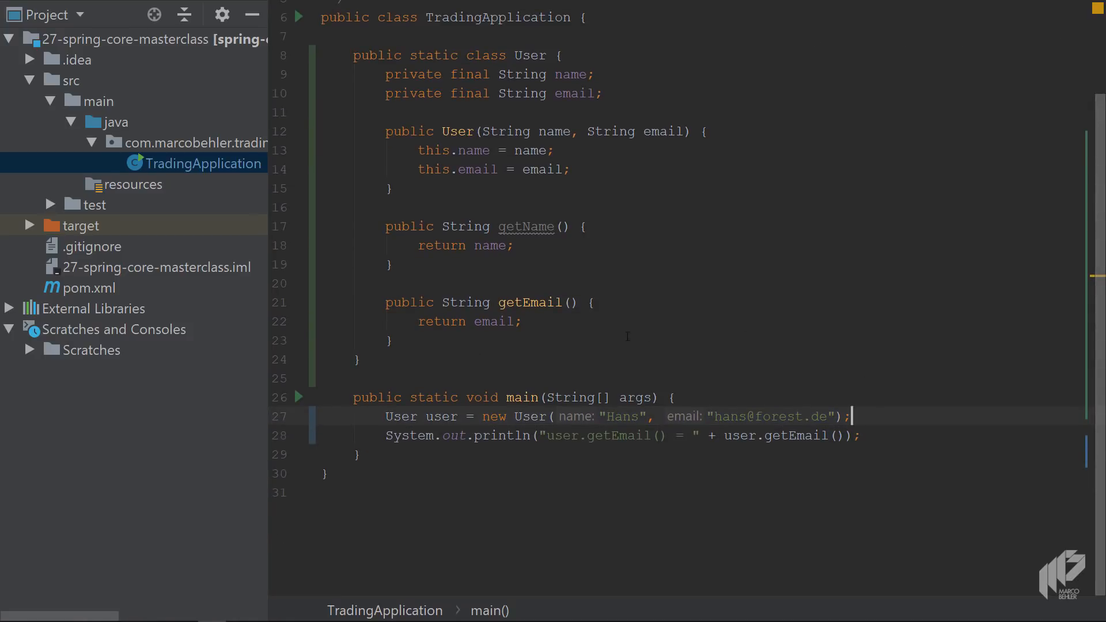
Step: Declare a nested public static class UserService with an empty public register(User user) method
{"action": "key", "text": "Enter"}
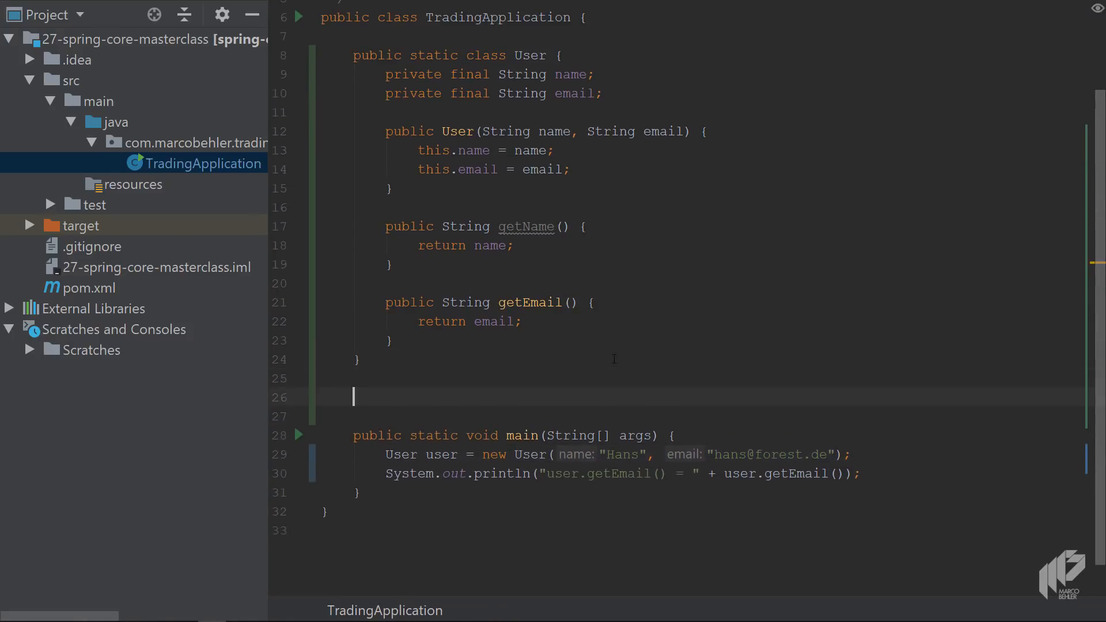
{"action": "type", "text": "public"}
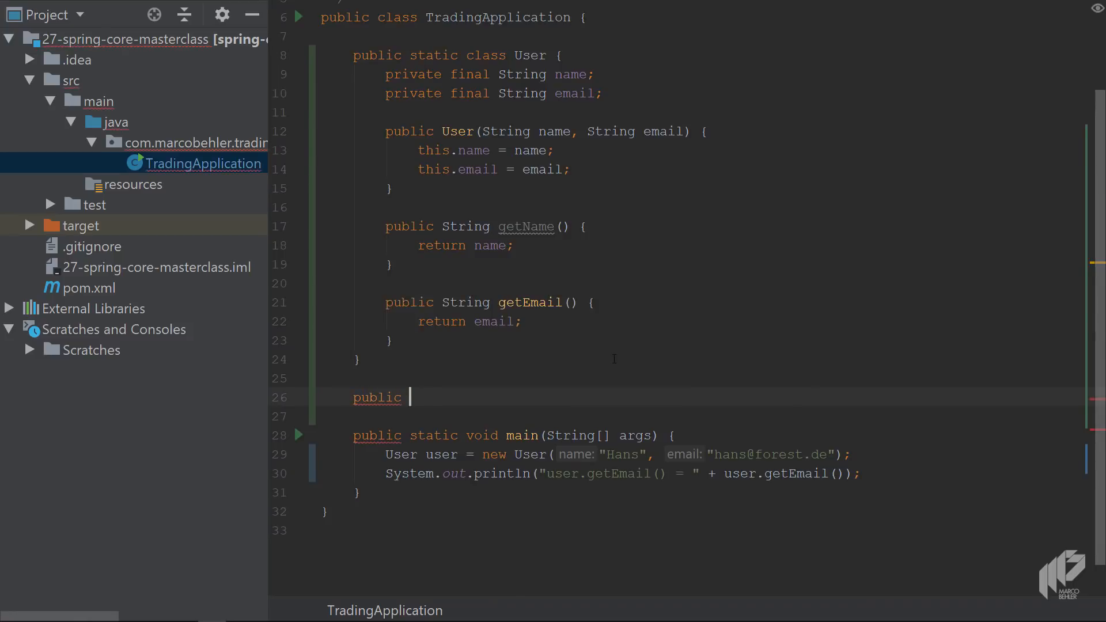
{"action": "type", "text": "static class"}
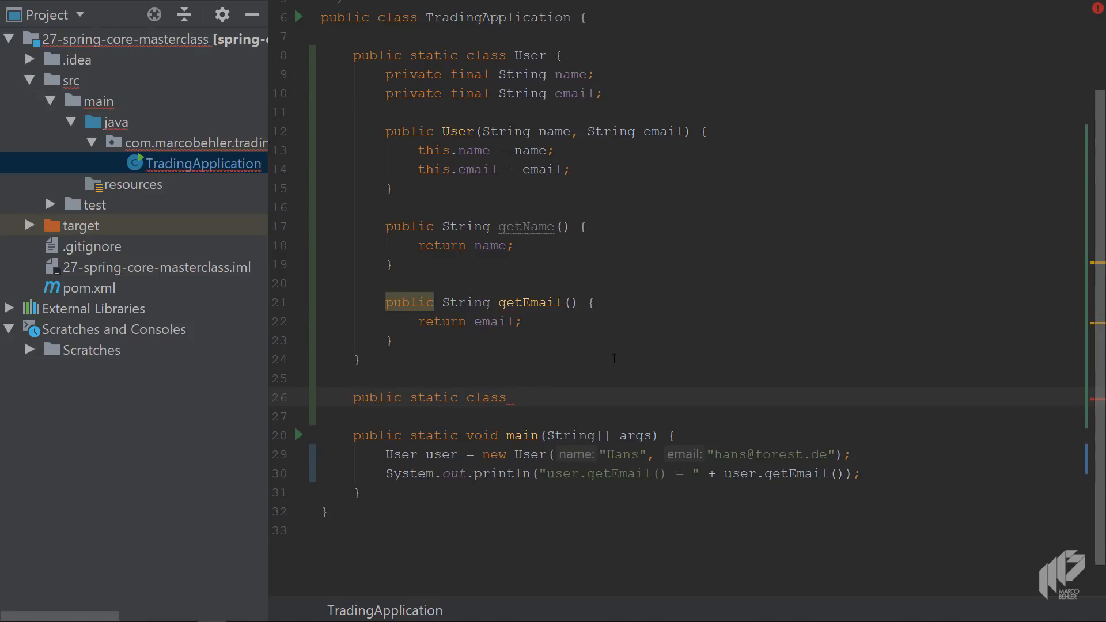
{"action": "type", "text": "User"}
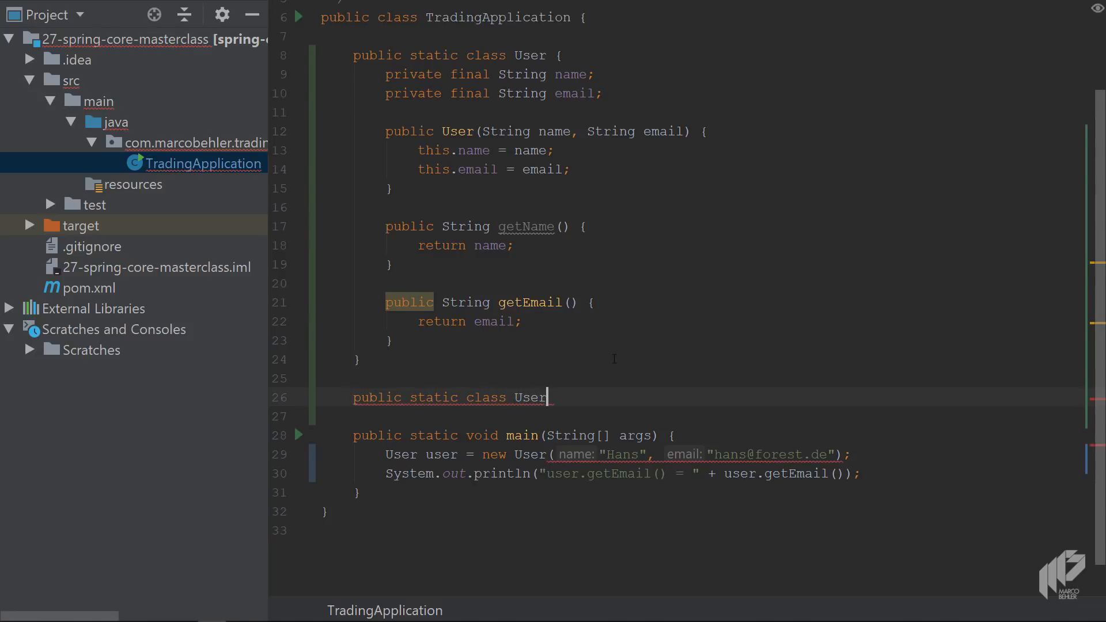
{"action": "type", "text": "Service"}
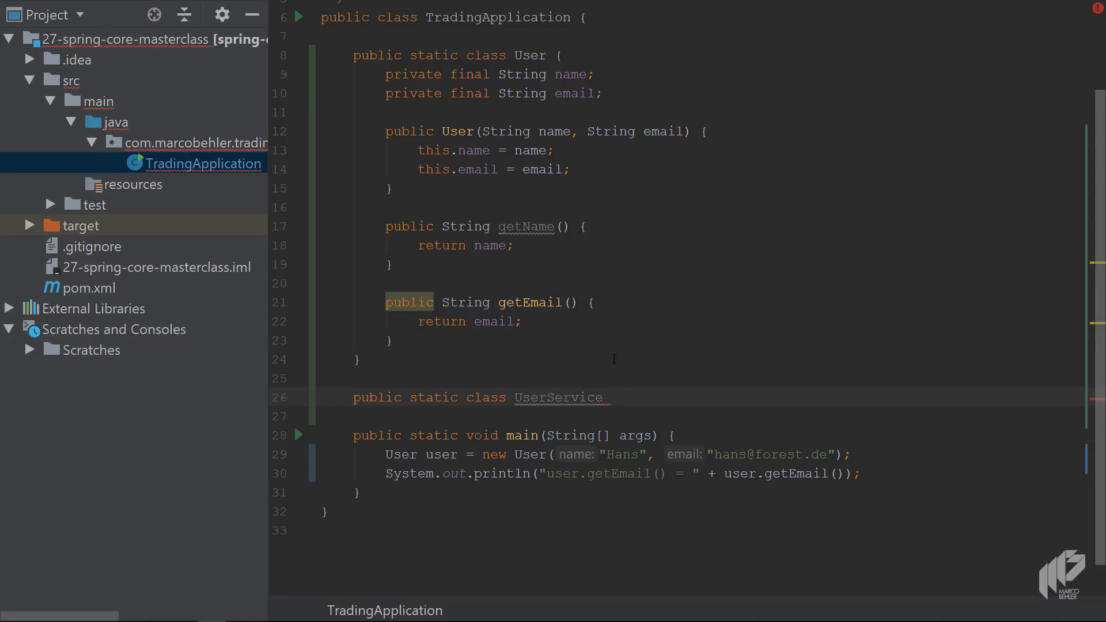
{"action": "double_click", "coordinate": [557, 398]}
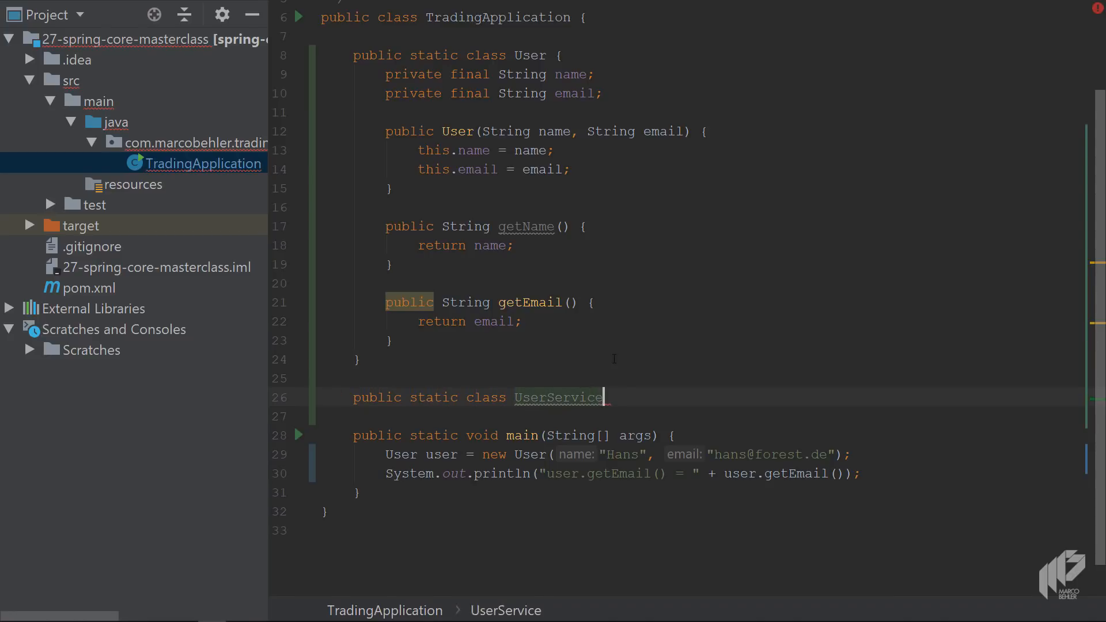
{"action": "type", "text": "public void register(User user) {"}
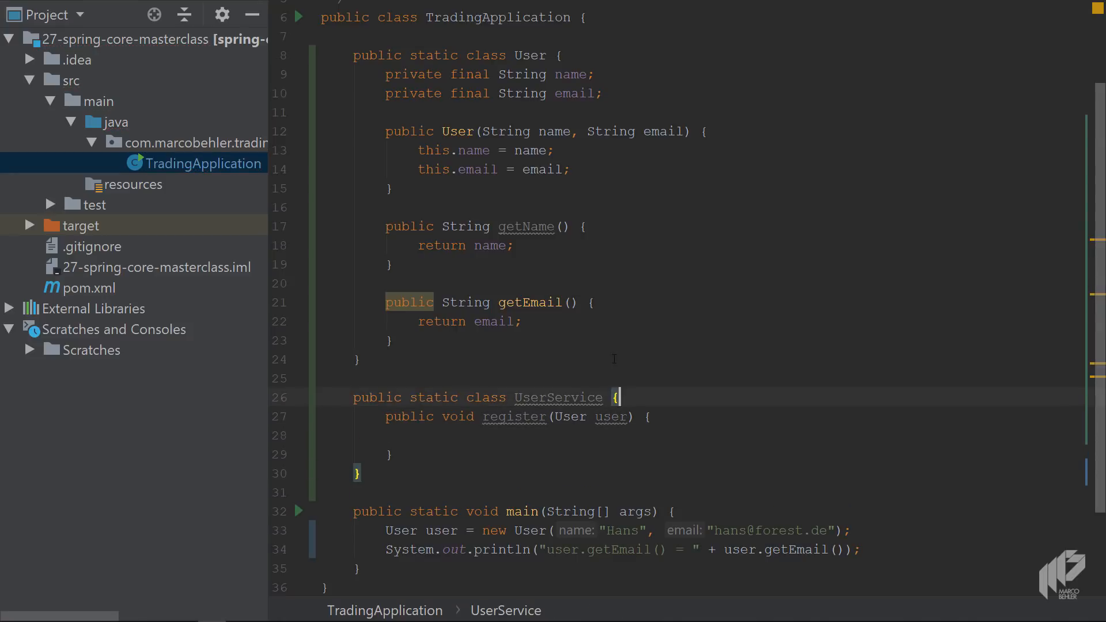
{"action": "scroll", "scroll_direction": "down", "scroll_amount": 3}
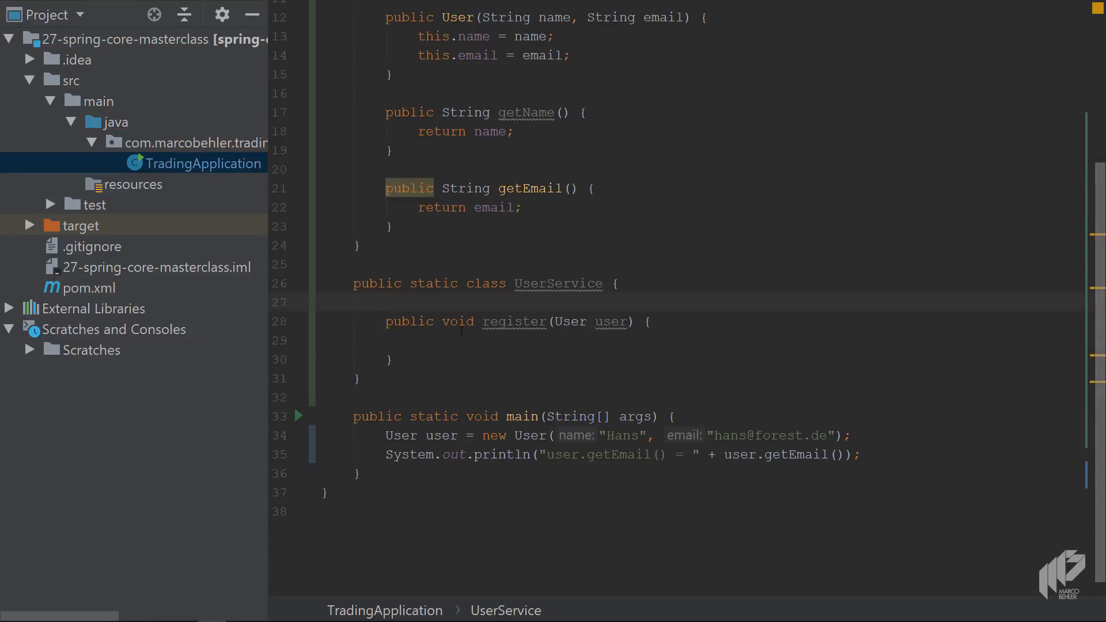
Step: Comment register's steps: save user to persistent storage, send welcome email, risk/balance check
{"action": "type", "text": "// i"}
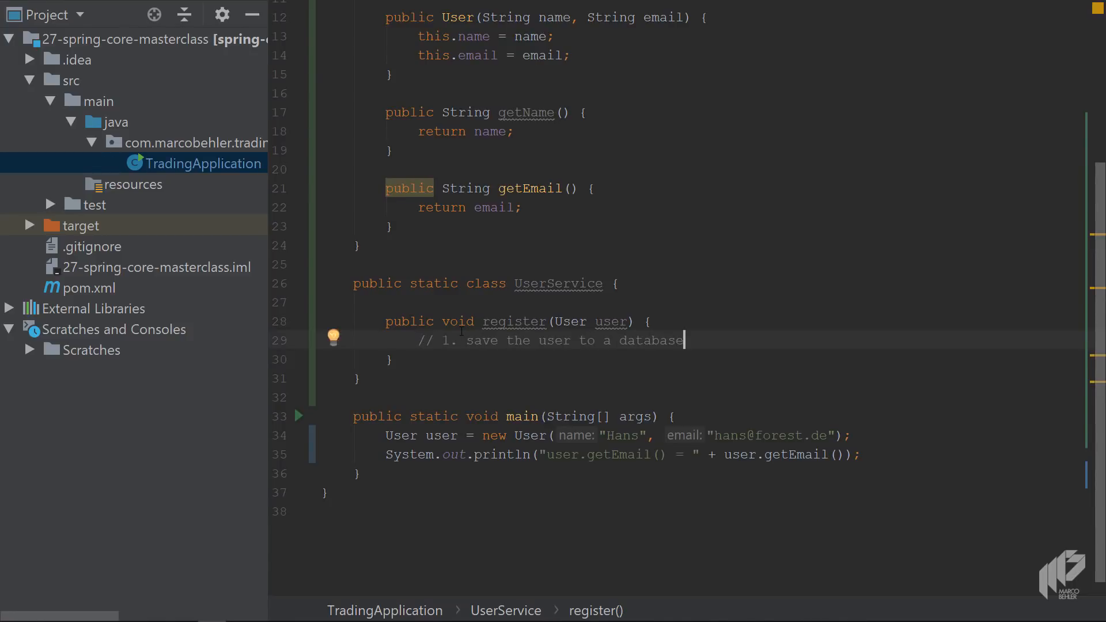
{"action": "type", "text": ".persistent storage.."}
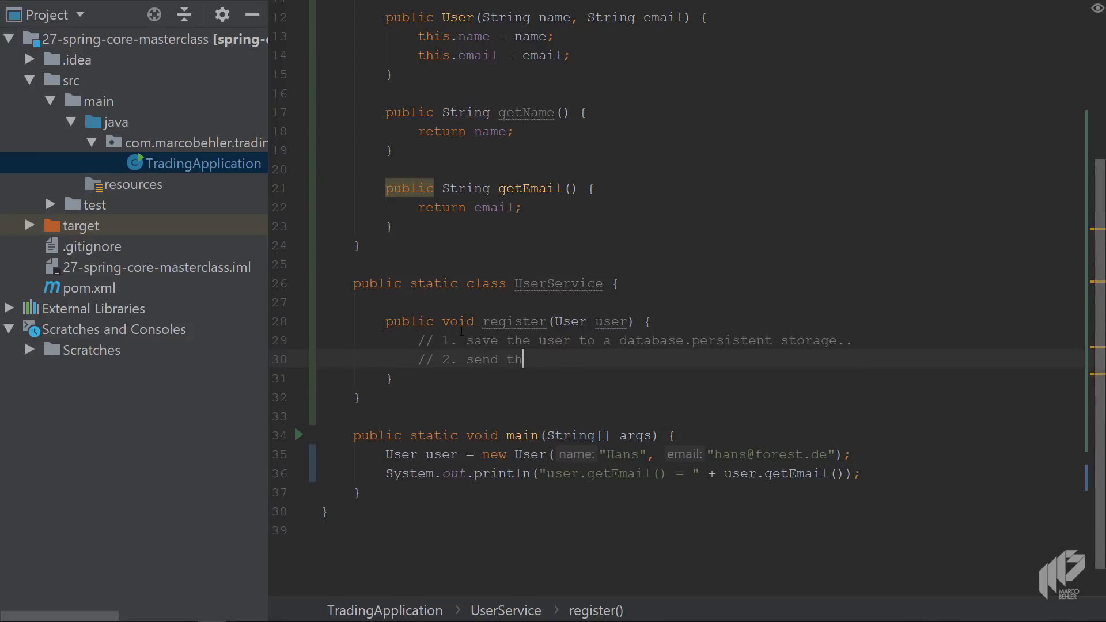
{"action": "type", "text": "e user a welcome em"}
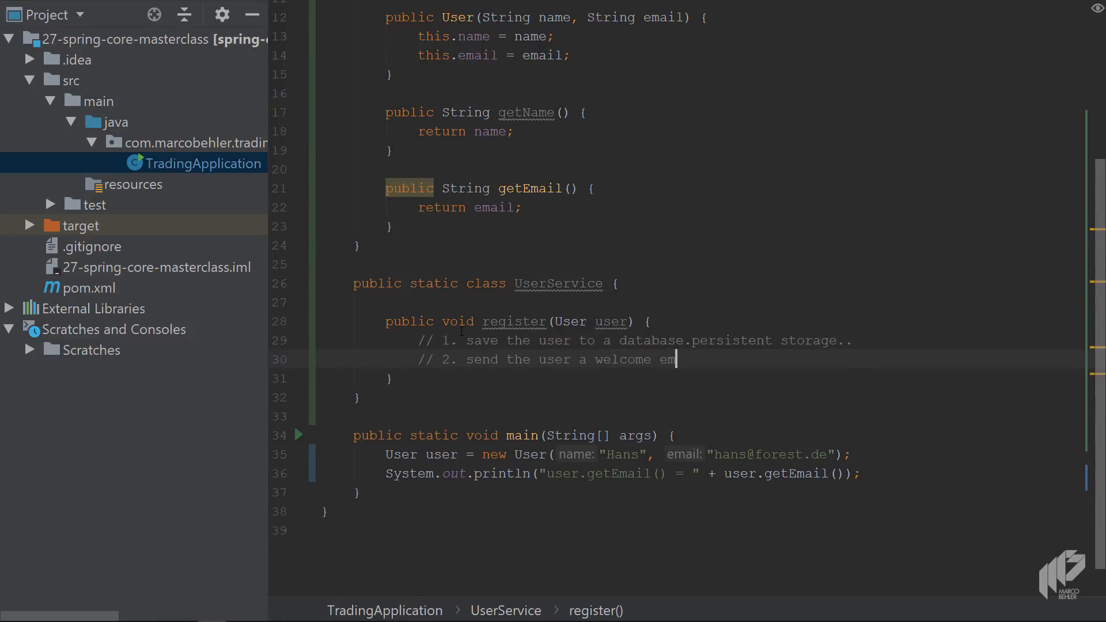
{"action": "type", "text": "ail"}
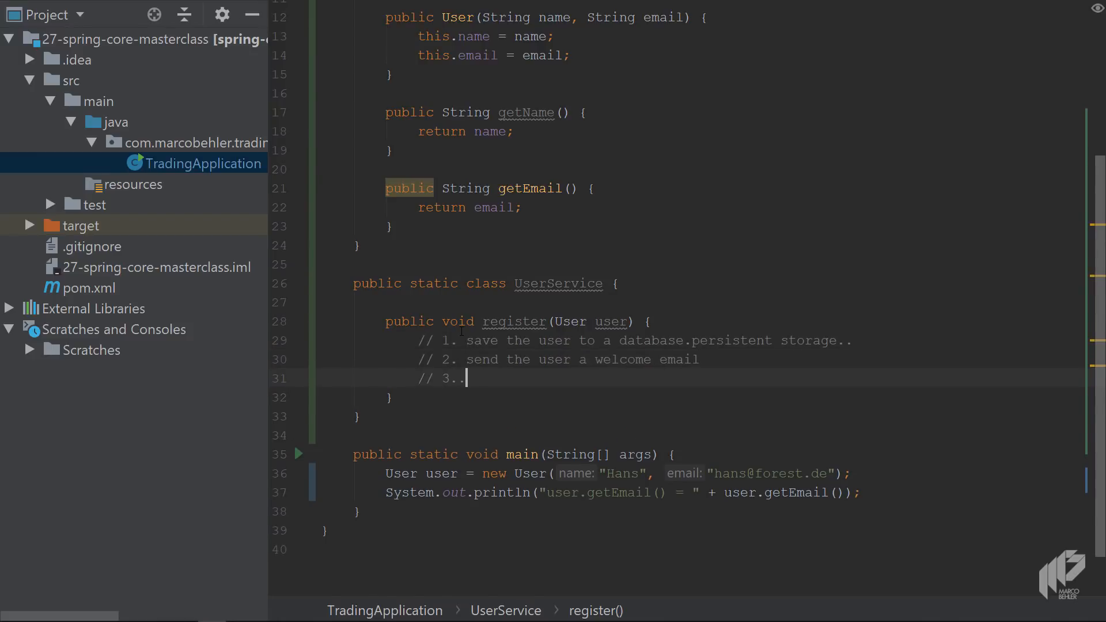
{"action": "type", "text": "risk"}
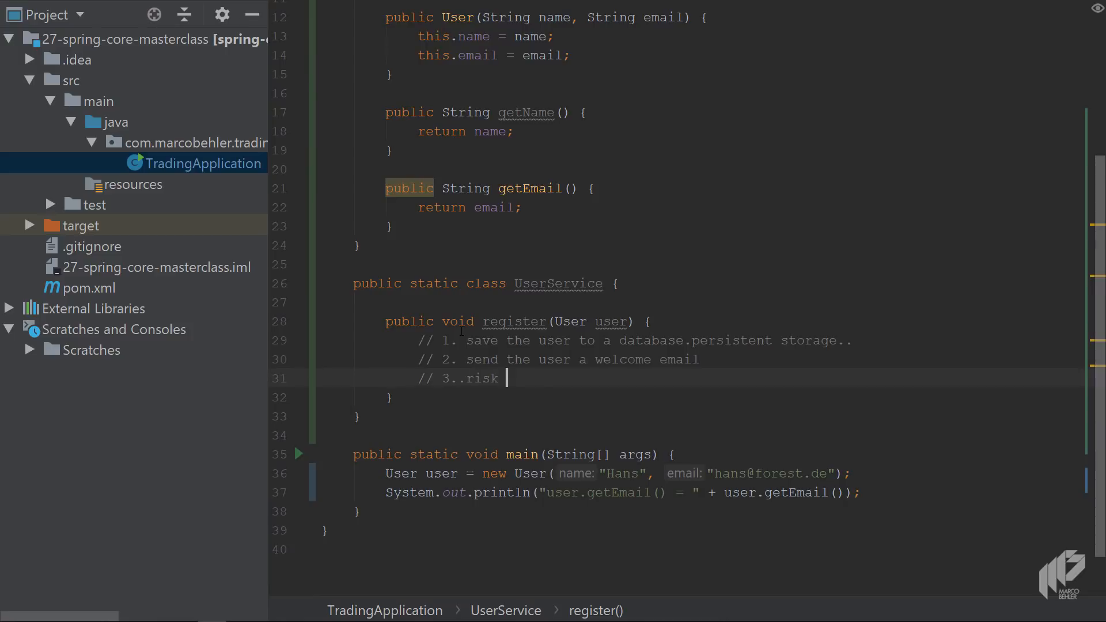
{"action": "type", "text": "/balance c"}
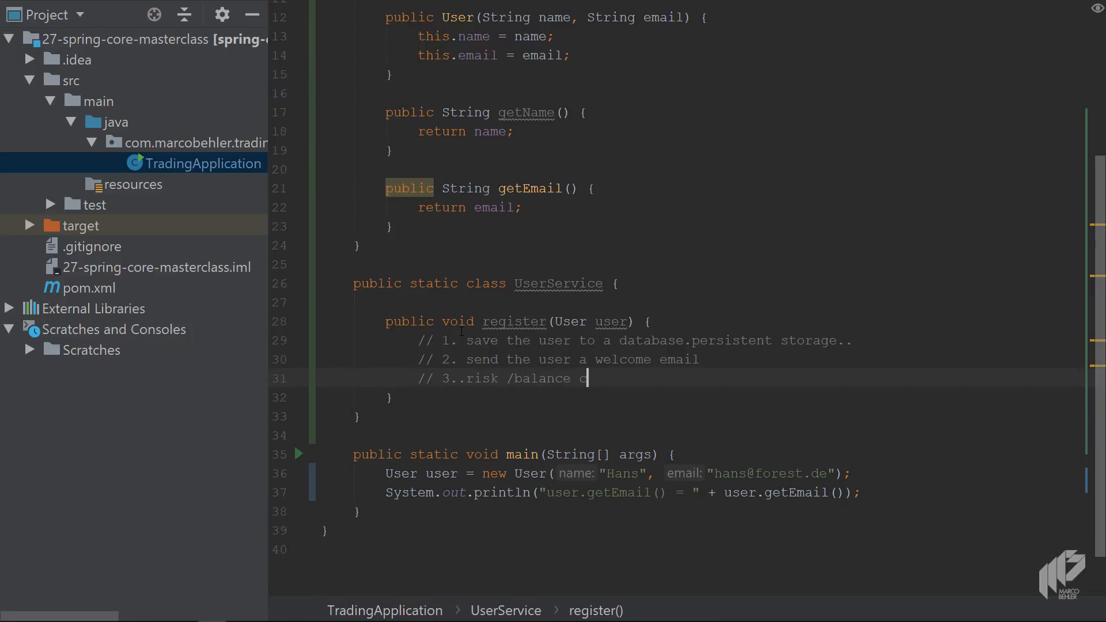
{"action": "type", "text": "heck...."}
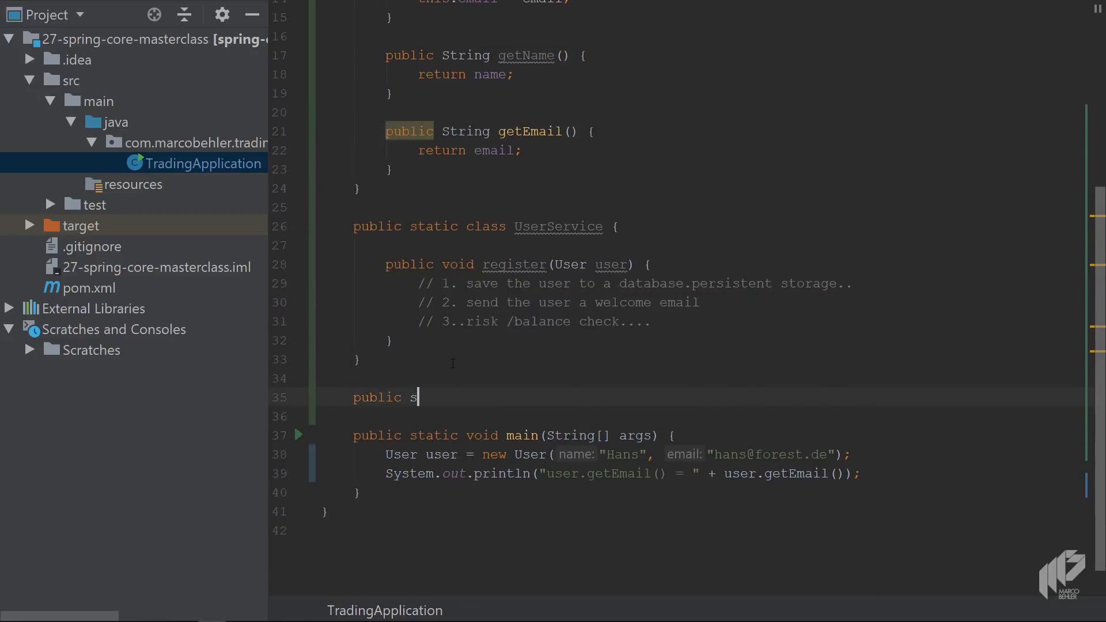
Step: Declare empty public static classes MailService and UserDao below UserService
{"action": "type", "text": "tatic class MailService {"}
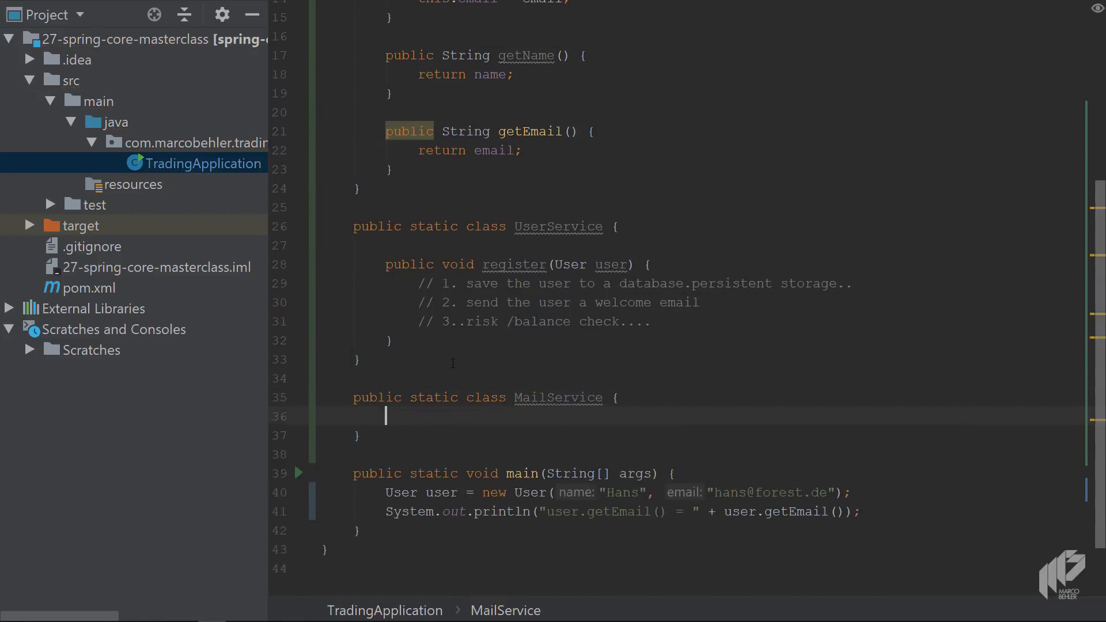
{"action": "scroll", "scroll_direction": "down", "scroll_amount": 3}
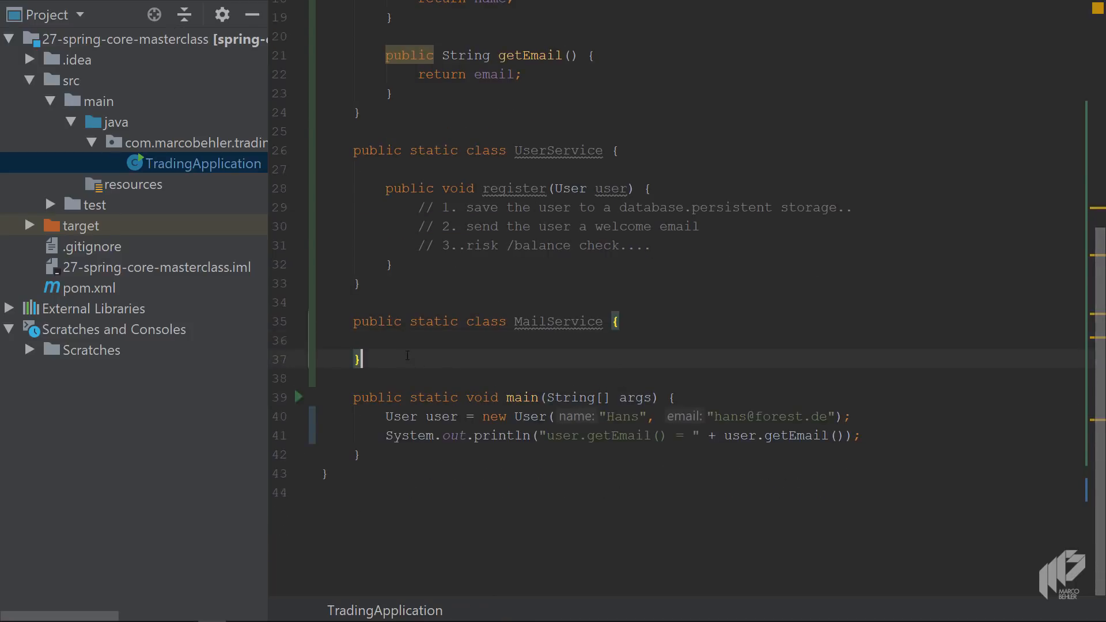
{"action": "type", "text": "public static class UserDa"}
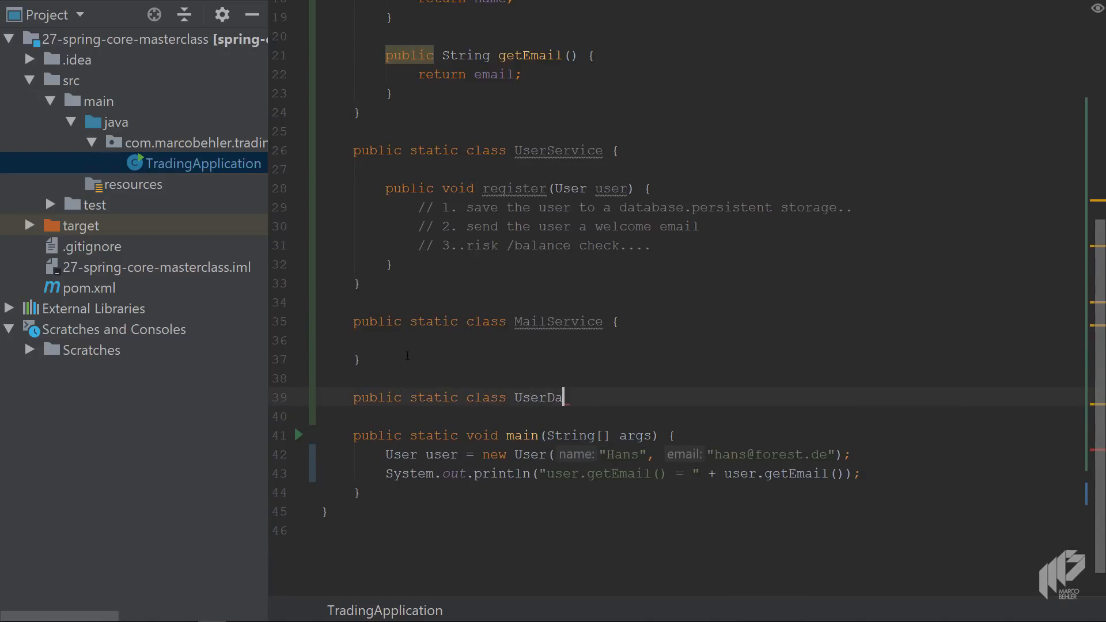
{"action": "type", "text": "o {"}
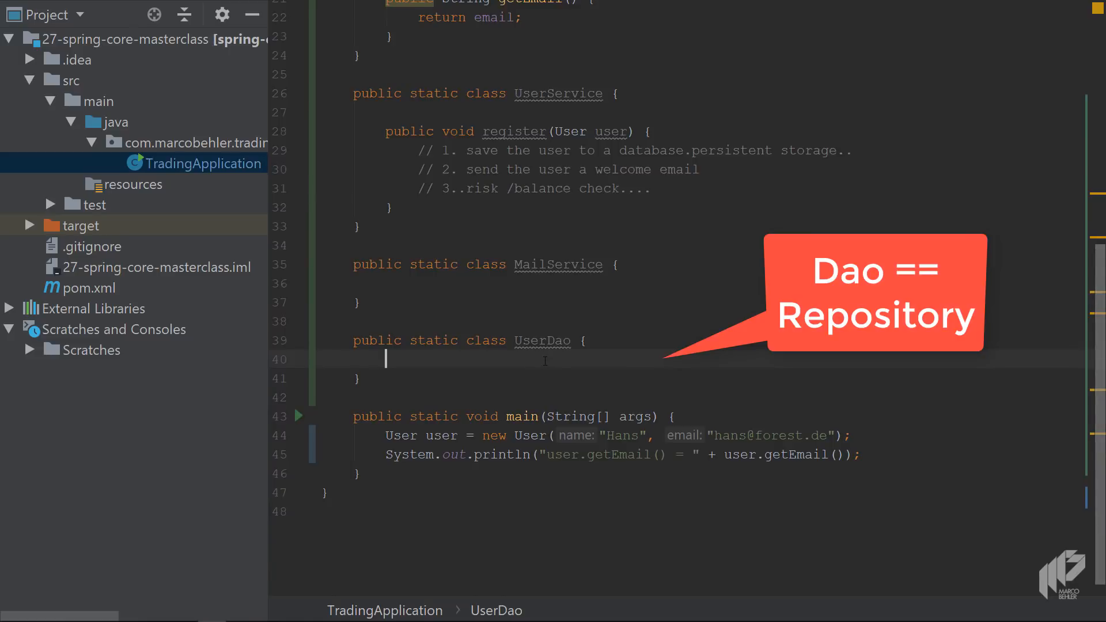
{"action": "mouse_move", "coordinate": [543, 341]}
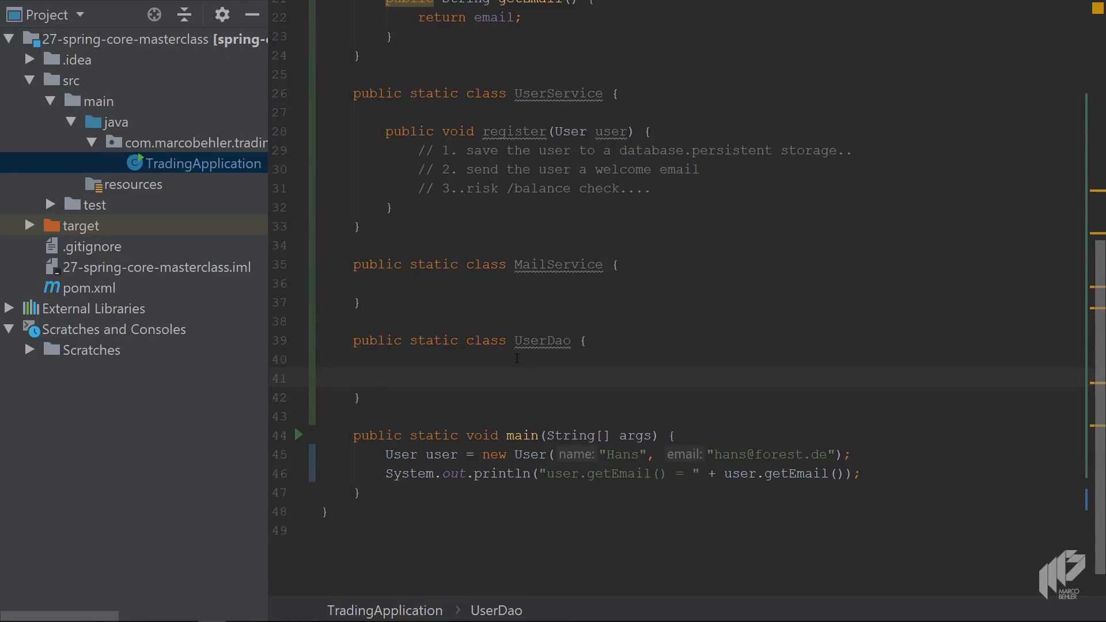
Step: Give UserDao a public void save(User user) method holding a TODO about saving to the db
{"action": "type", "text": "public"}
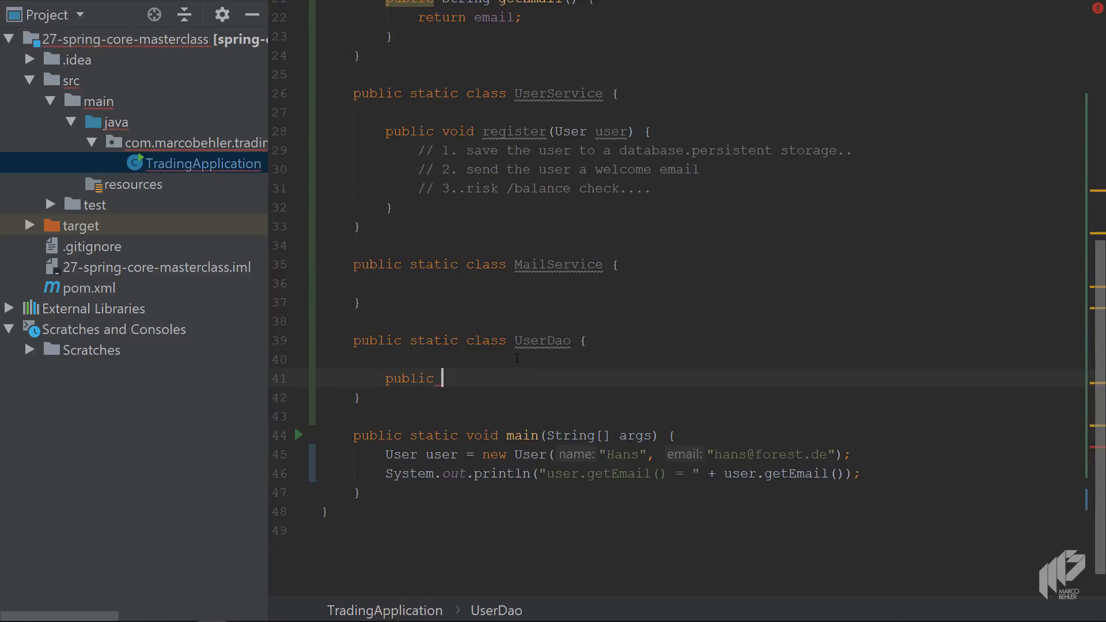
{"action": "type", "text": "void sa"}
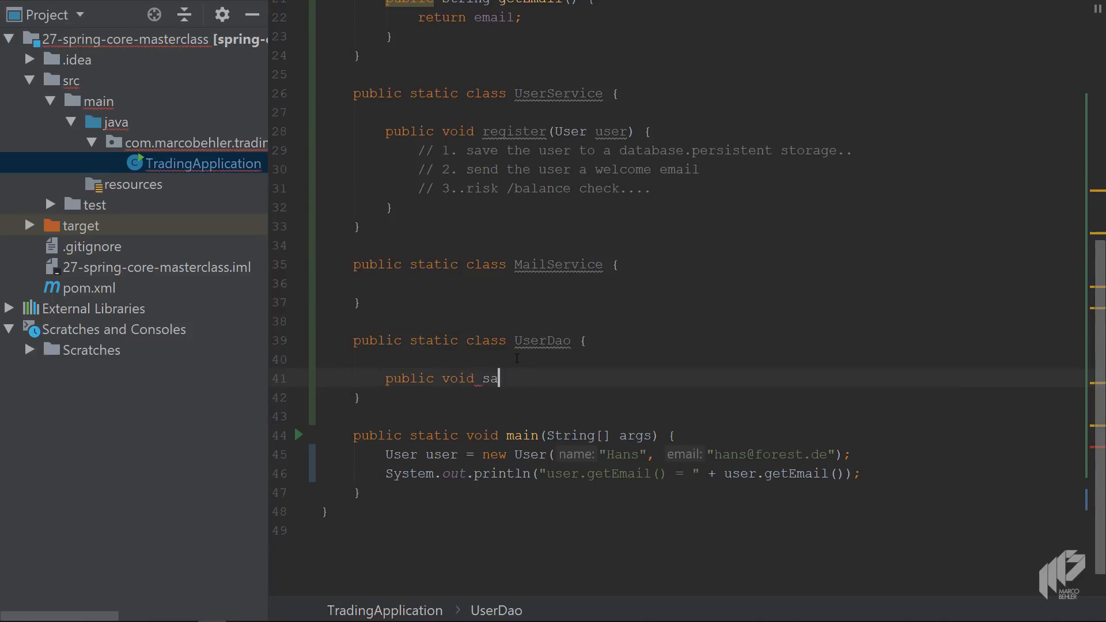
{"action": "type", "text": "ve(User user)"}
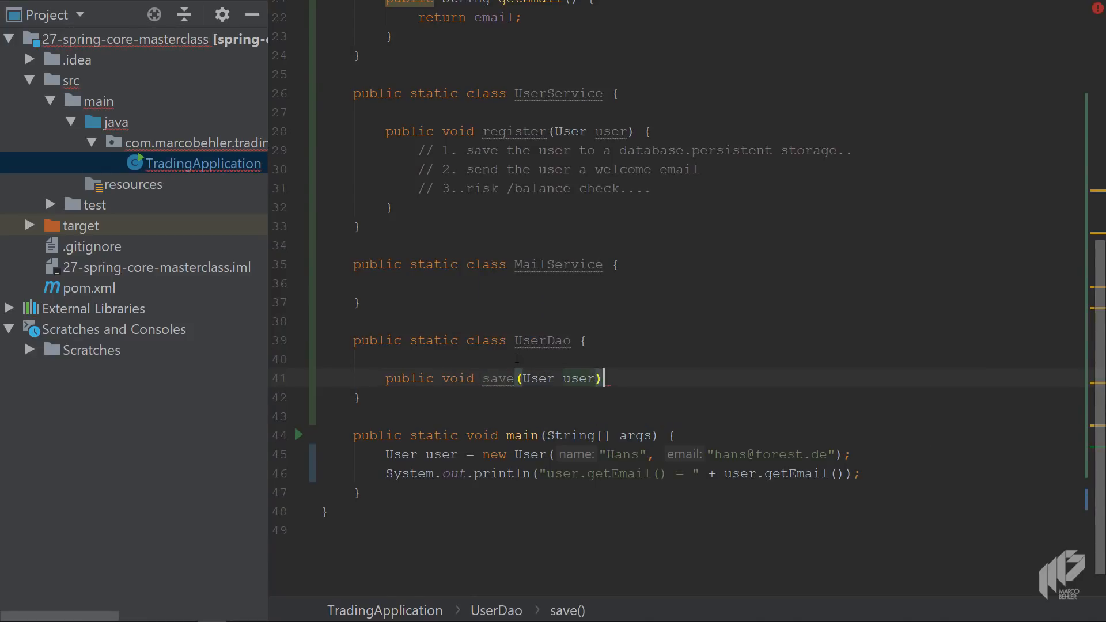
{"action": "type", "text": "{"}
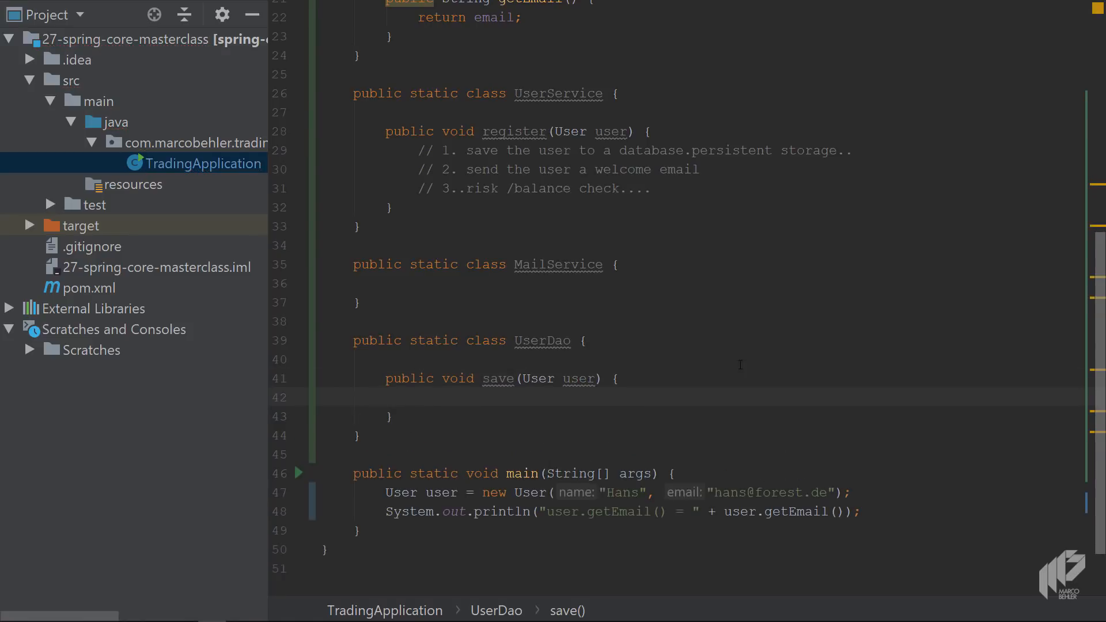
{"action": "type", "text": "// TODO saving to the"}
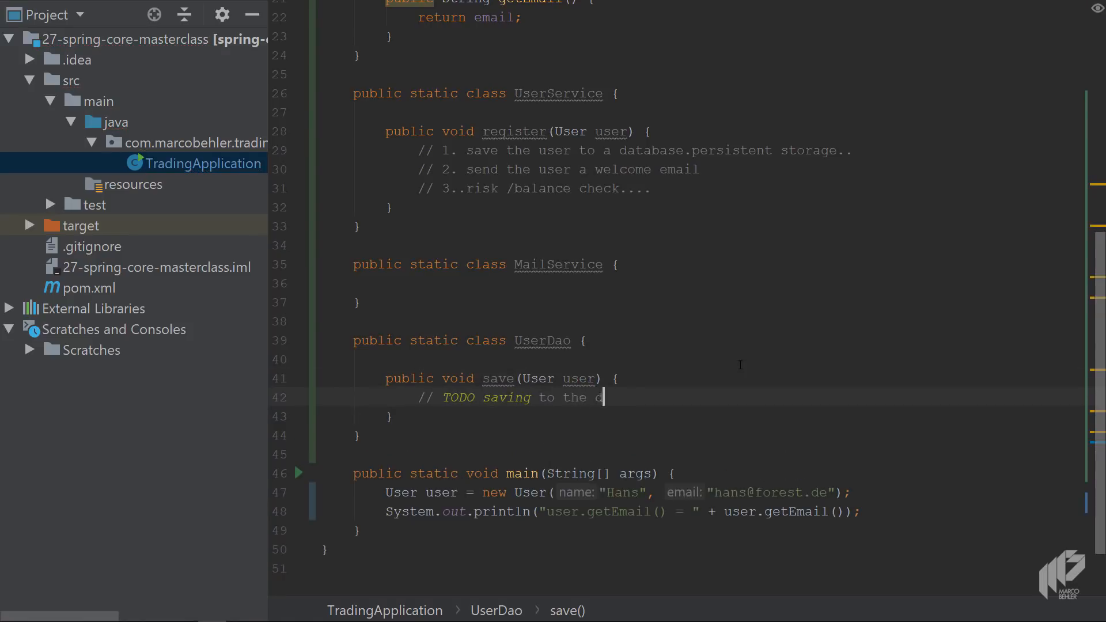
{"action": "type", "text": "db here...."}
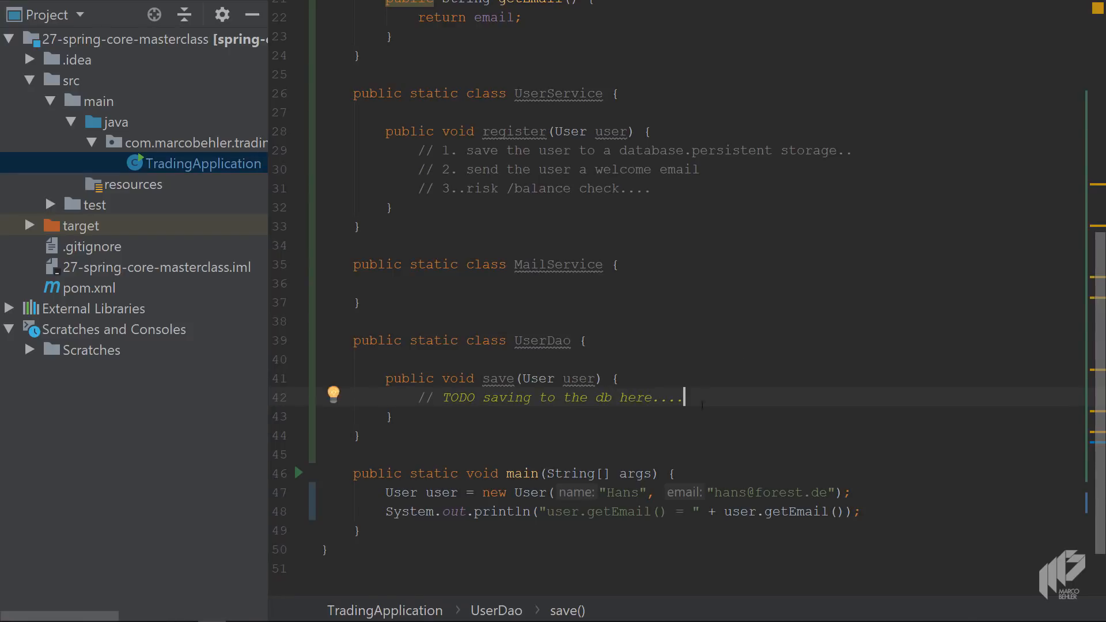
{"action": "type", "text": "public void sendWel"}
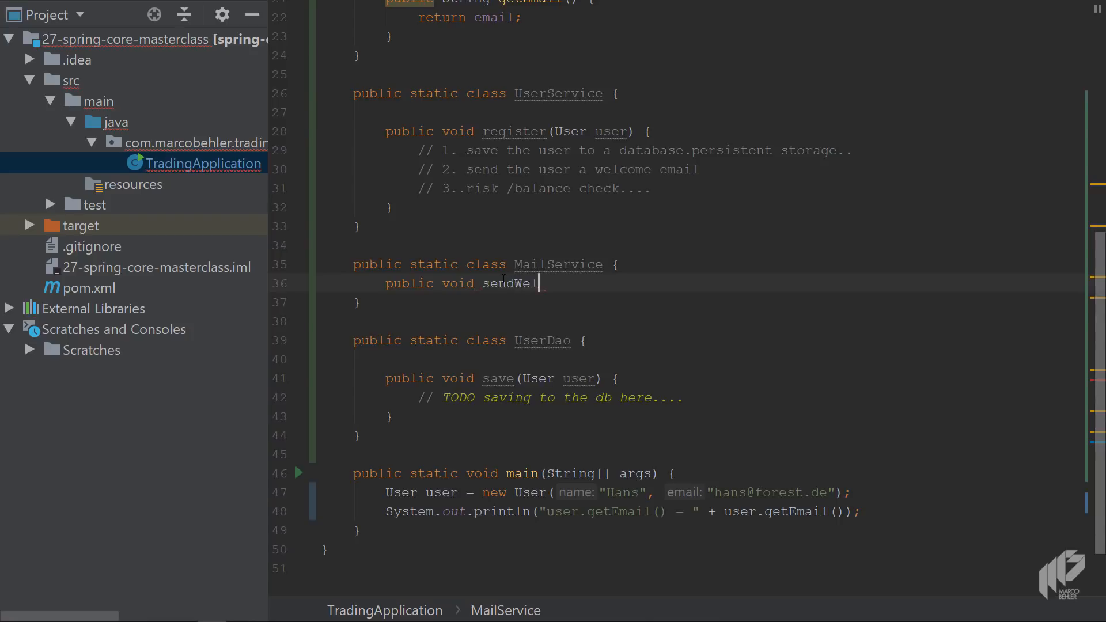
Step: Declare MailService's sendWelcomeEmail(User user) with a TODO about sending the real email
{"action": "type", "text": "comeEmail(User user) {"}
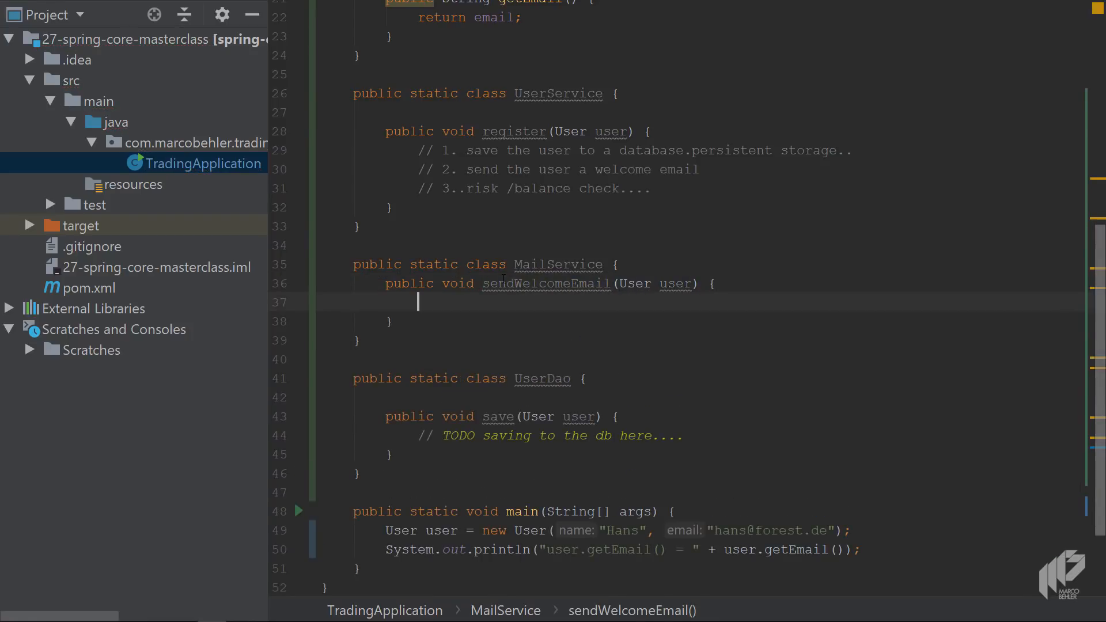
{"action": "type", "text": "// TODO"}
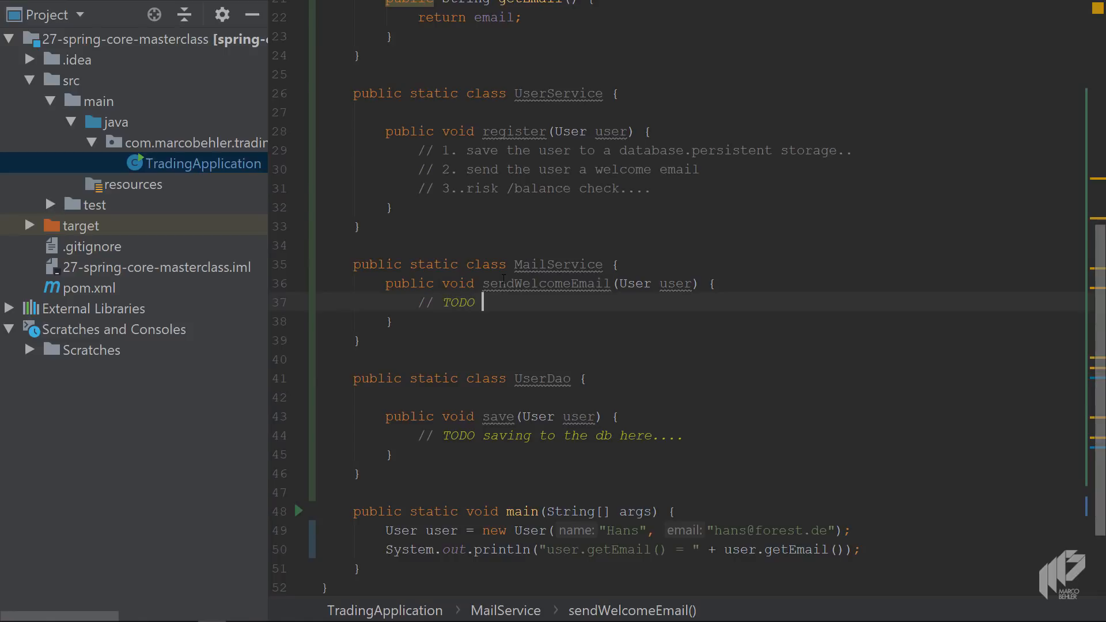
{"action": "type", "text": "send"}
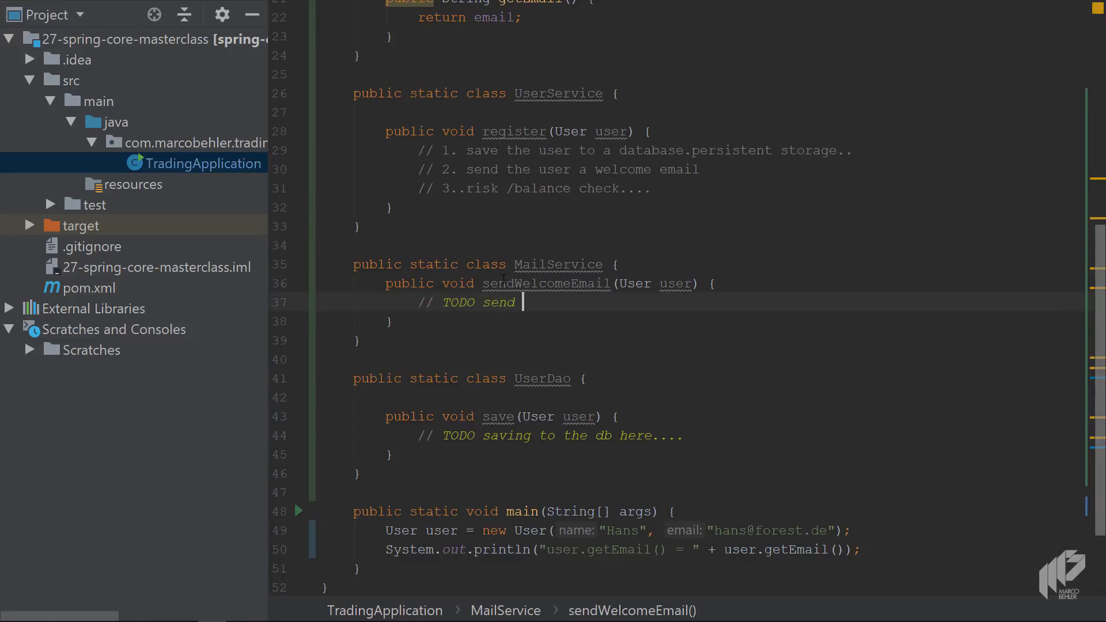
{"action": "type", "text": "the real email"}
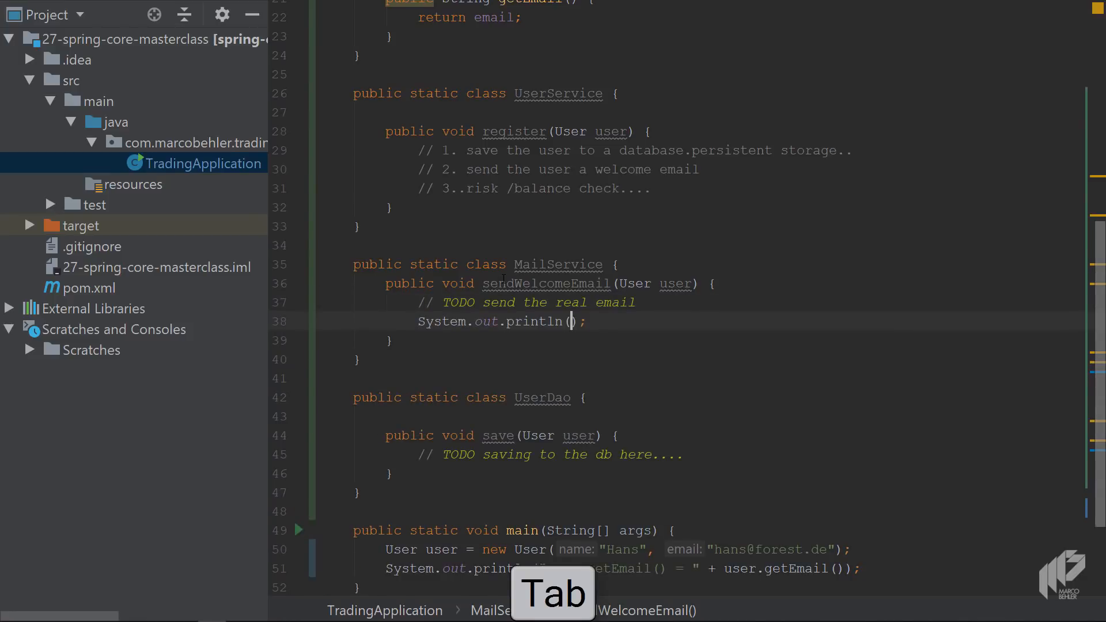
Step: Add a println announcing "Sending out welcome email to :" with the user's email
{"action": "type", "text": "S;"}
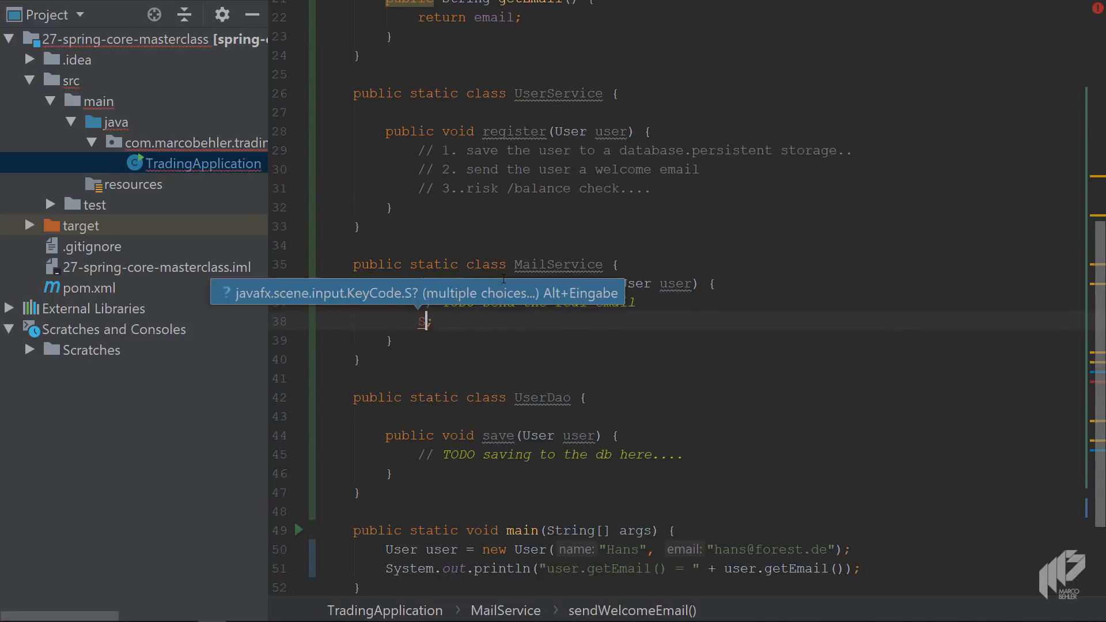
{"action": "type", "text": "System.out.println(\"user = \" + user);"}
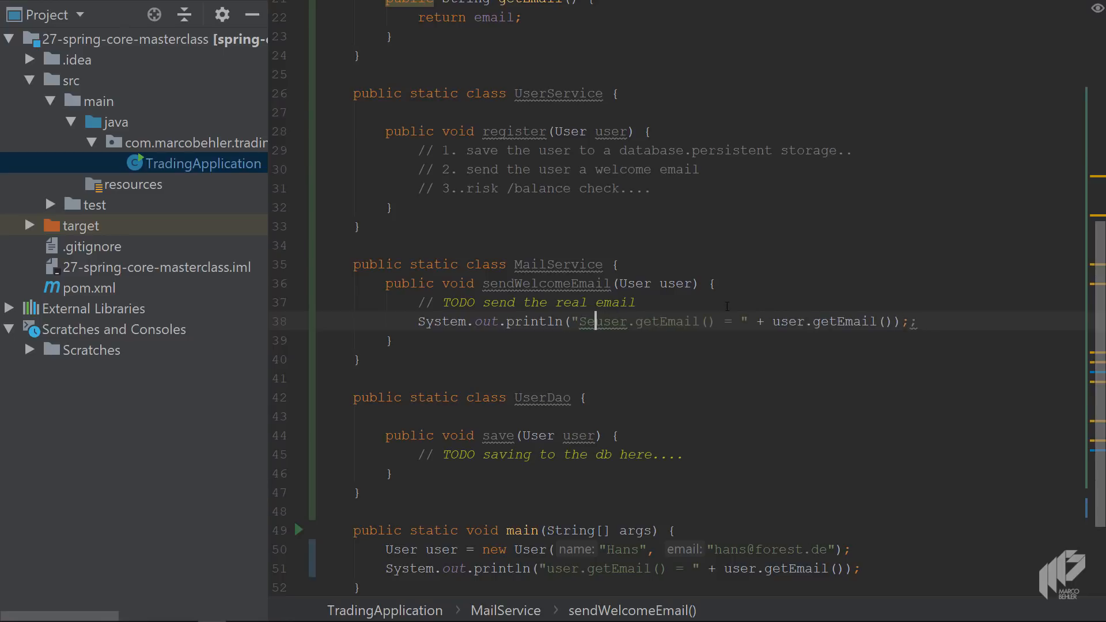
{"action": "type", "text": "Sending out welcome email"}
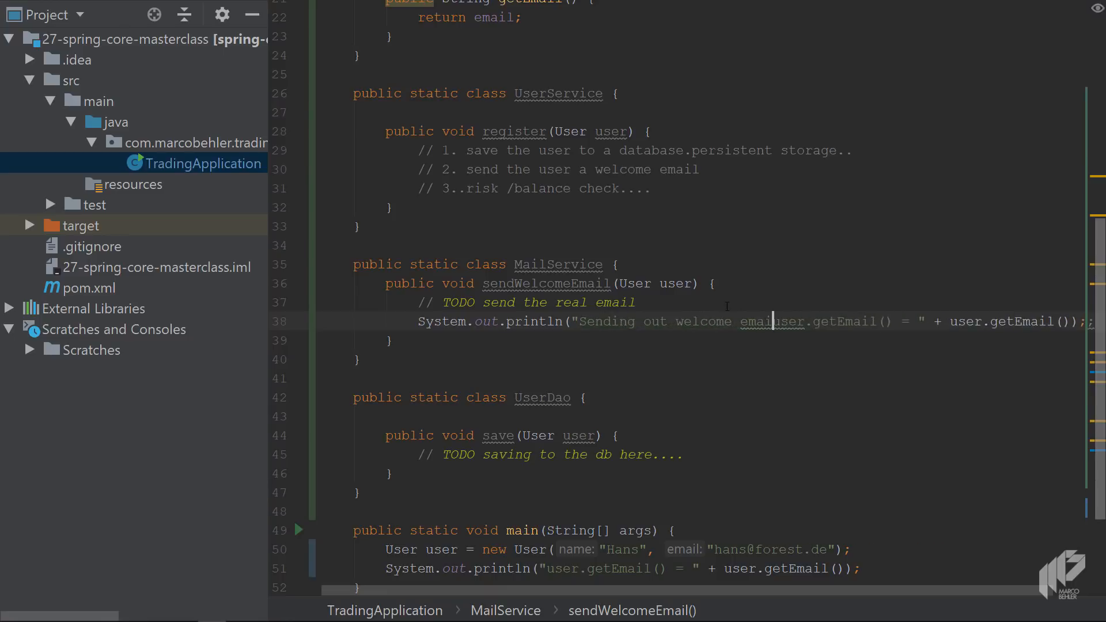
{"action": "type", "text": "to :"}
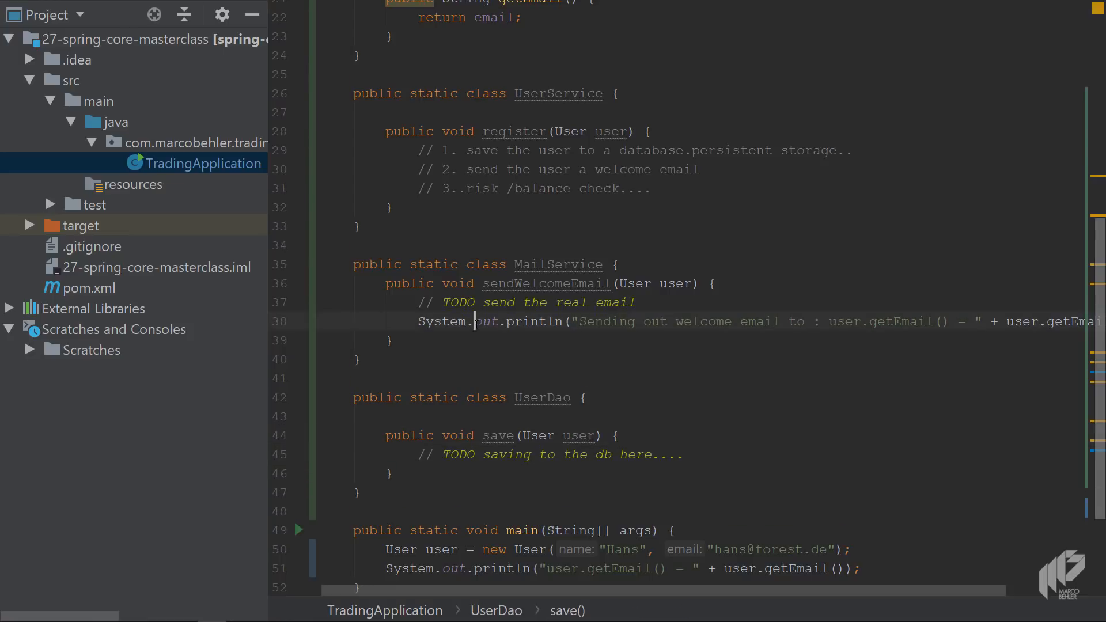
Step: Reuse the welcome-email println in UserDao.save() with the text "saving user to the database :" plus the user's email
{"action": "key", "text": "ctrl+w"}
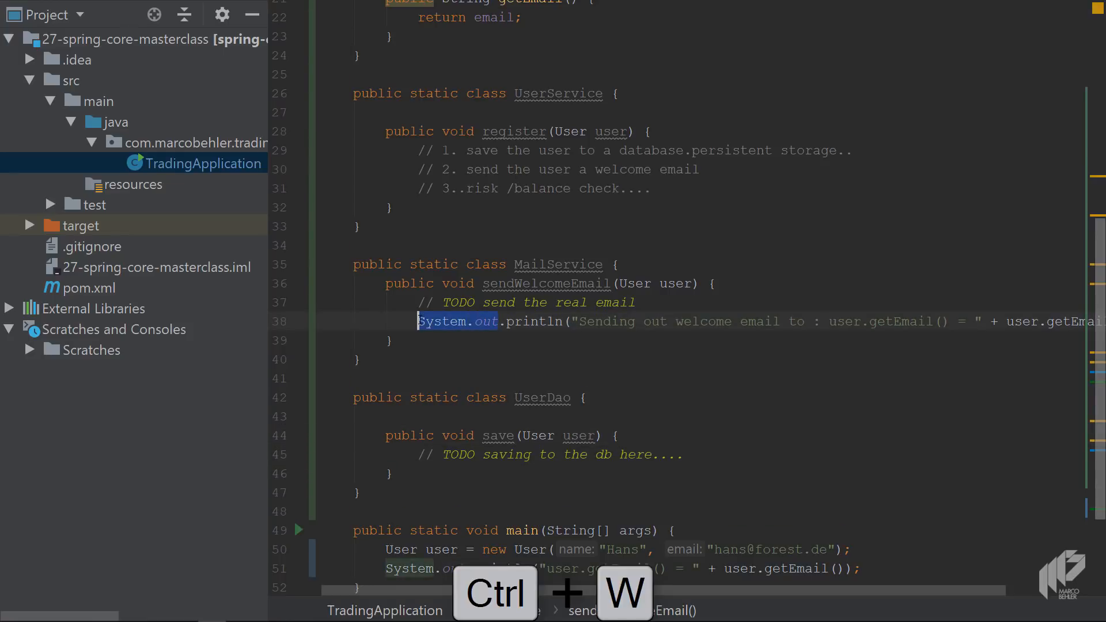
{"action": "key", "text": "ctrl+v"}
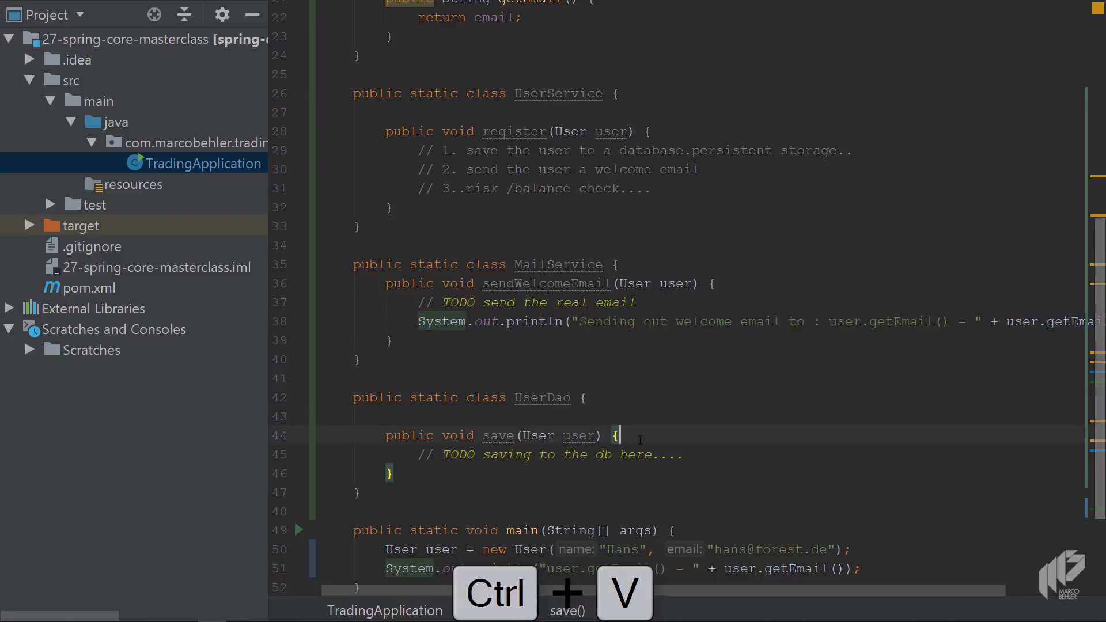
{"action": "key", "text": "ctrl+v"}
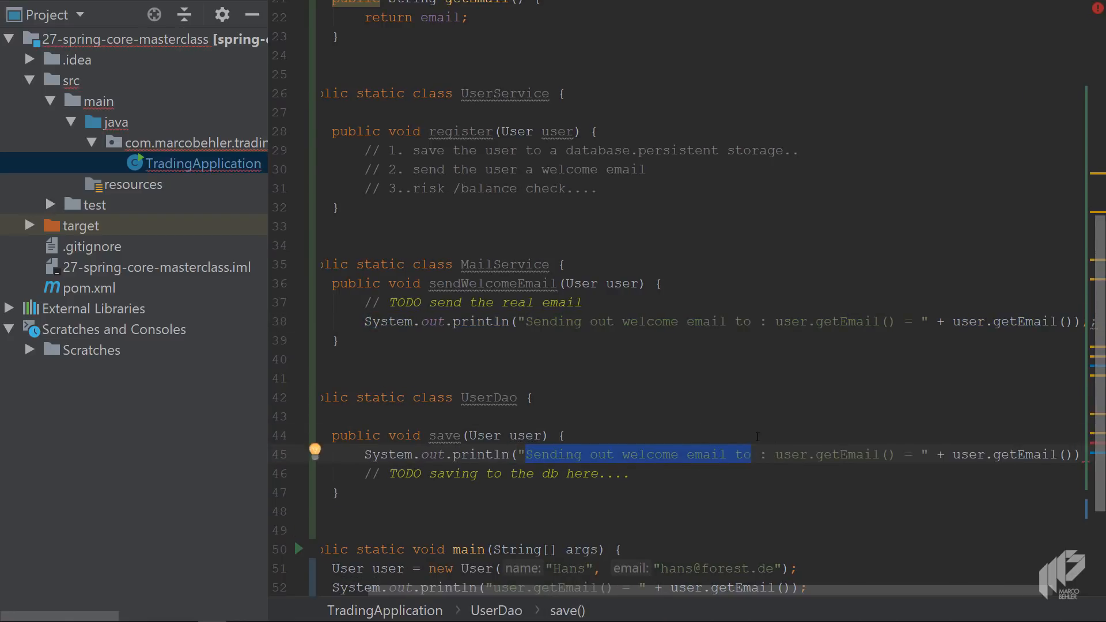
{"action": "type", "text": "saving user to the"}
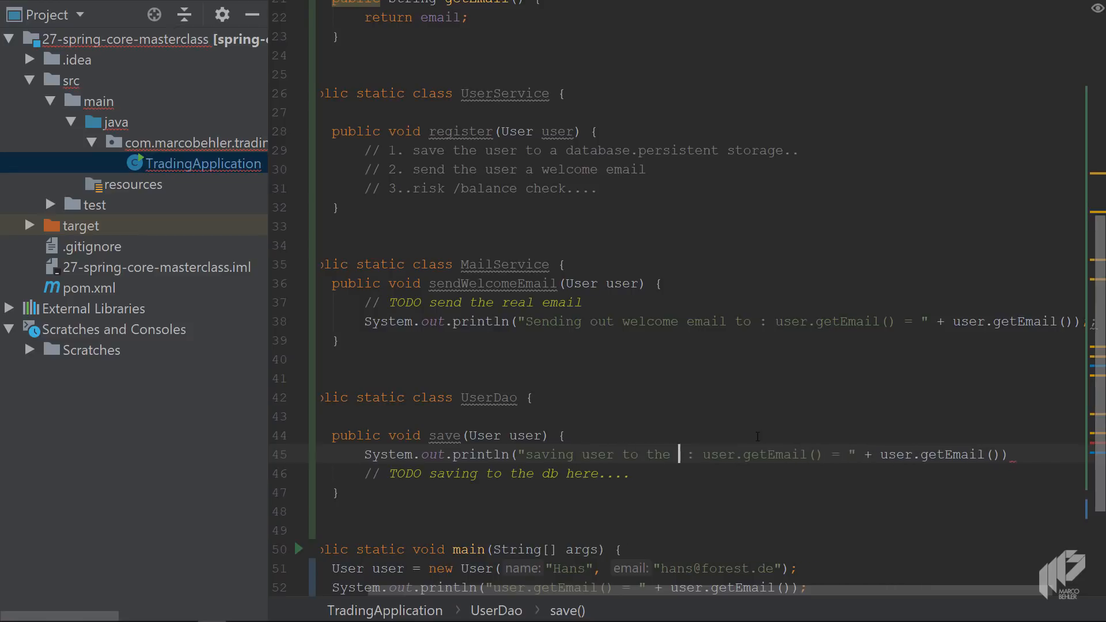
{"action": "type", "text": "database"}
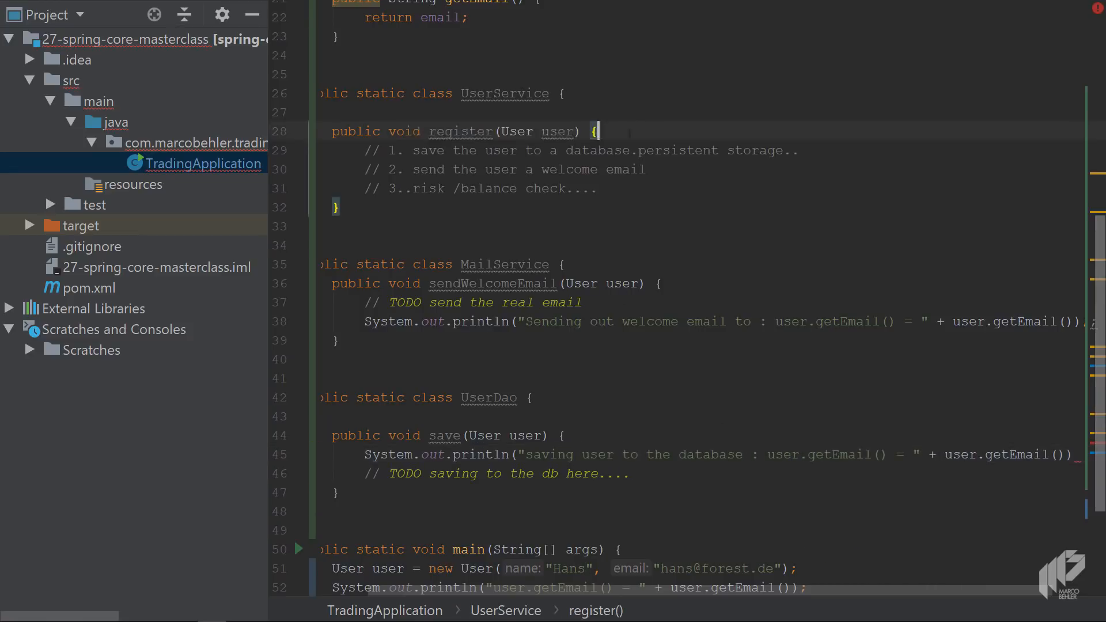
Step: Call new MailService().sendWelcomeEmail(user) inside register()
{"action": "type", "text": "new"}
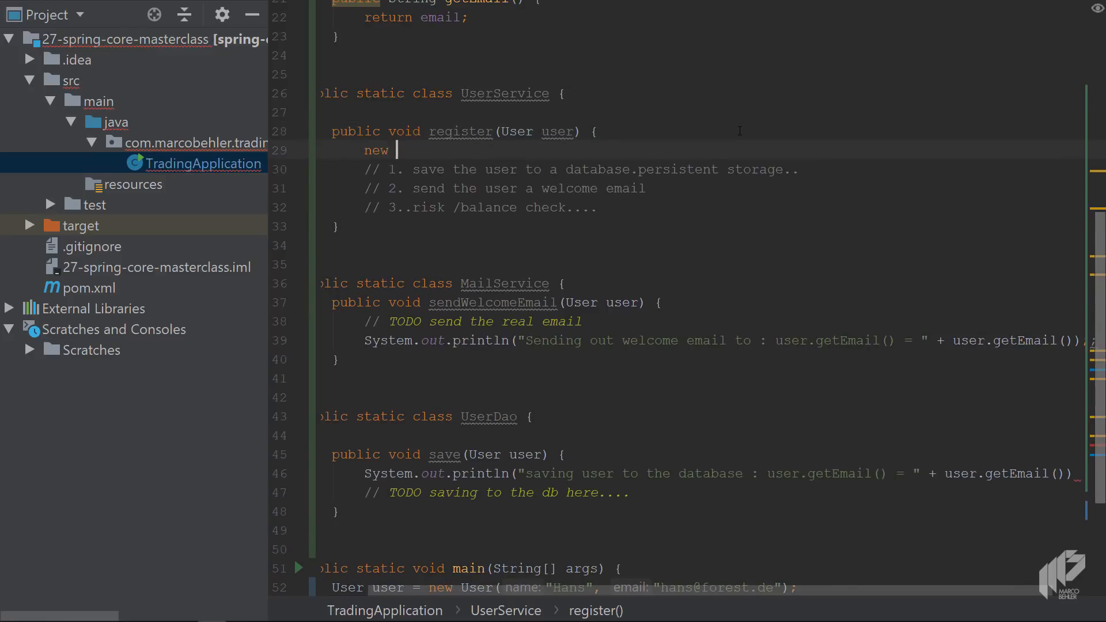
{"action": "type", "text": "MailService()"}
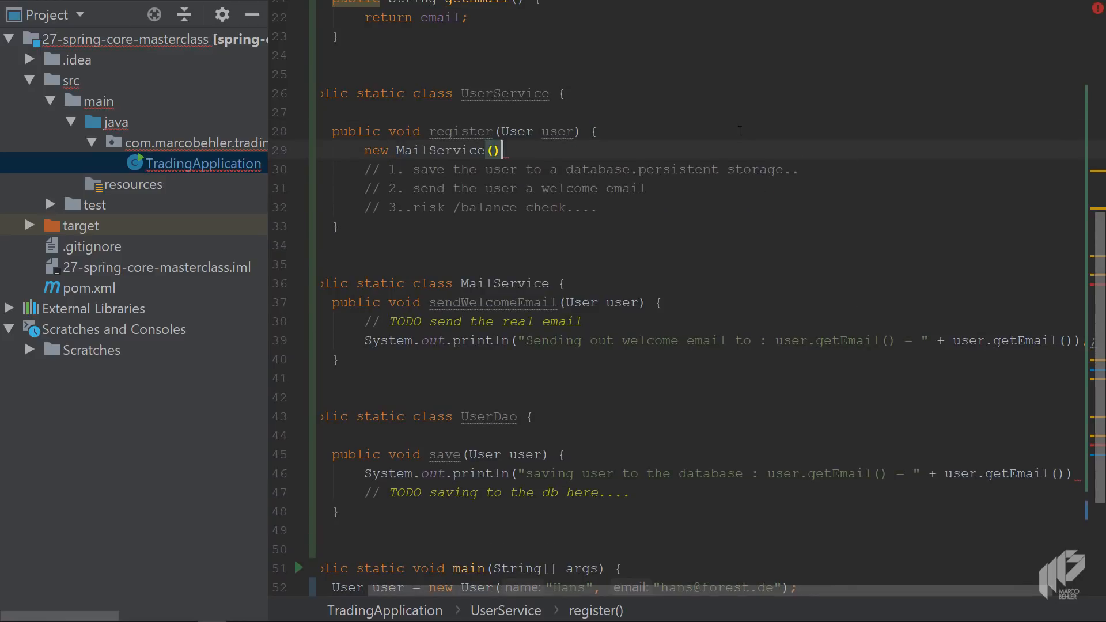
{"action": "type", "text": ".sendWelcomeEmail(user);"}
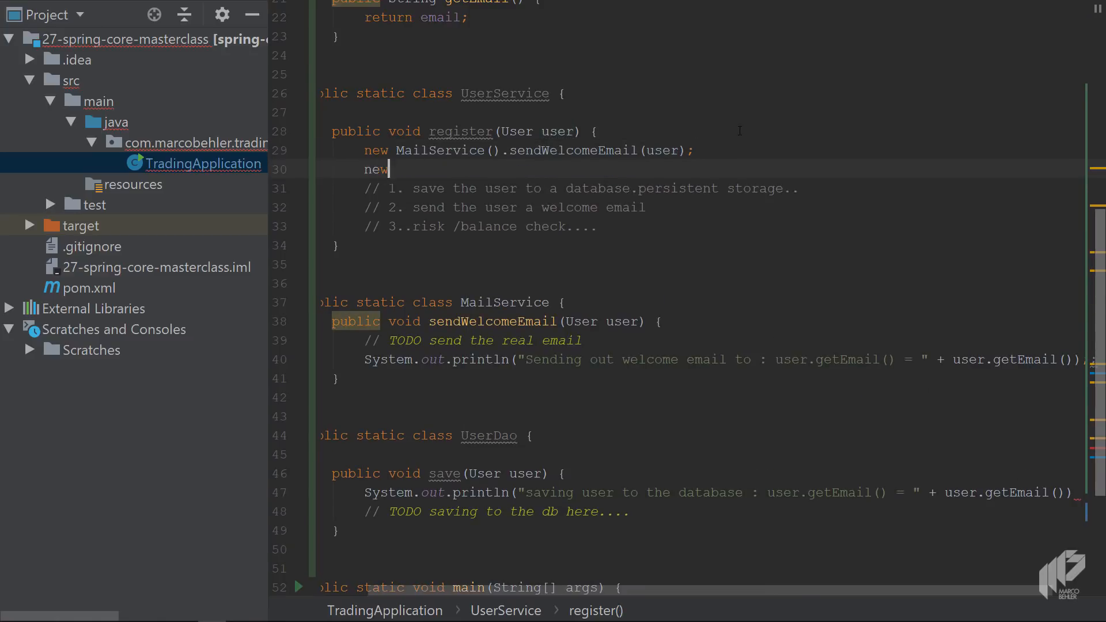
Step: Call new UserDao().save(user) inside register(), then move to the MailService class
{"action": "type", "text": "UserDao.save();"}
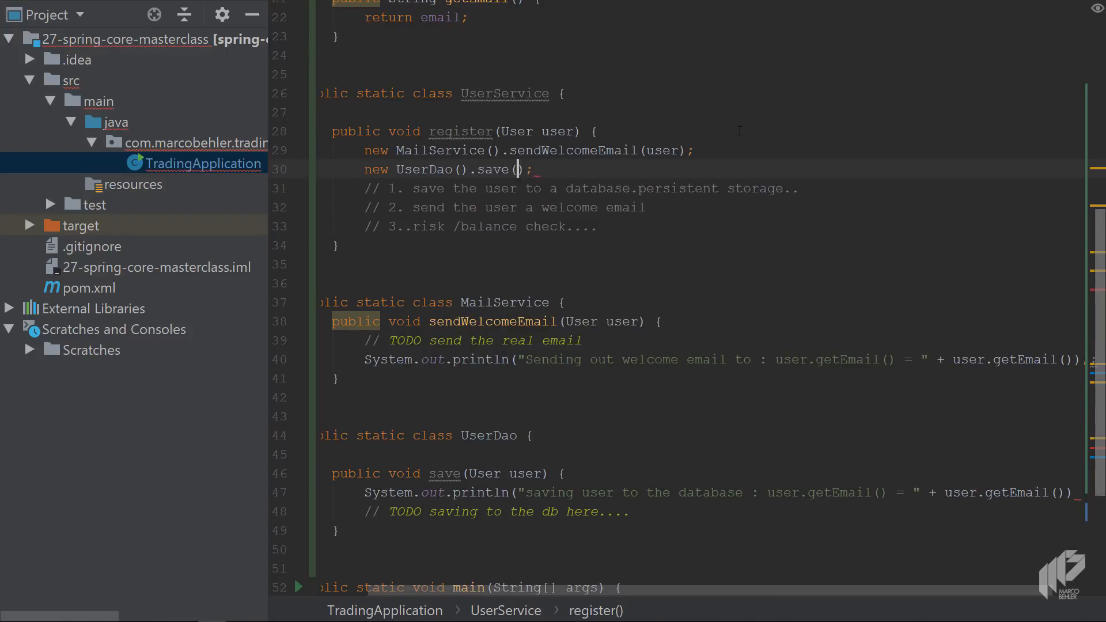
{"action": "type", "text": "user"}
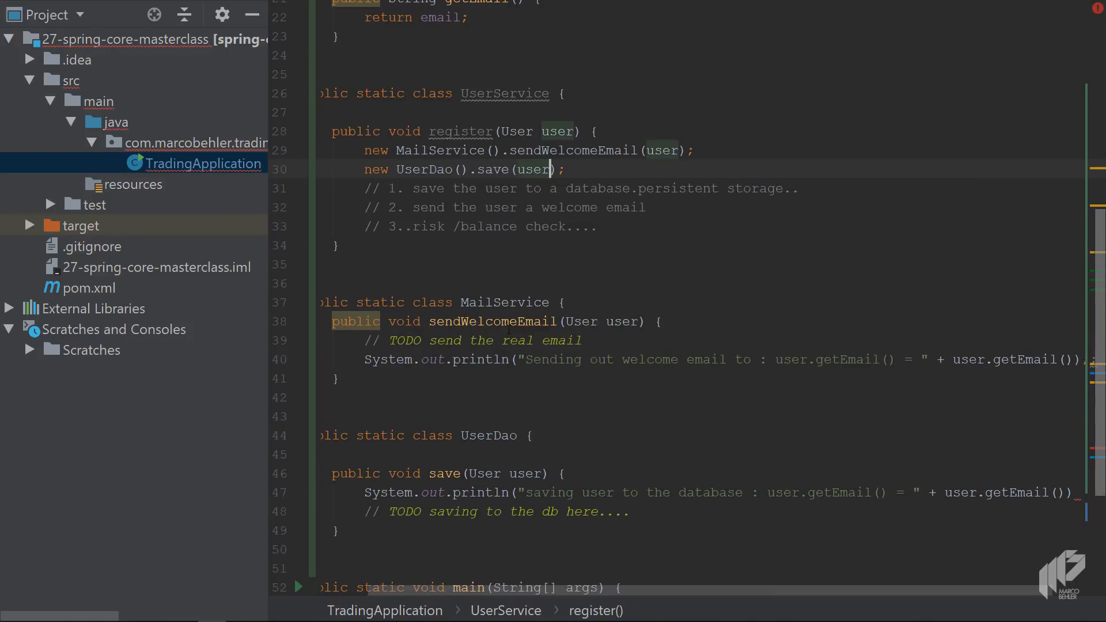
{"action": "left_click", "coordinate": [445, 150]}
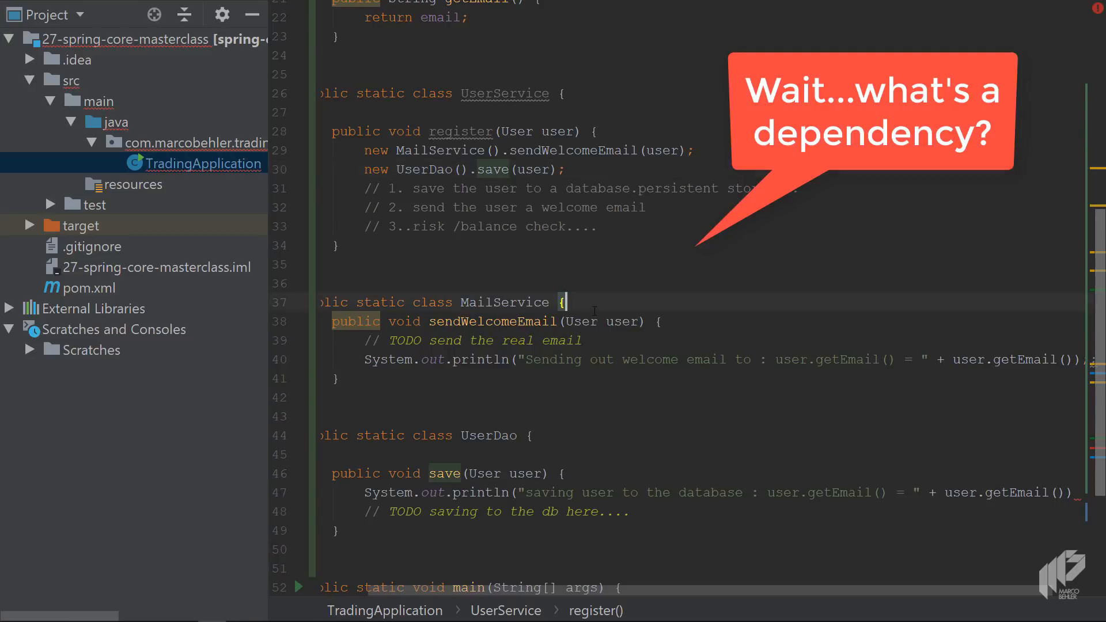
Step: Declare private final hostname, port and username fields set by a constructor, and mention hostname and port in the println
{"action": "type", "text": "private final"}
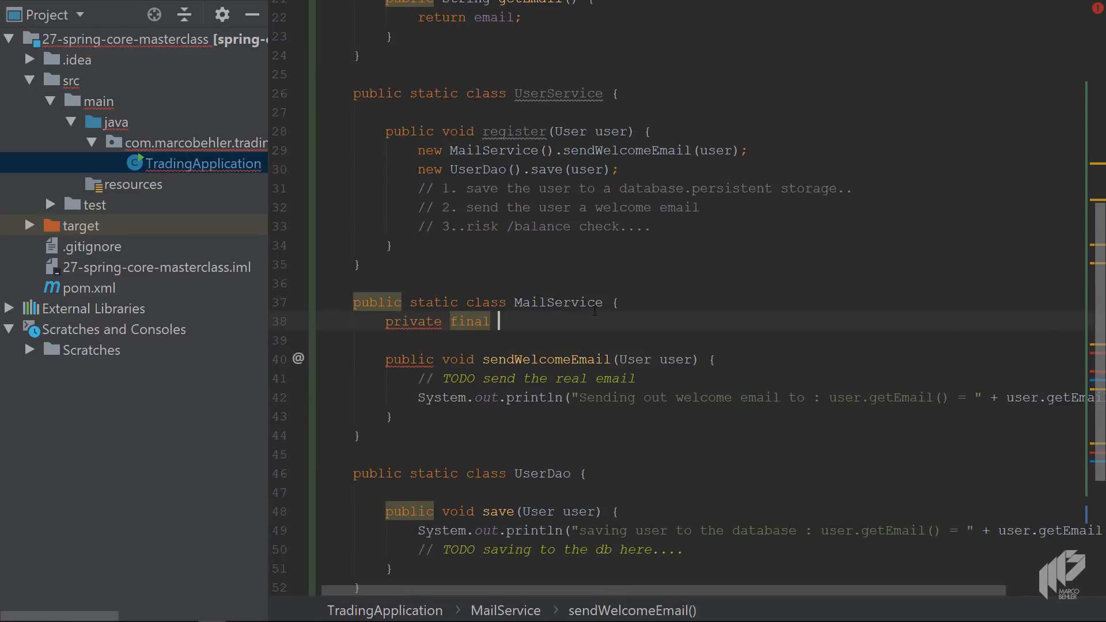
{"action": "type", "text": "String hostname;"}
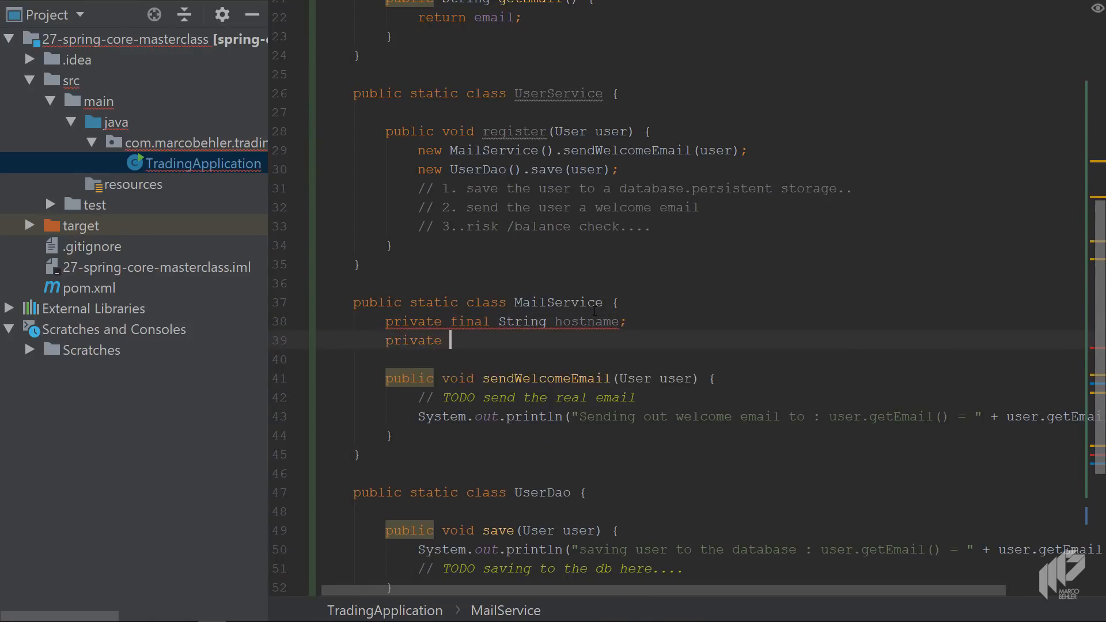
{"action": "type", "text": "final Integer port;"}
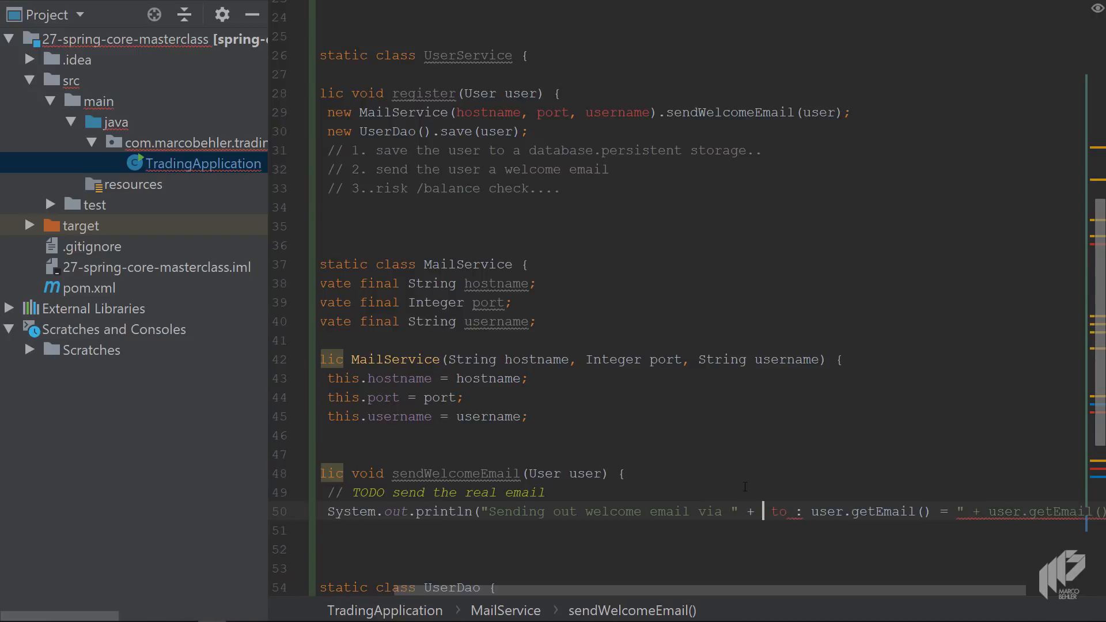
{"action": "type", "text": "hostname"}
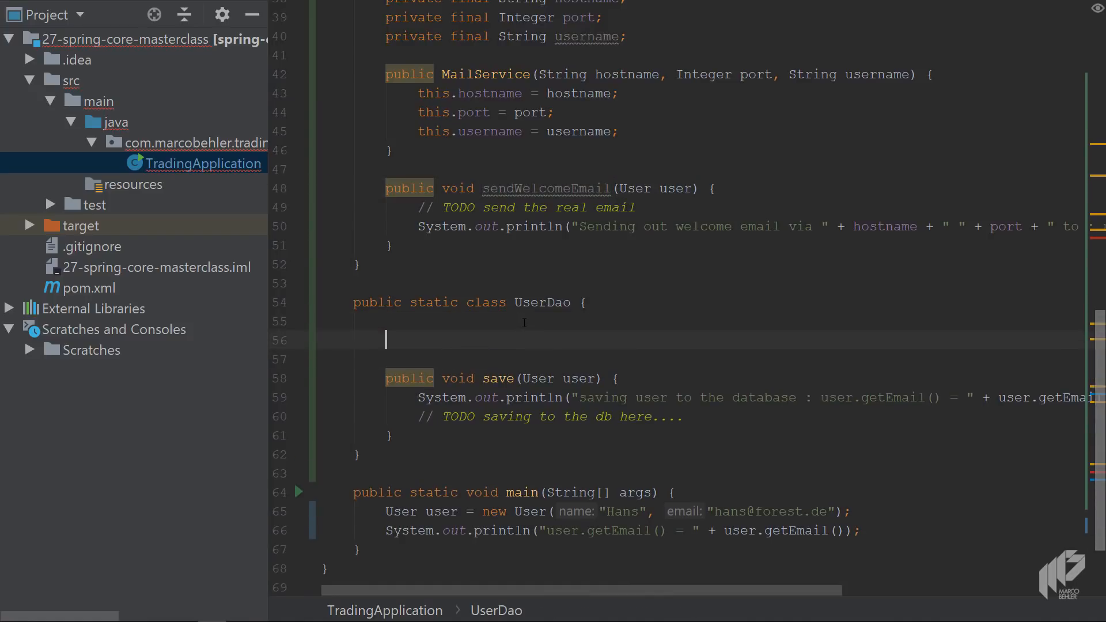
Step: Declare a private final DataSource dataSource field in UserDao
{"action": "type", "text": "private DataSource"}
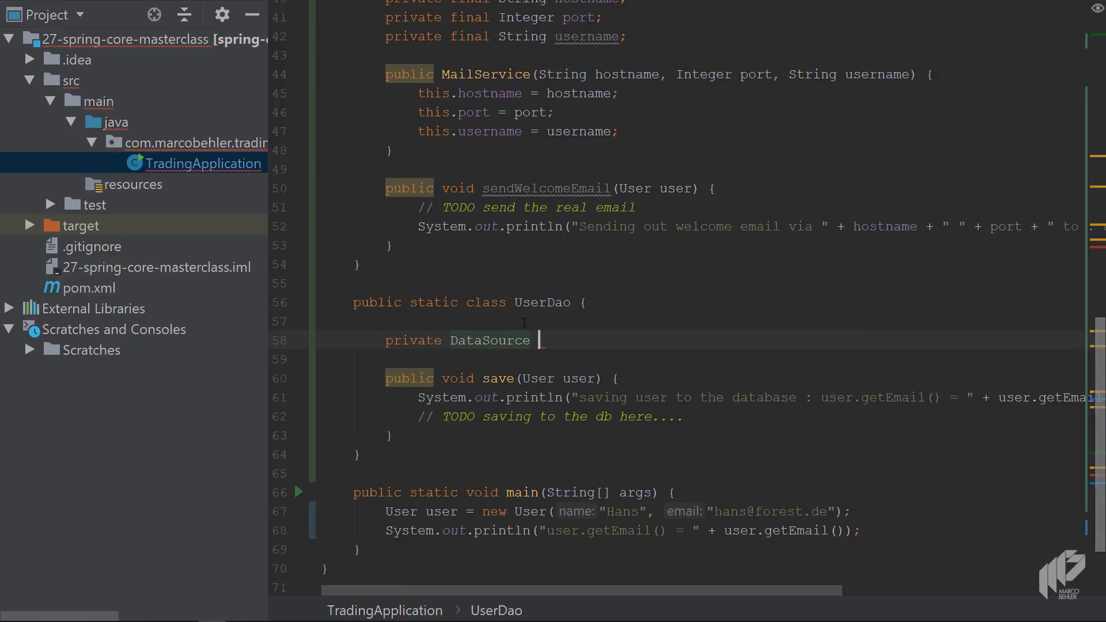
{"action": "type", "text": "dataSource;"}
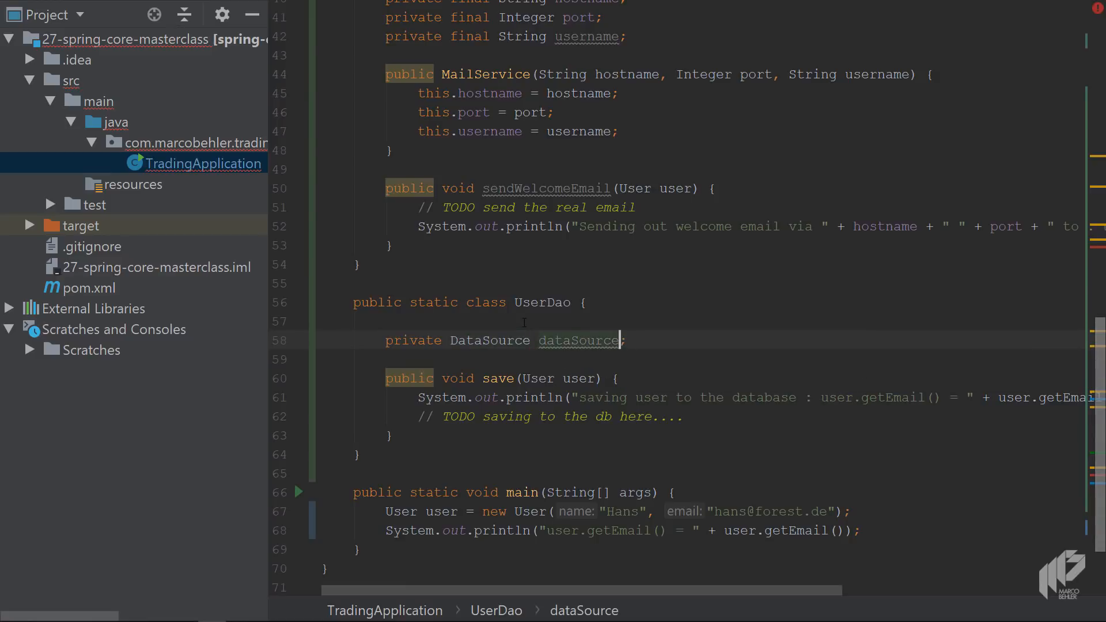
{"action": "type", "text": "final"}
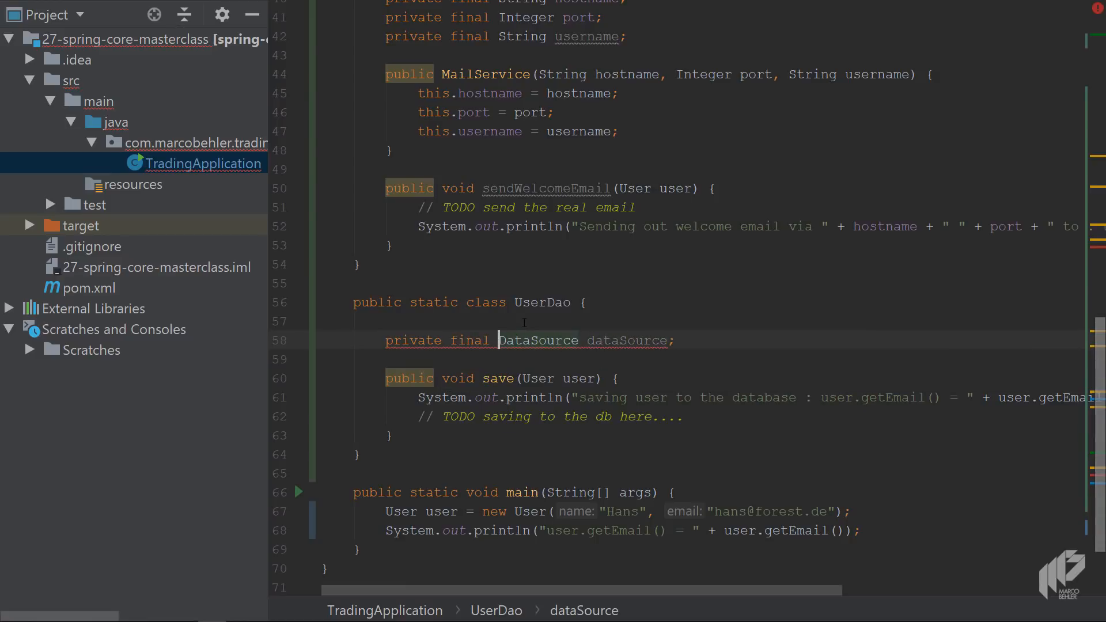
Step: Add dataSource as a UserDao constructor parameter via Change Signature and pass it in register()
{"action": "key", "text": "ctrl+f6"}
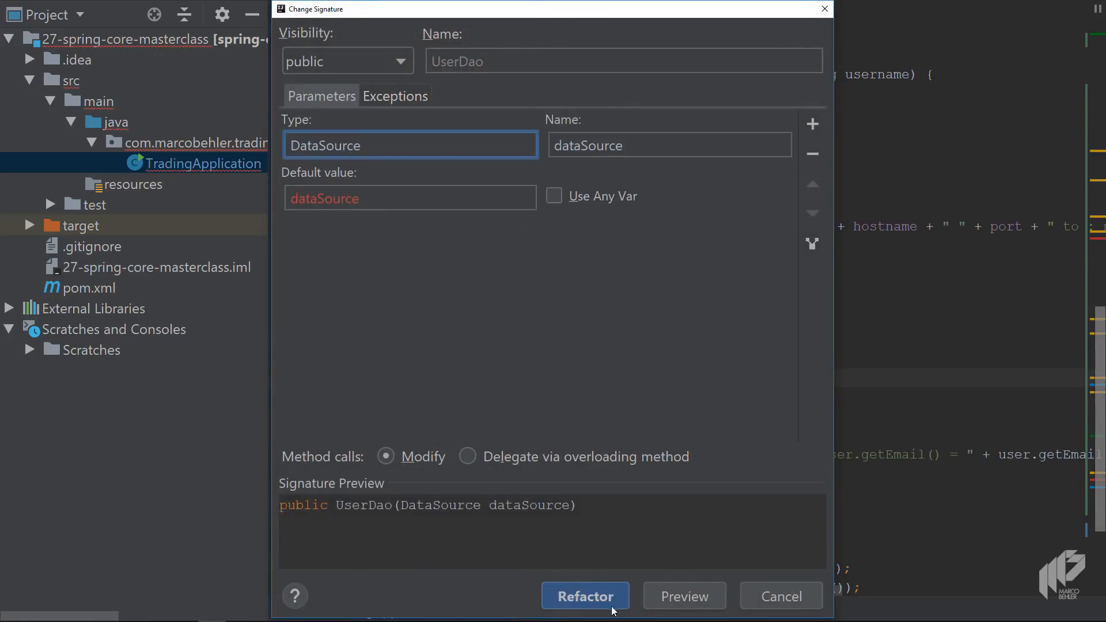
{"action": "left_click", "coordinate": [585, 595]}
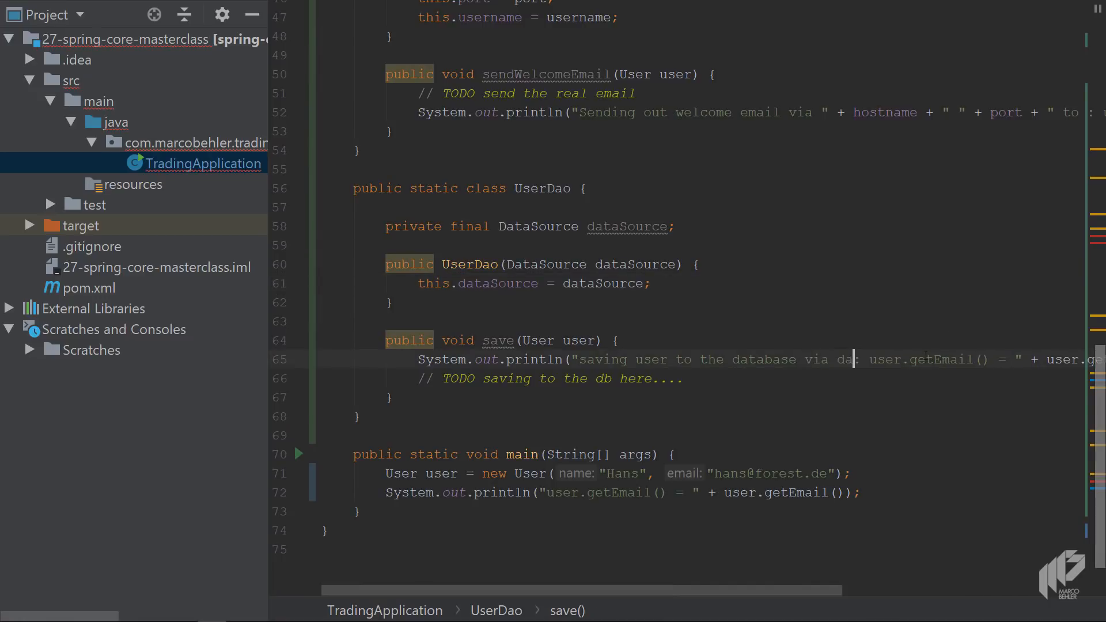
{"action": "type", "text": "datasoufe"}
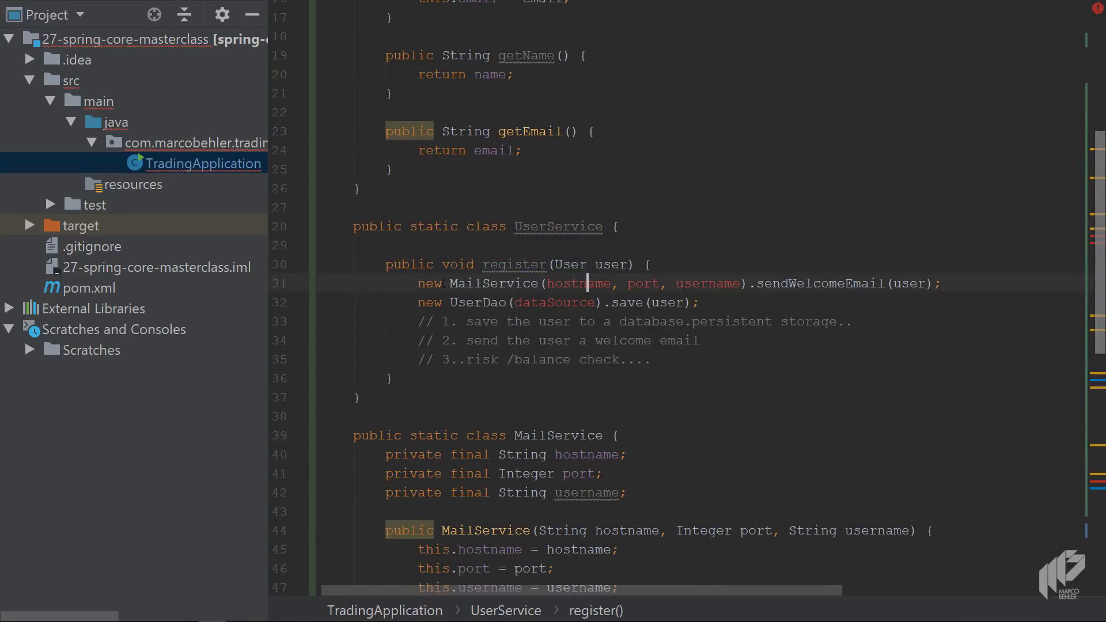
Step: Pass "localhost" as hostname and 463 as port to new MailService(...) in register()
{"action": "double_click", "coordinate": [577, 283]}
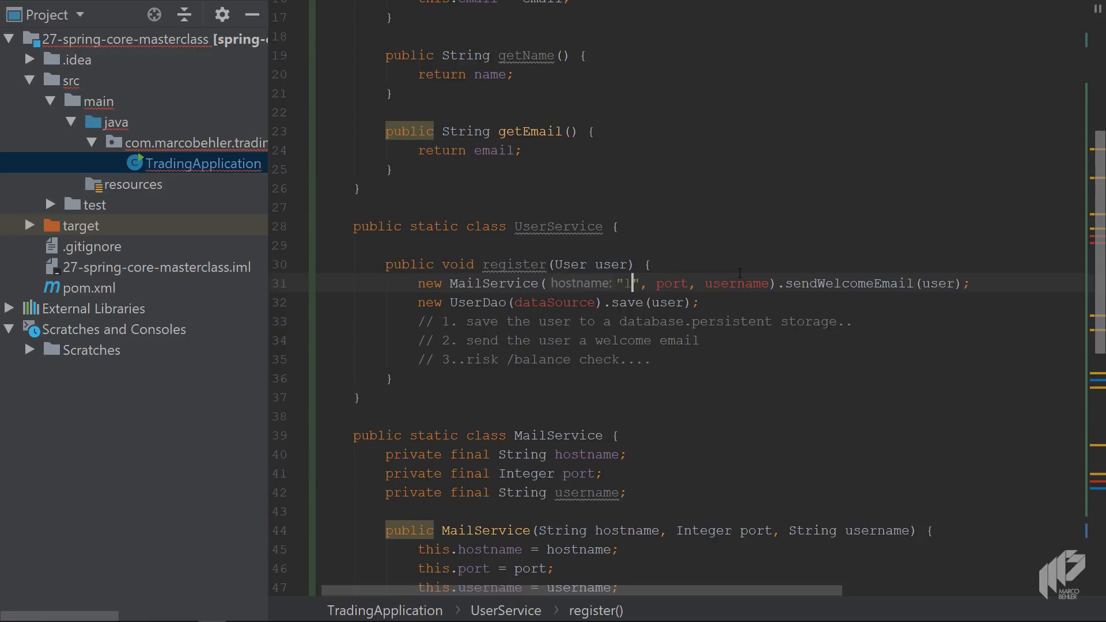
{"action": "type", "text": "ocalhost"}
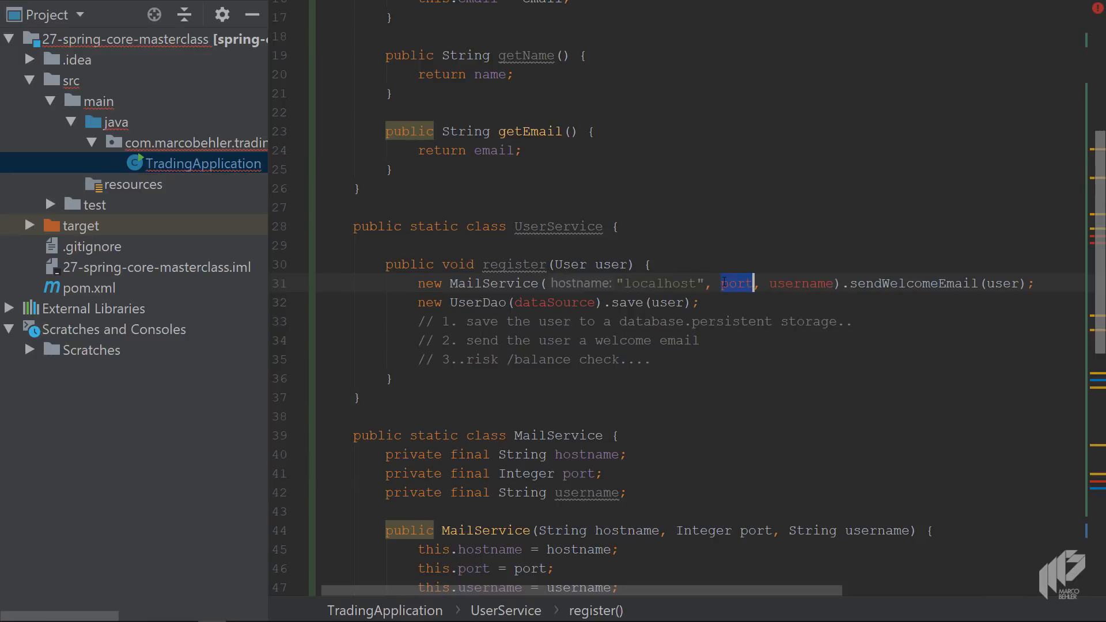
{"action": "type", "text": "8080"}
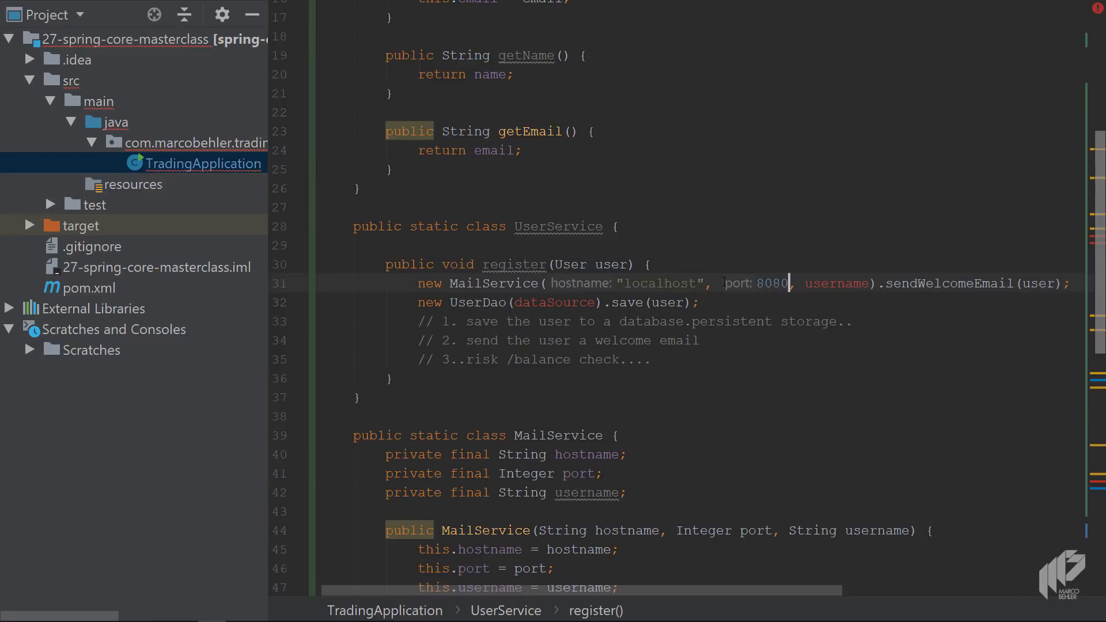
{"action": "key", "text": "BackSpace"}
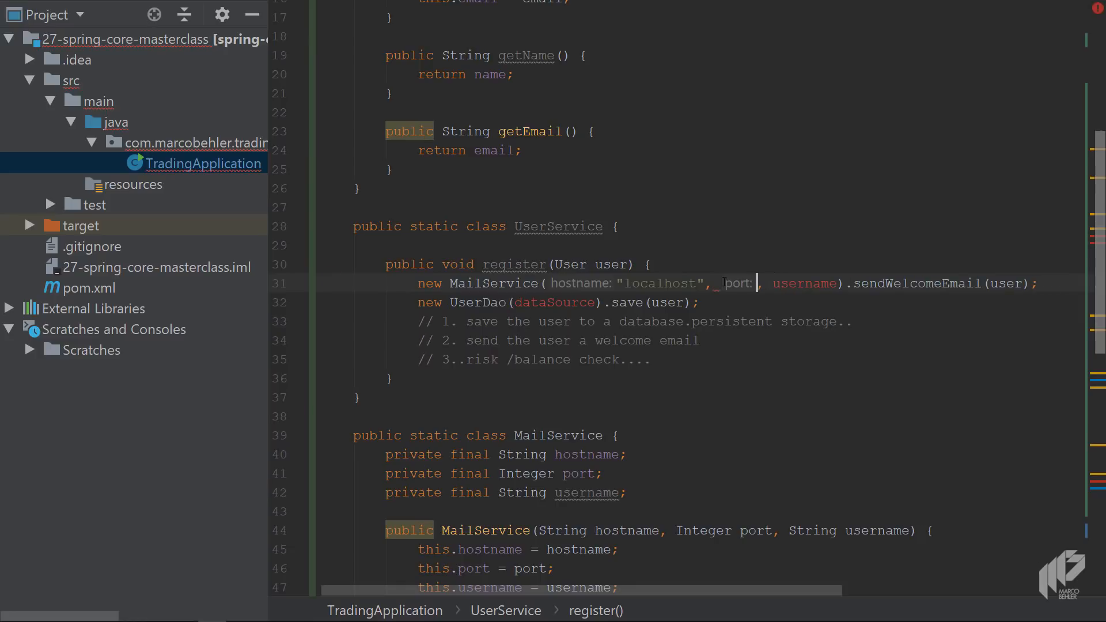
{"action": "type", "text": "463"}
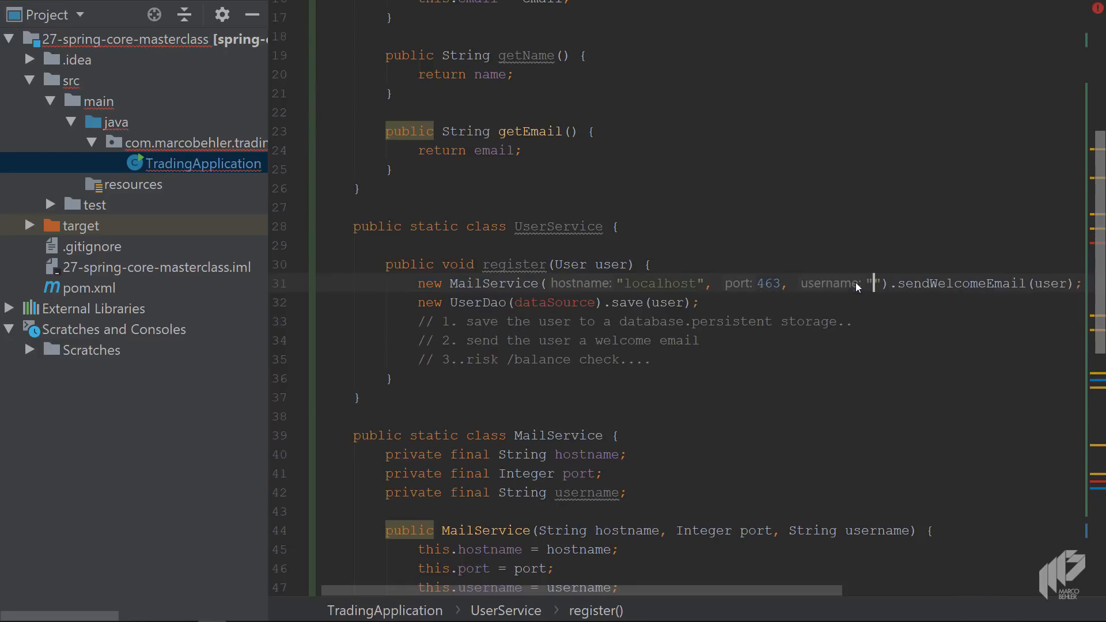
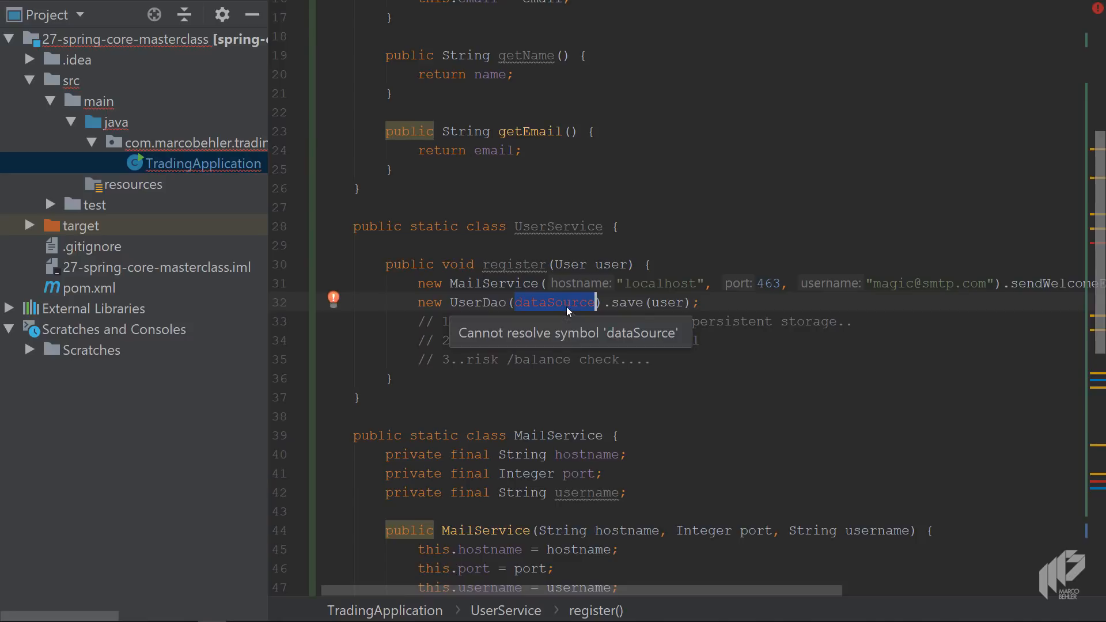
{"action": "type", "text": "new Data"}
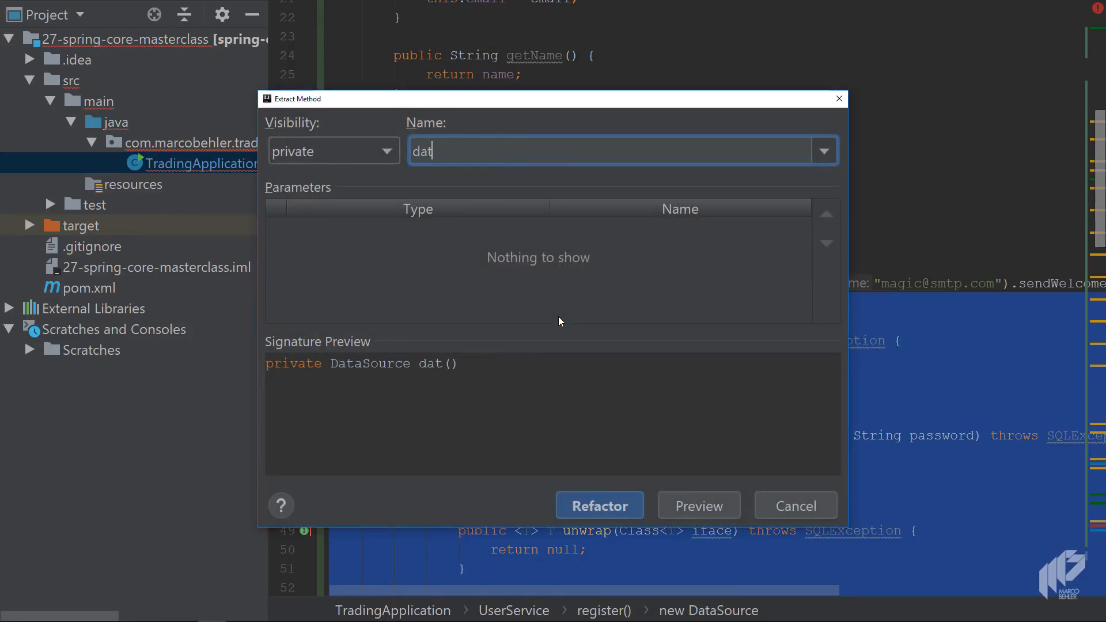
Step: Extract the anonymous DataSource into a private dataSource() method so register calls new UserDao(dataSource())
{"action": "left_click", "coordinate": [599, 504]}
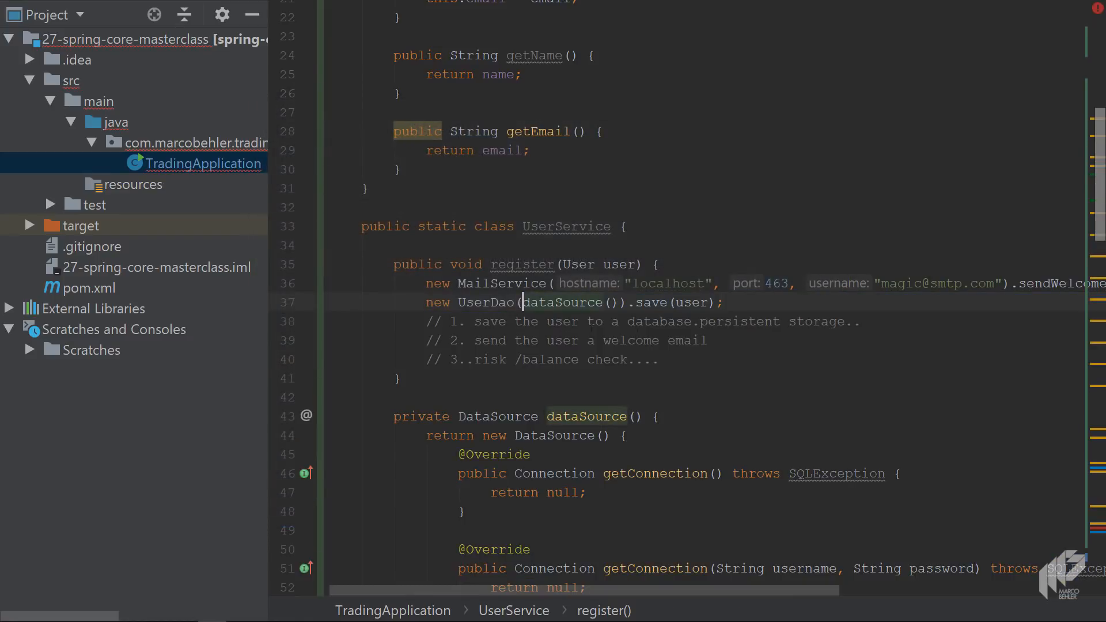
{"action": "scroll", "scroll_direction": "down", "scroll_amount": 3}
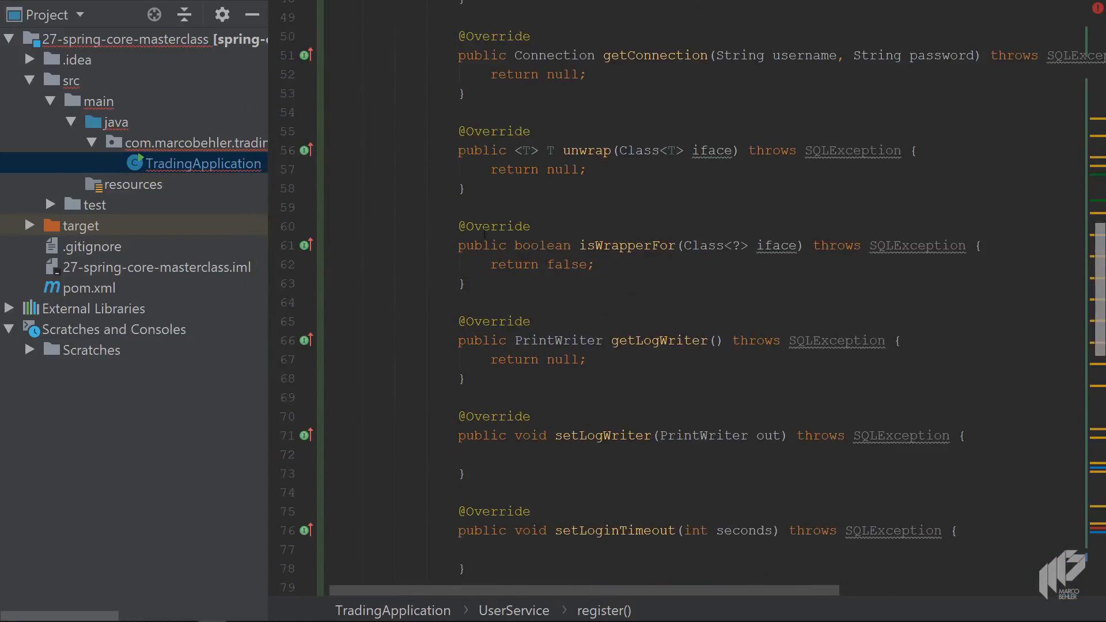
{"action": "scroll", "scroll_direction": "up", "scroll_amount": 3}
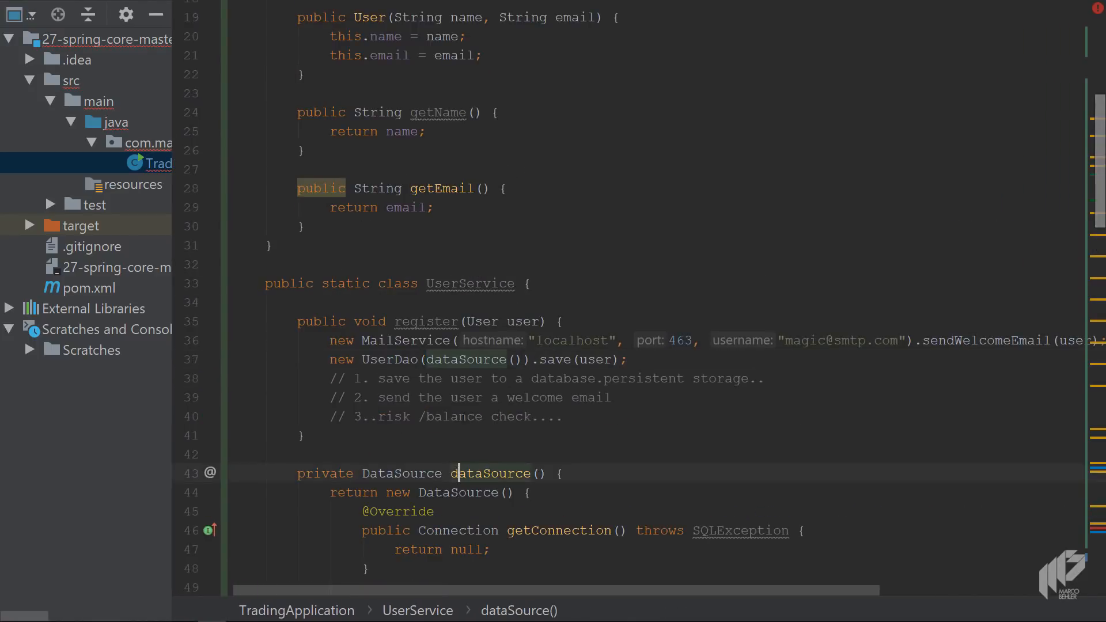
{"action": "left_click", "coordinate": [451, 322]}
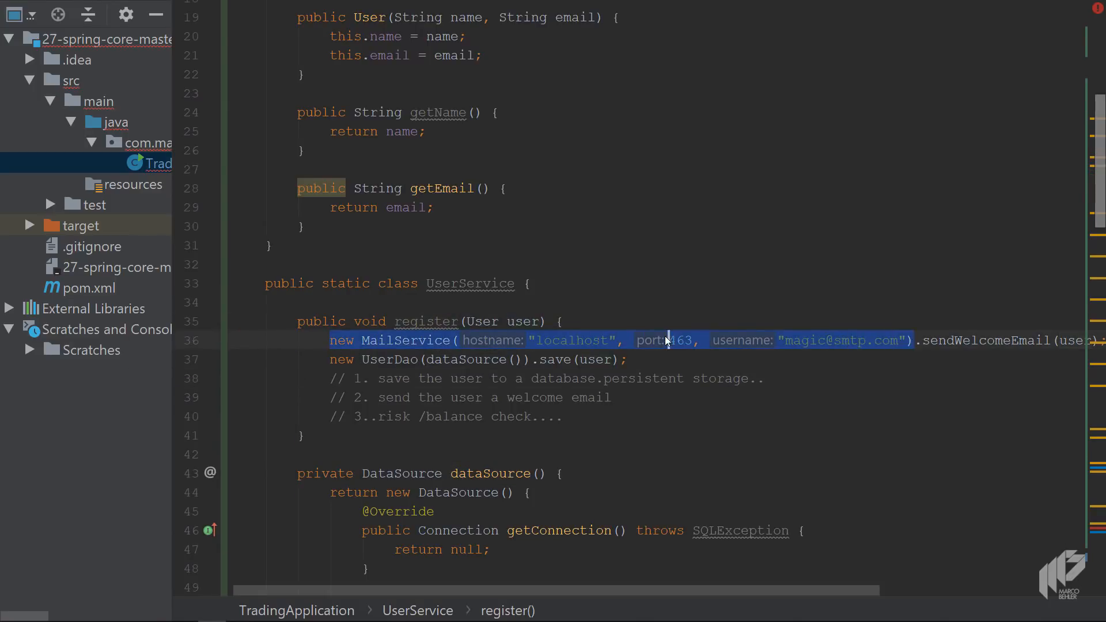
{"action": "left_click", "coordinate": [670, 340]}
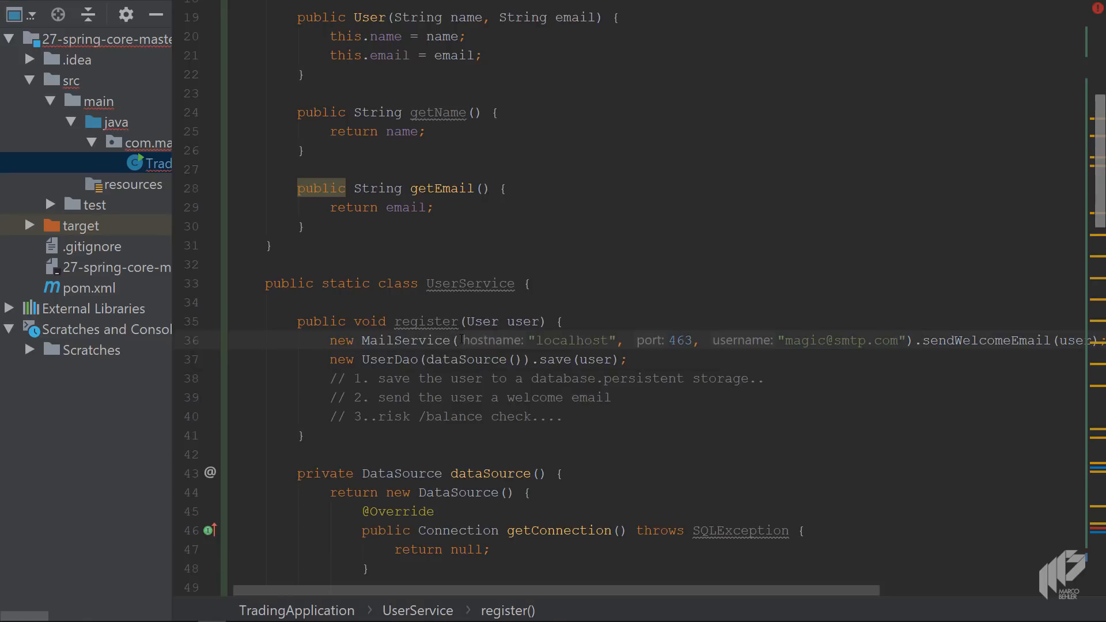
{"action": "scroll", "scroll_direction": "down", "scroll_amount": 3}
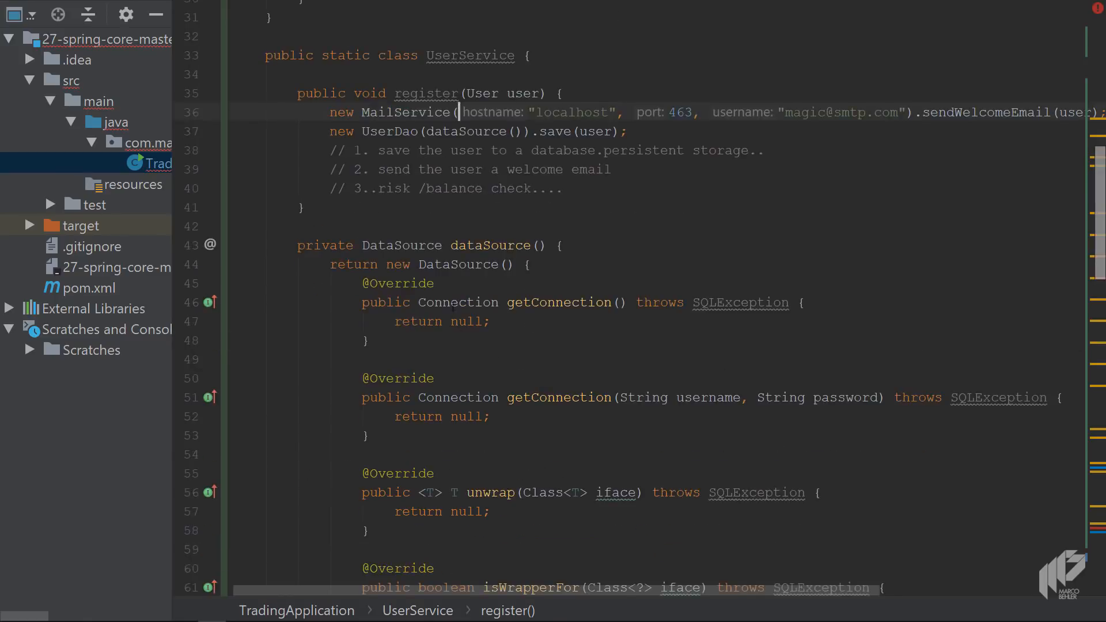
{"action": "scroll", "scroll_direction": "down", "scroll_amount": 3}
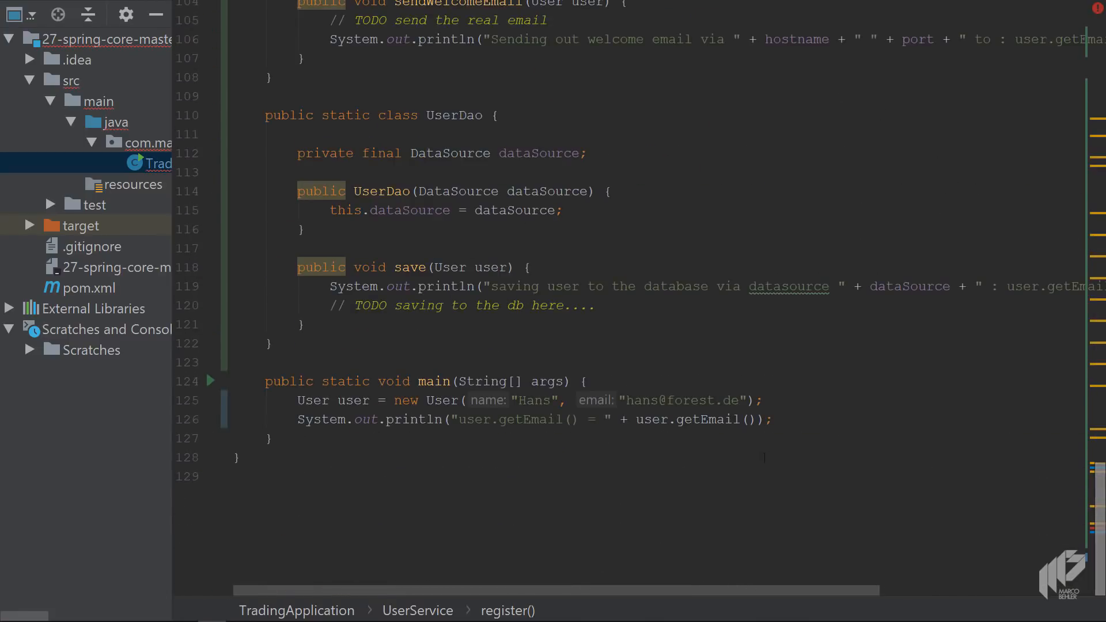
Step: Call new UserService().register(user) in main
{"action": "type", "text": "new Us"}
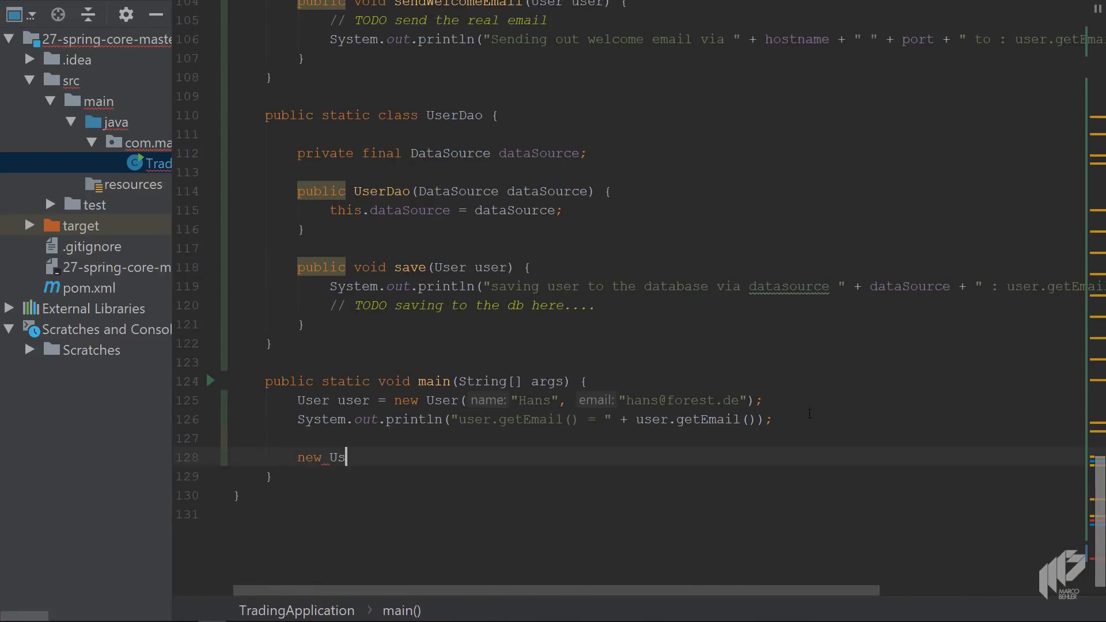
{"action": "type", "text": "erService()"}
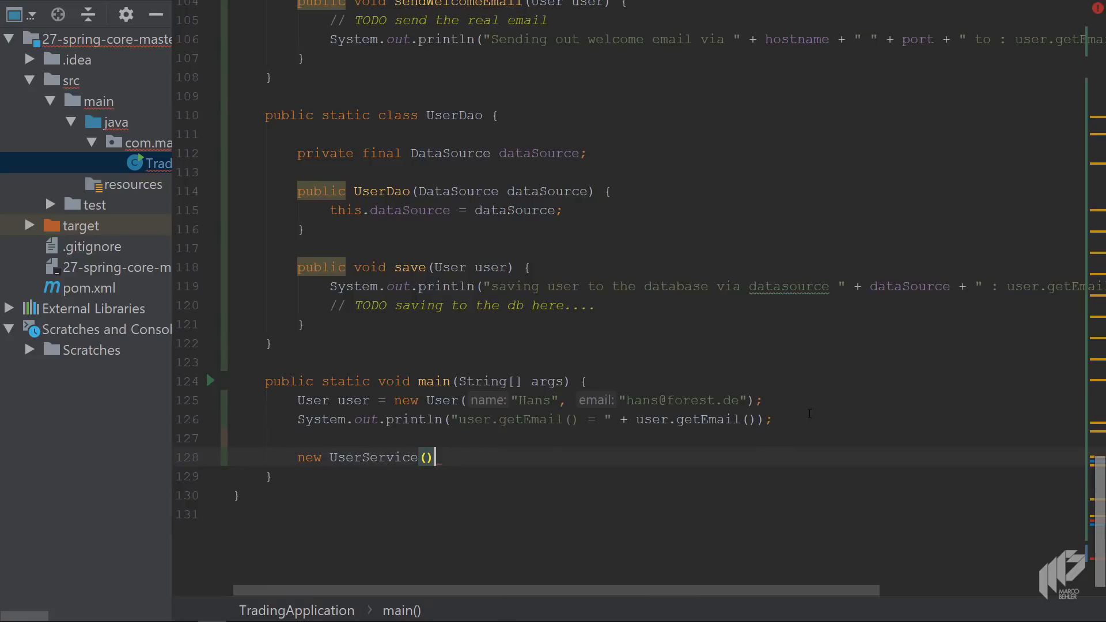
{"action": "type", "text": ".register();"}
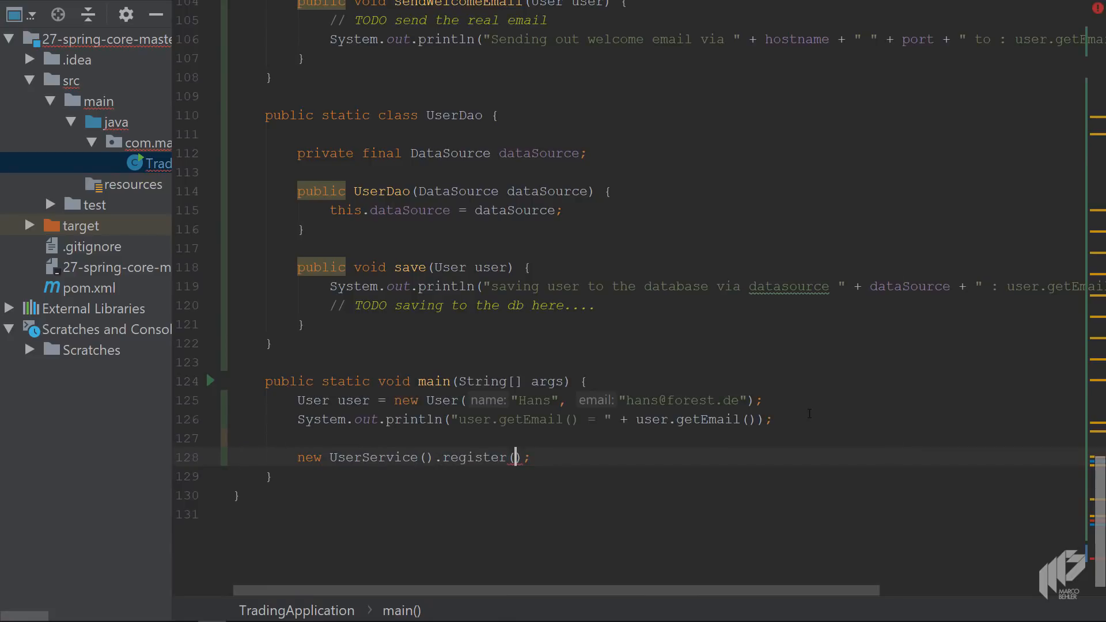
{"action": "type", "text": "user"}
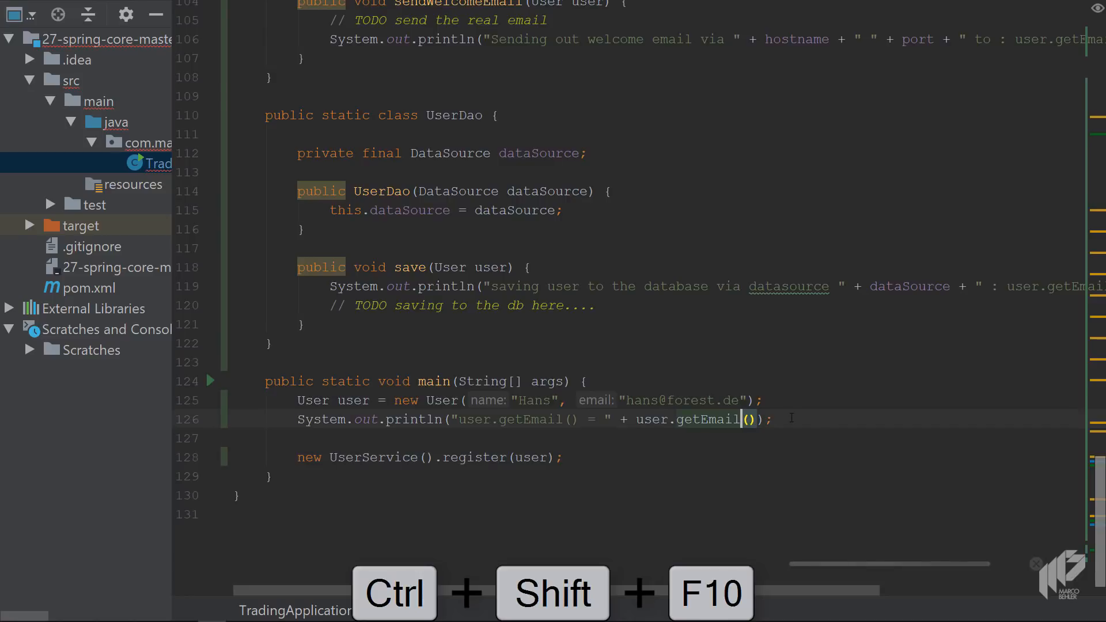
Step: Run TradingApplication and check the console output for the email and welcome message
{"action": "key", "text": "ctrl+shift+f10"}
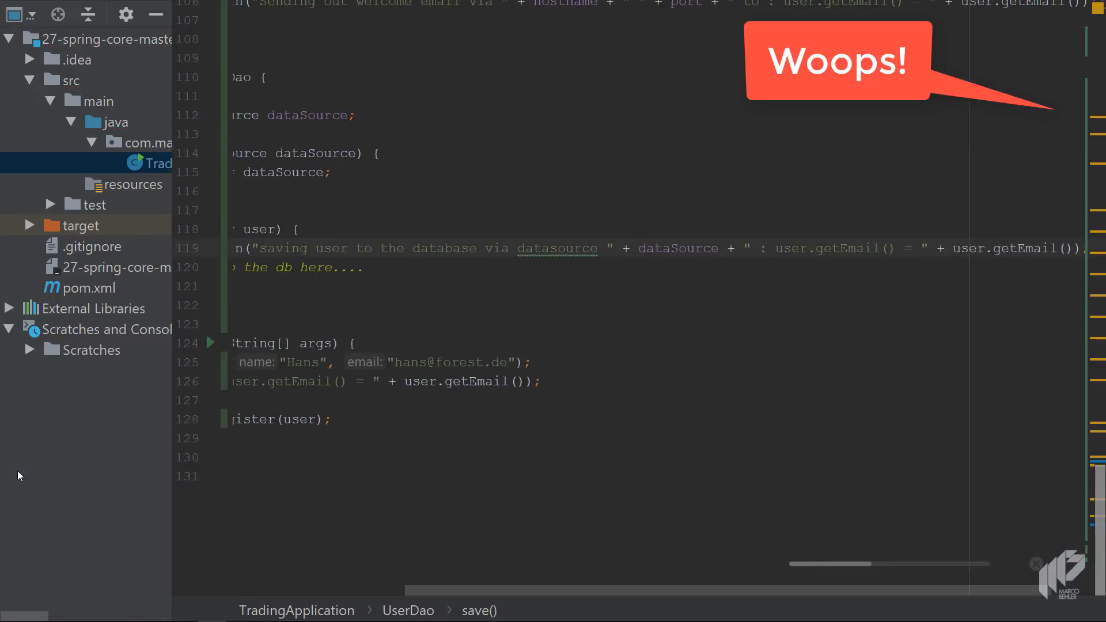
{"action": "scroll", "scroll_direction": "left", "scroll_amount": 3}
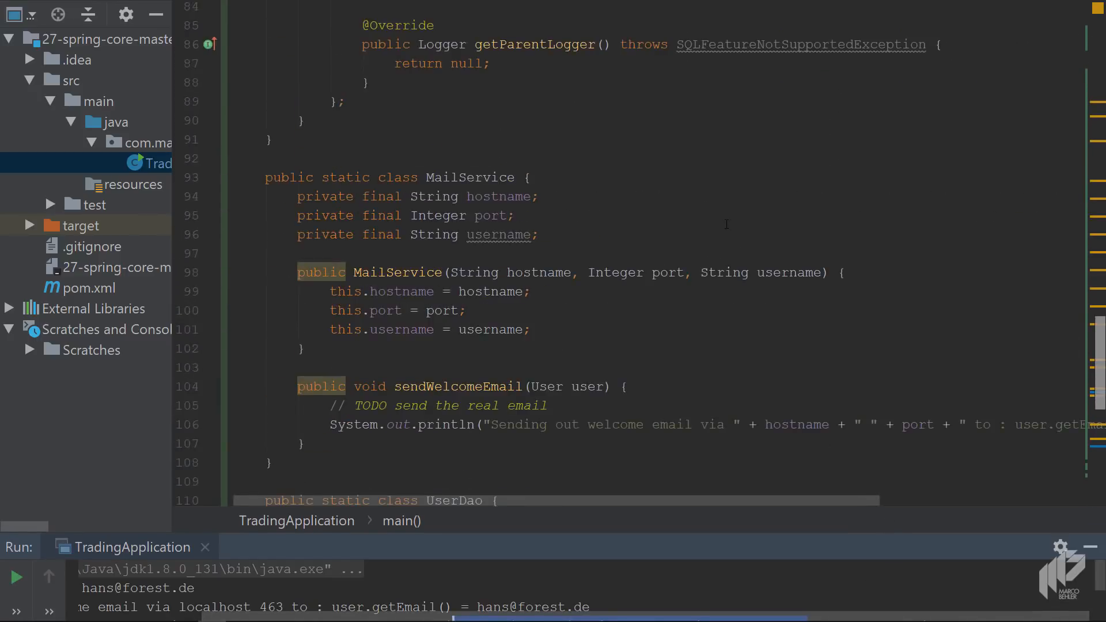
Step: Review MailService's hostname and port fields and its constructor after the run
{"action": "scroll", "scroll_direction": "down", "scroll_amount": 3}
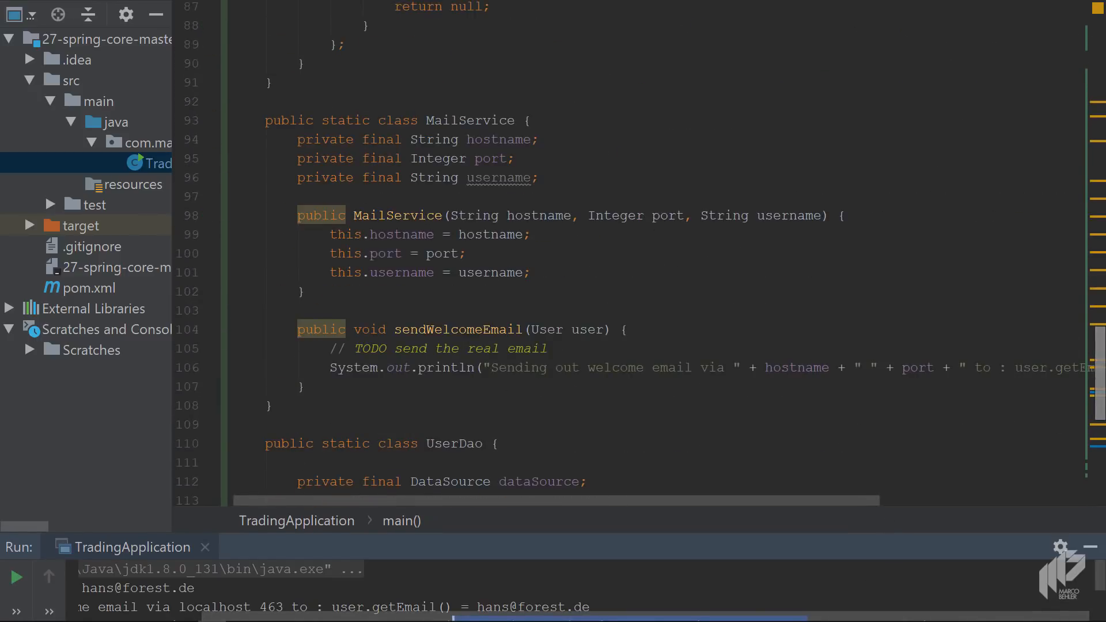
{"action": "left_click", "coordinate": [498, 139]}
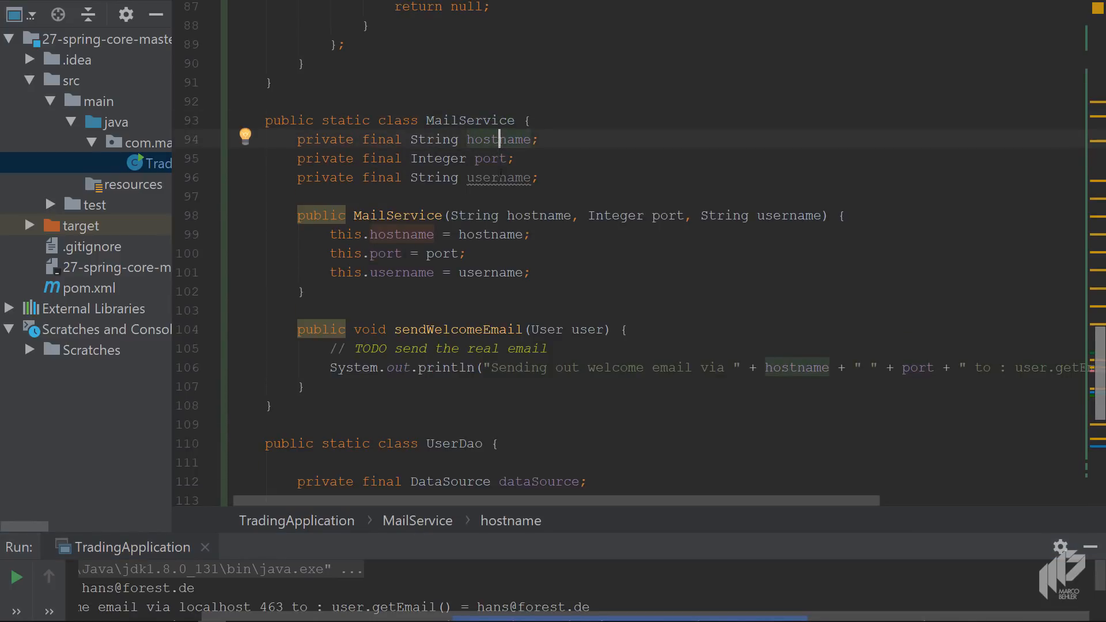
{"action": "left_click", "coordinate": [494, 158]}
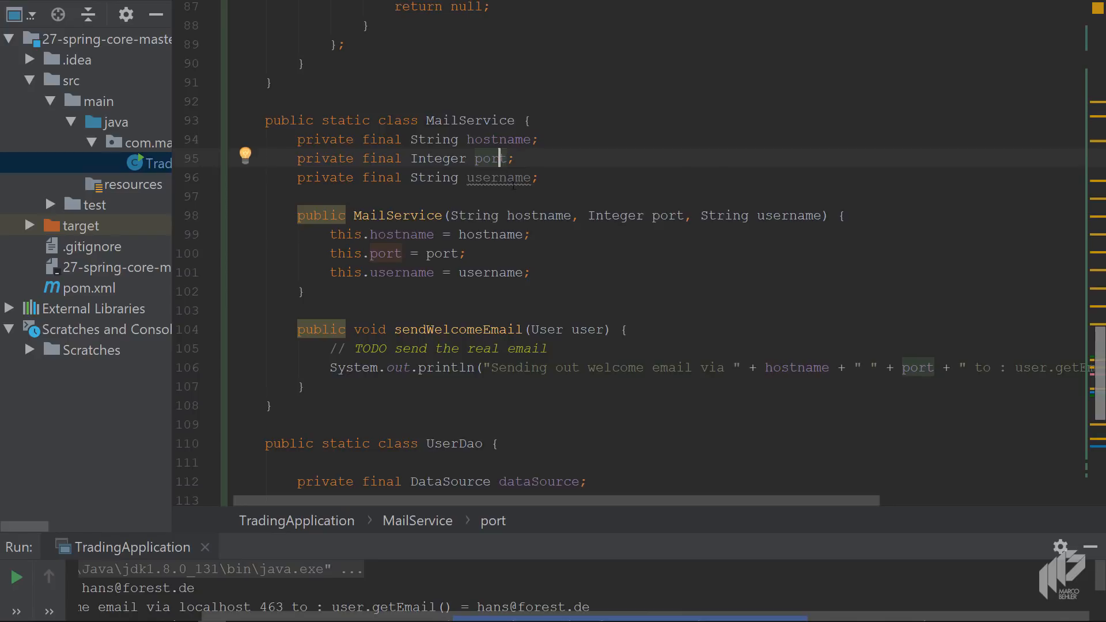
{"action": "scroll", "scroll_direction": "down", "scroll_amount": 3}
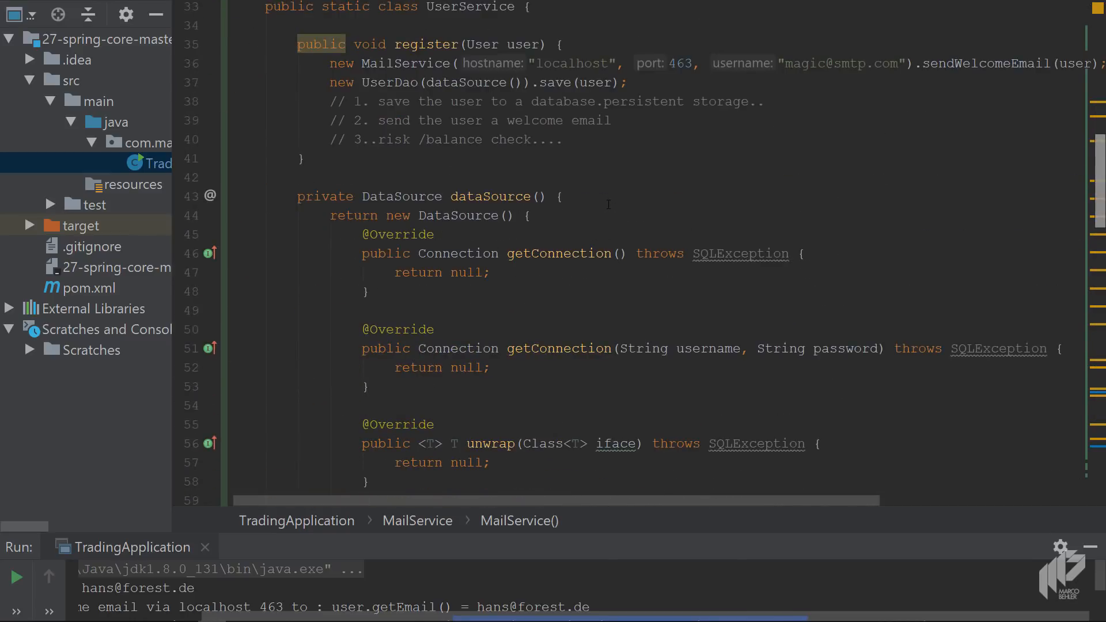
{"action": "scroll", "scroll_direction": "down", "scroll_amount": 3}
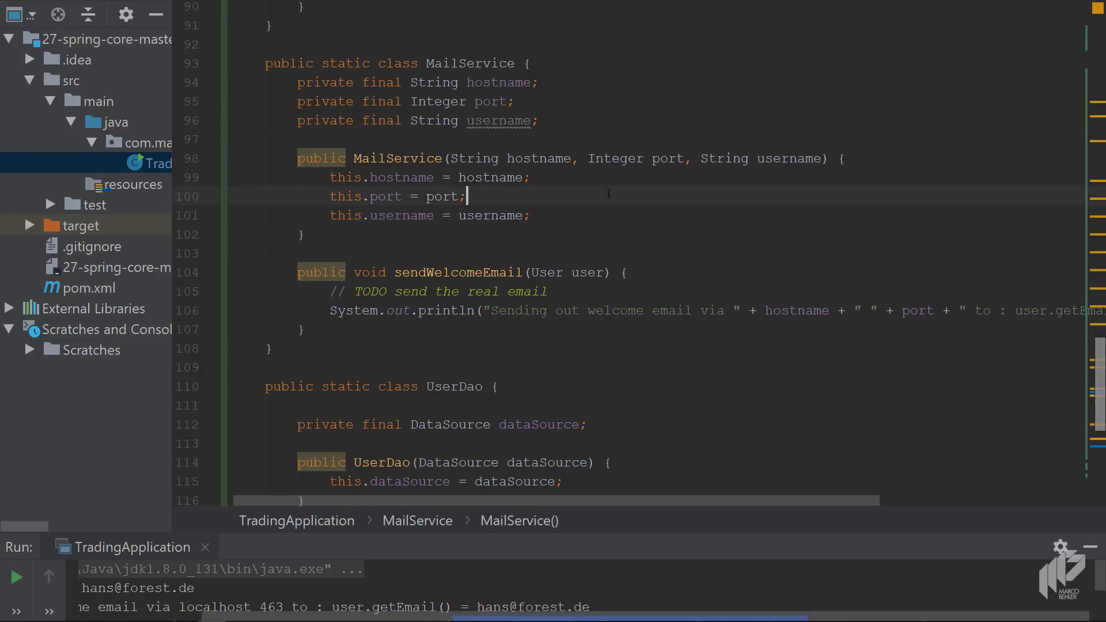
{"action": "scroll", "scroll_direction": "down", "scroll_amount": 3}
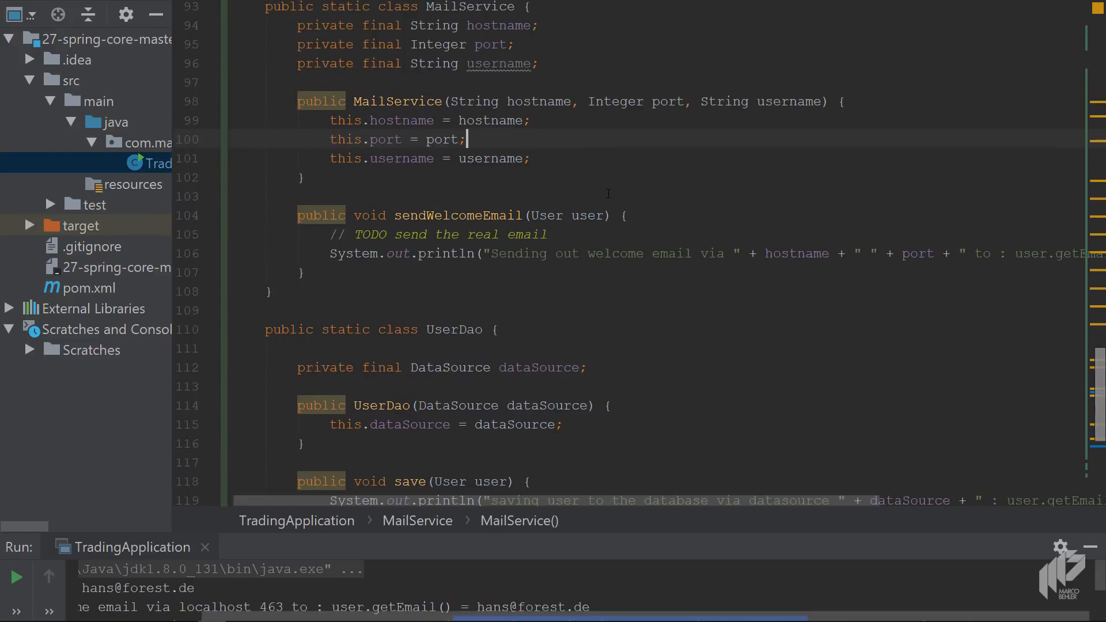